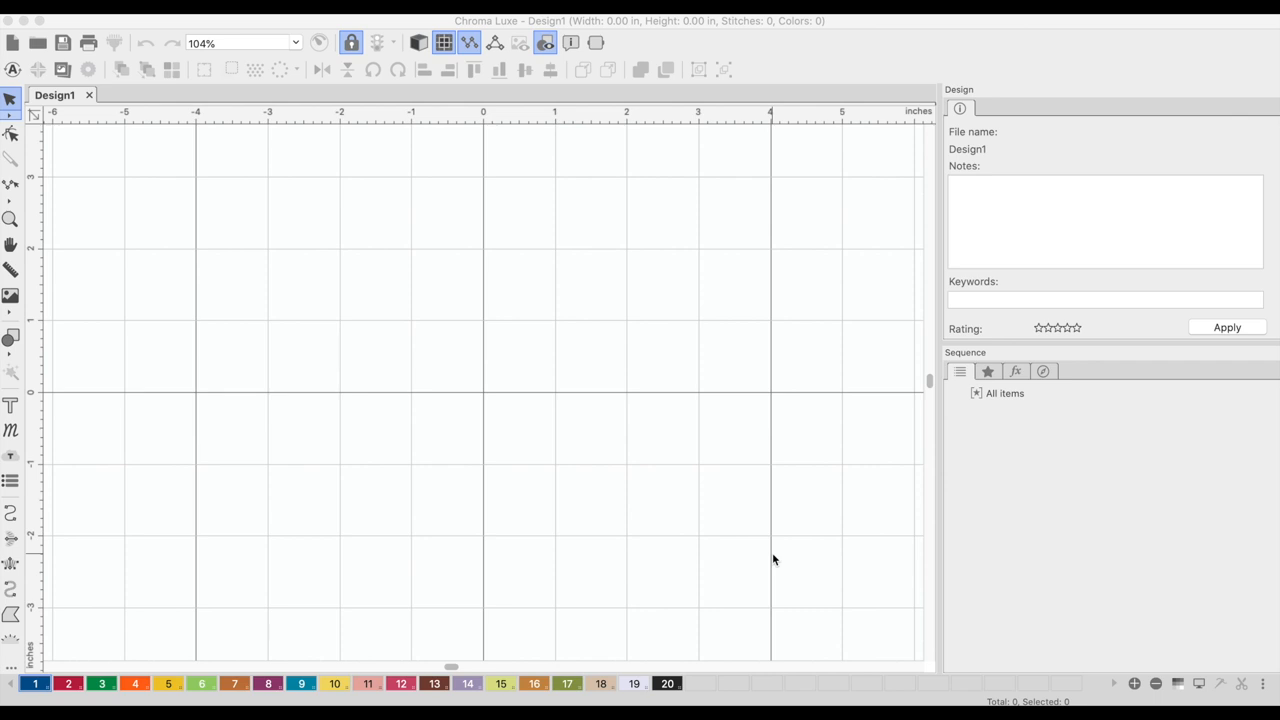
mouse_move(731, 586)
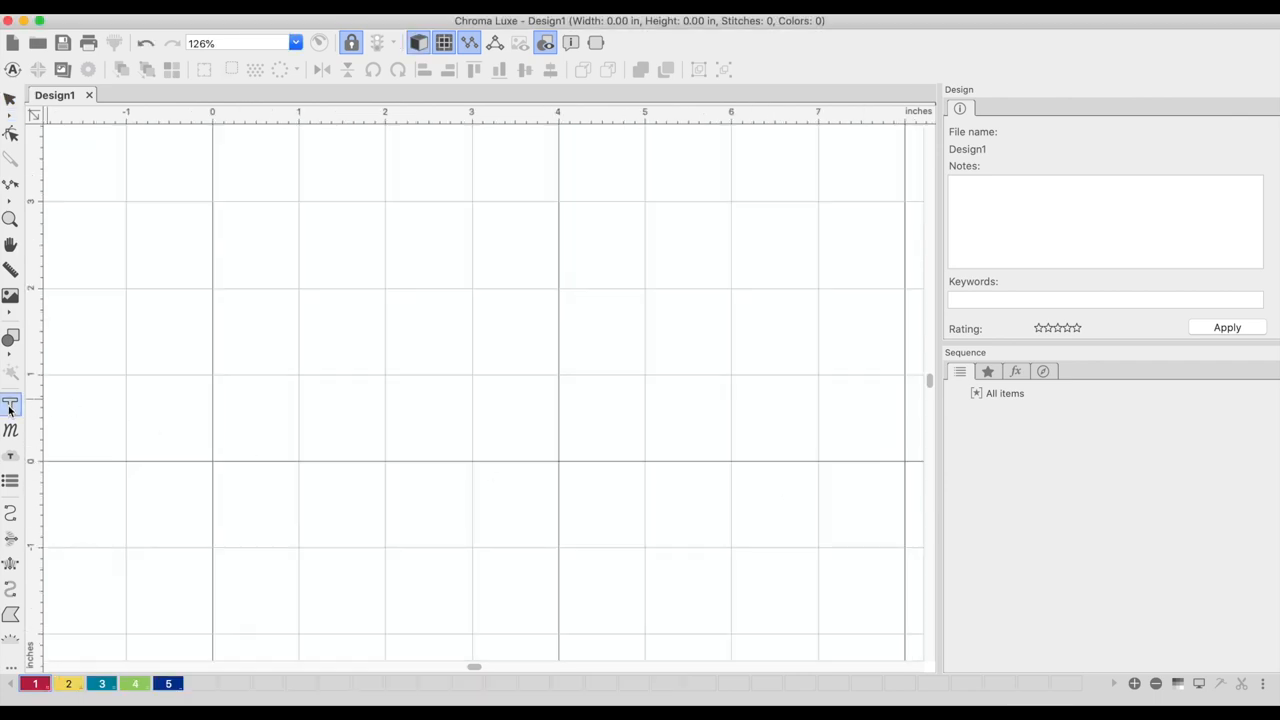
Start a lettering object at the design origin and enter the text MAKER
left_click(11, 404)
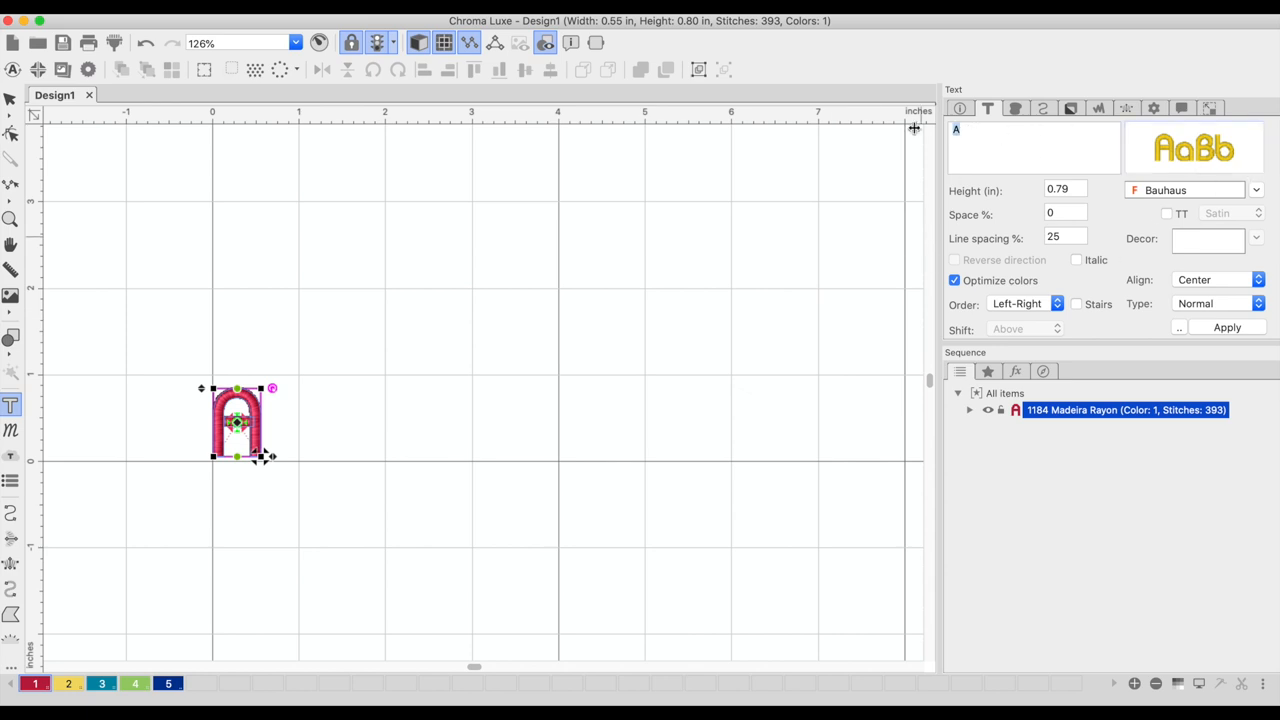
type("ma")
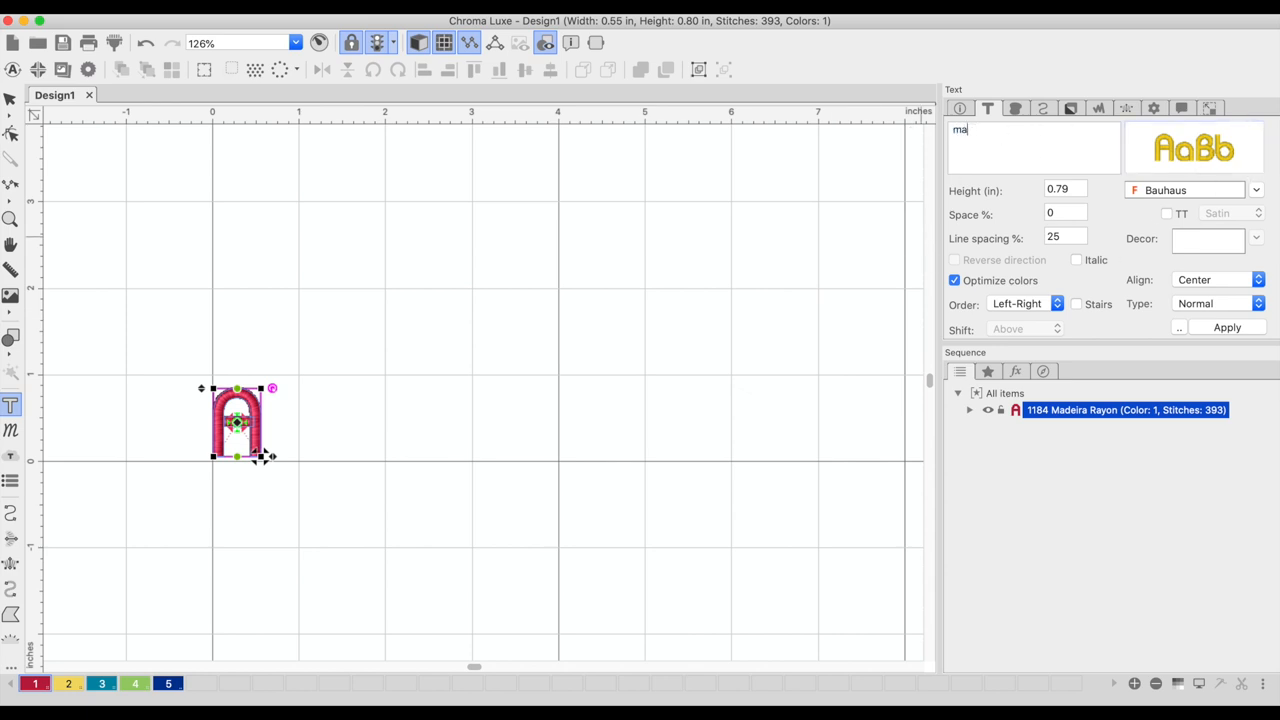
type("MAK")
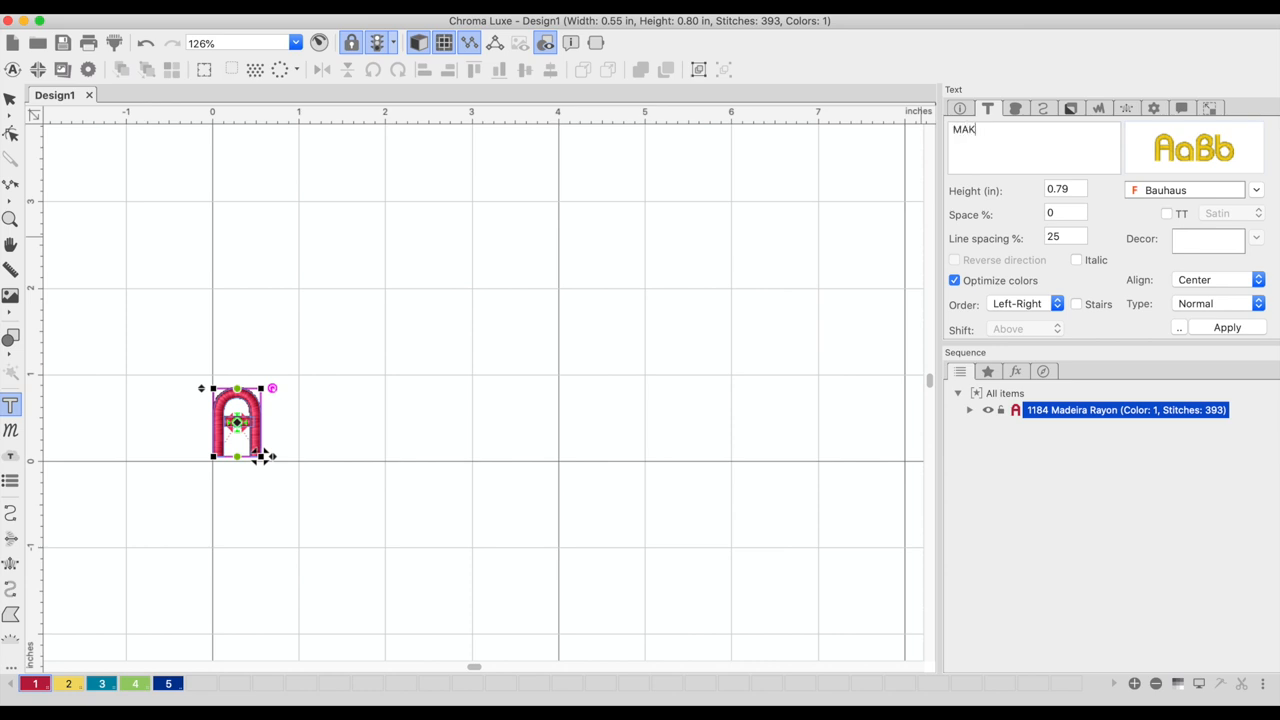
type("ER")
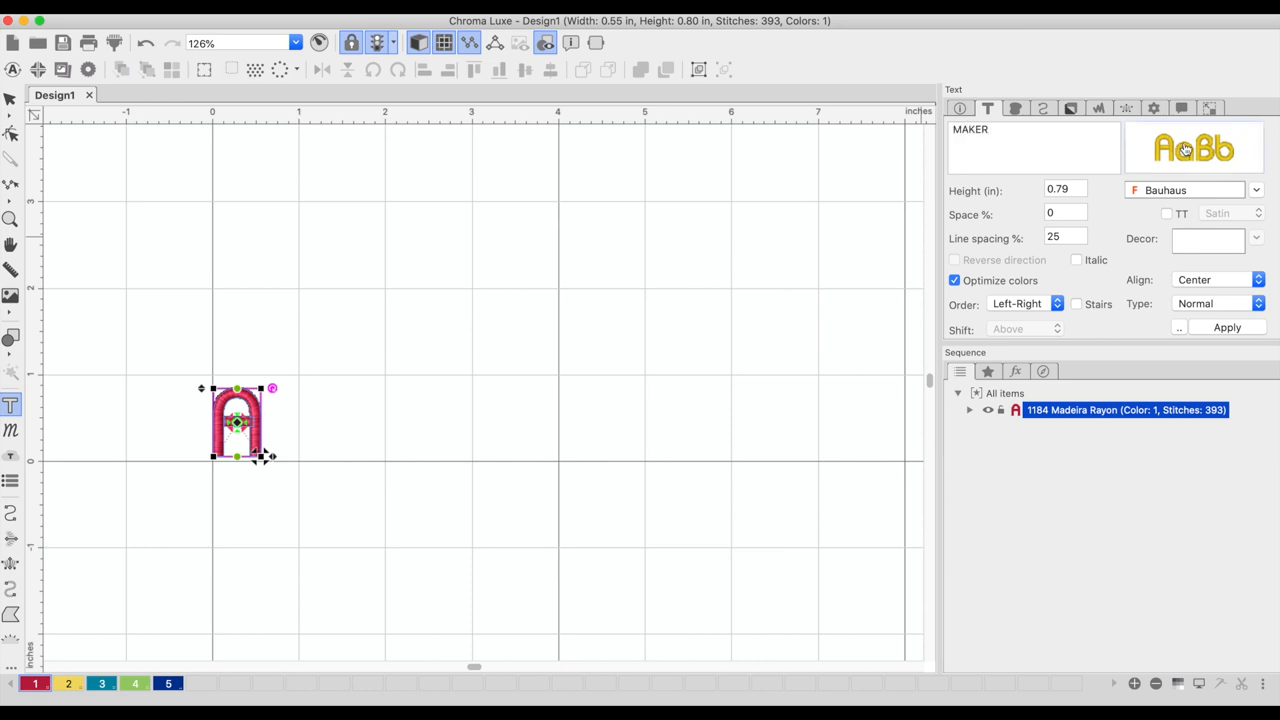
Browse the lettering font catalog and confirm Bauhaus as MAKER's font
left_click(1193, 148)
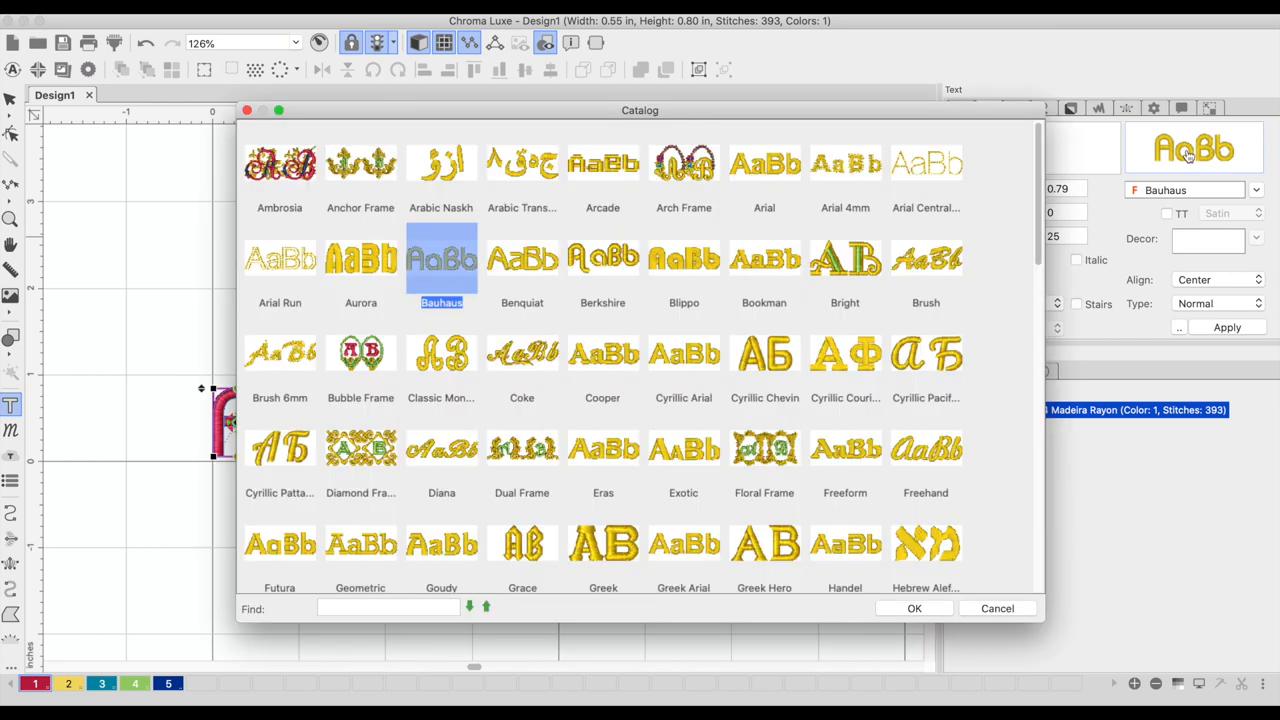
mouse_move(629, 355)
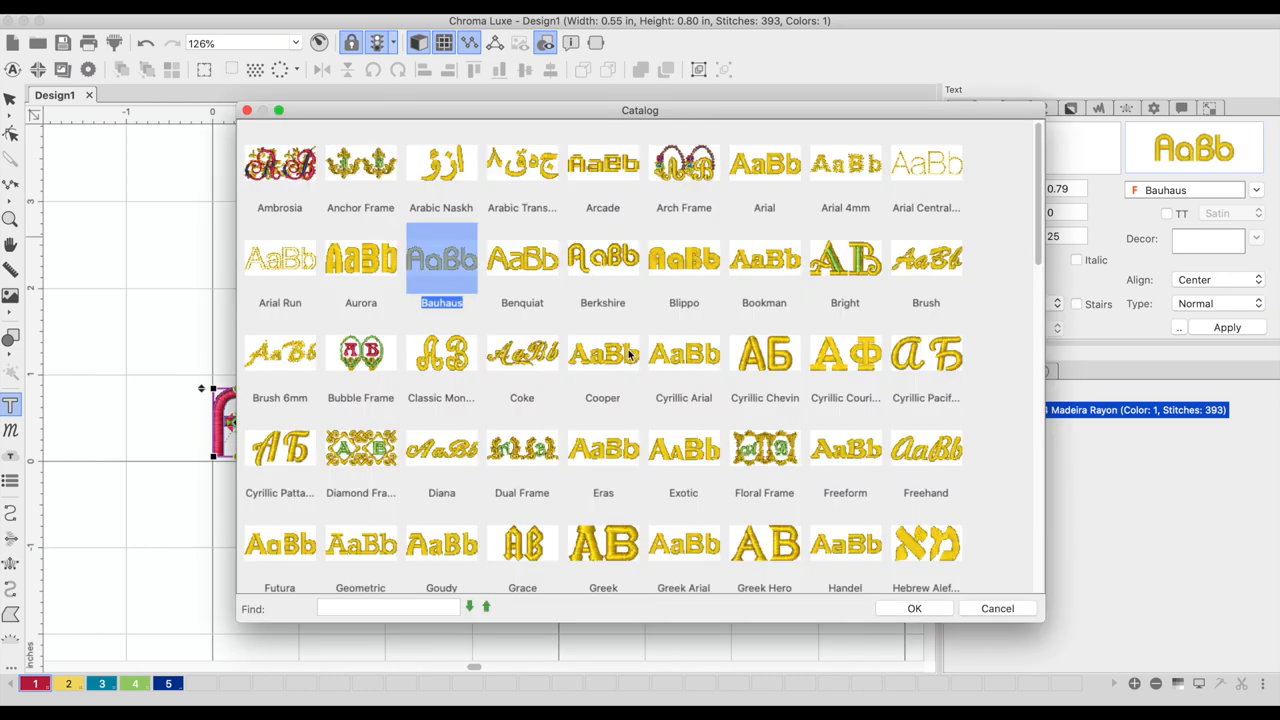
mouse_move(602, 354)
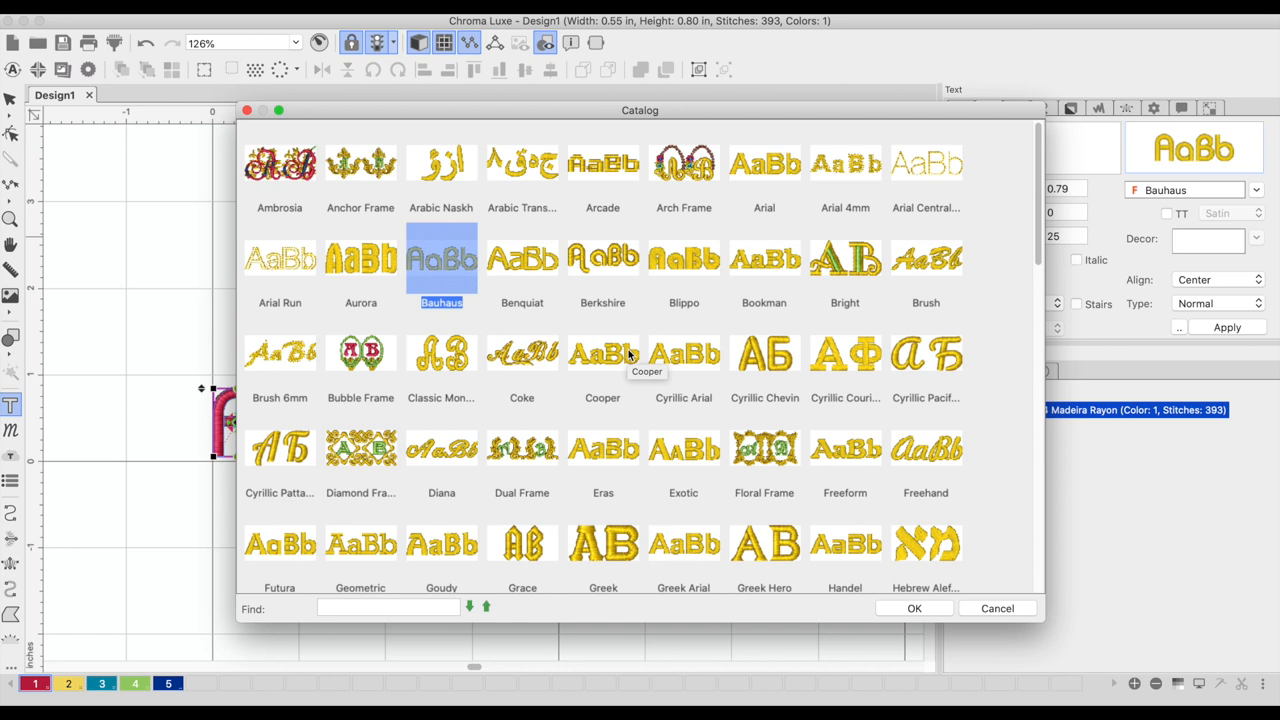
mouse_move(1168, 217)
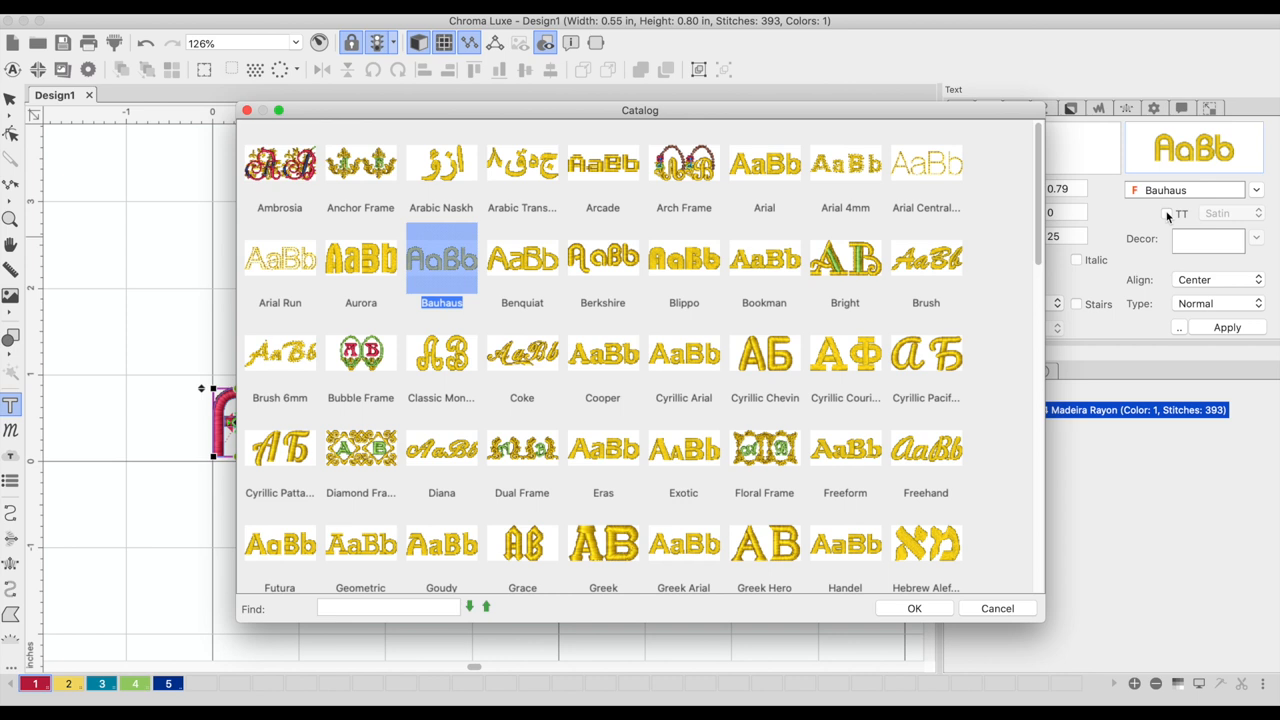
mouse_move(442, 268)
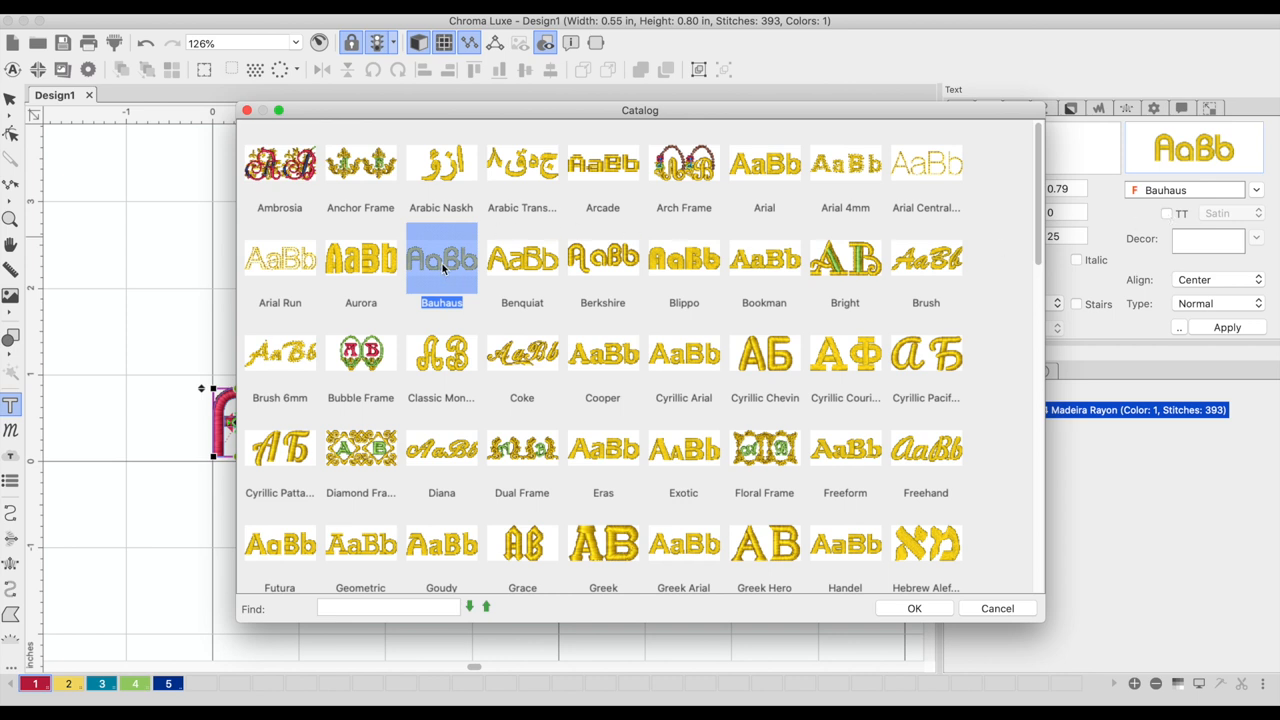
mouse_move(897, 578)
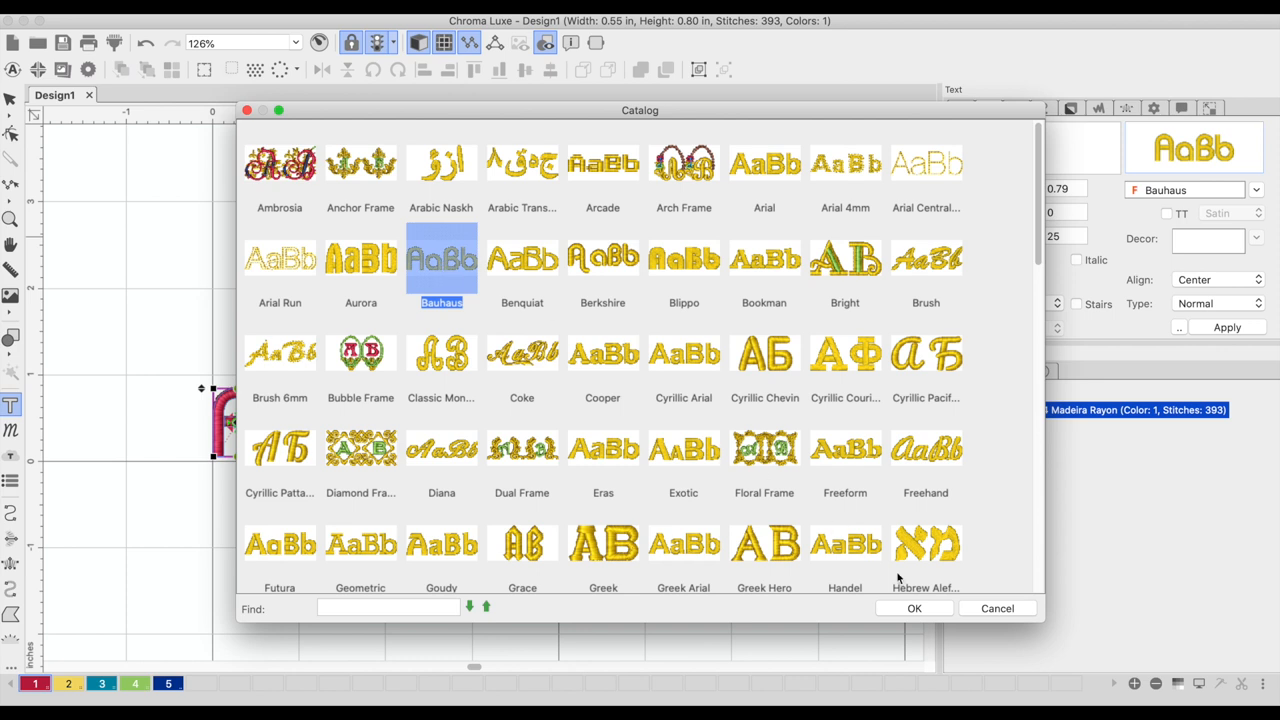
left_click(913, 608)
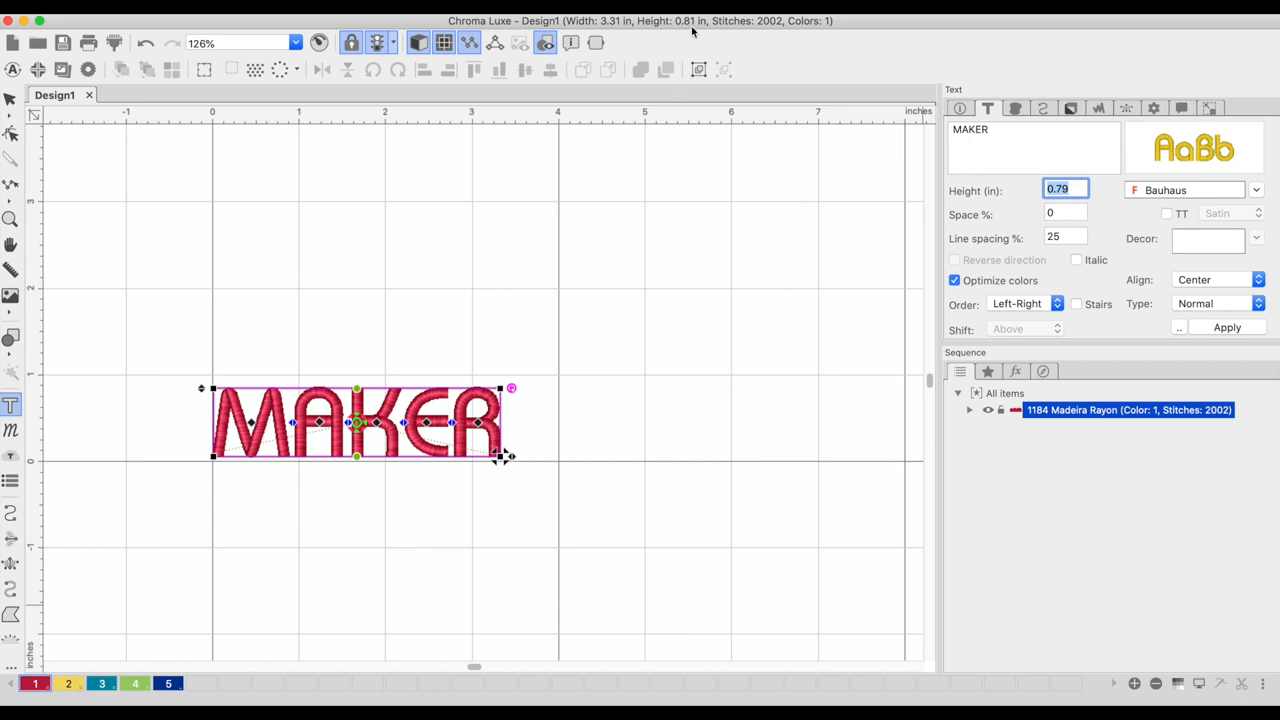
mouse_move(688, 30)
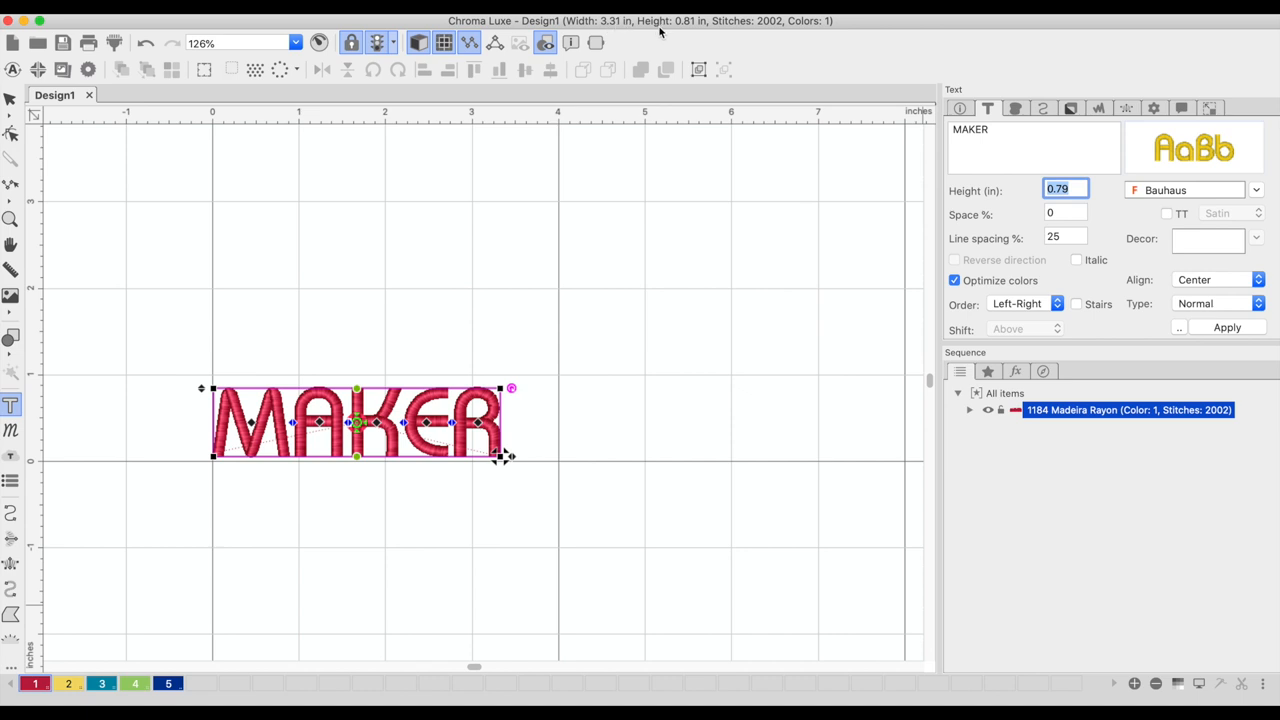
mouse_move(1018, 194)
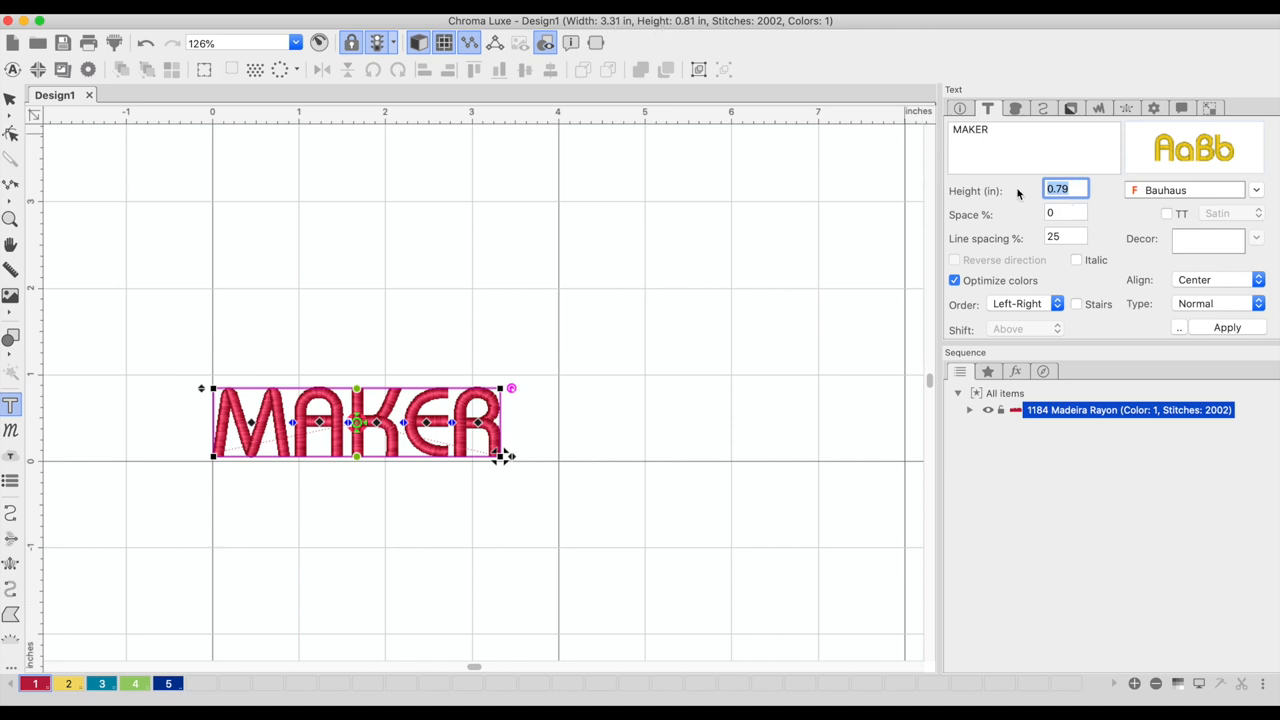
Set MAKER's letter height to 0.9 in and apply it
left_click(1065, 189)
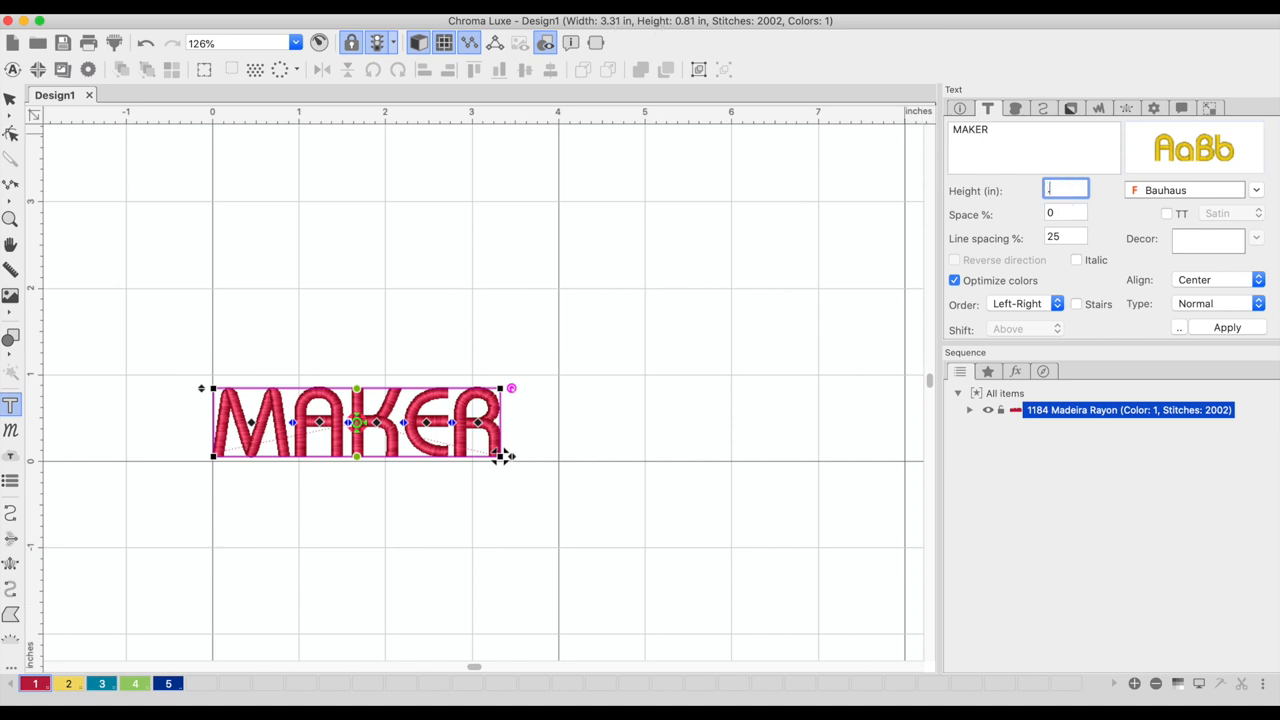
type(".9")
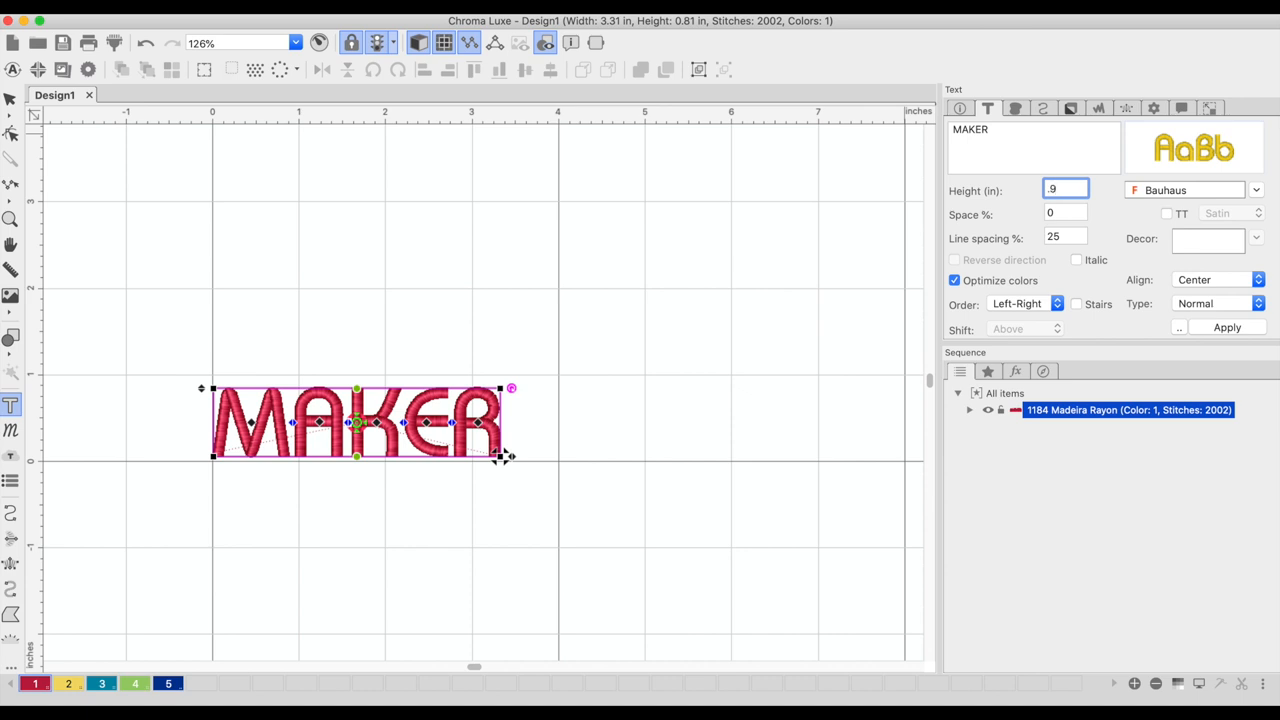
left_click(1065, 214)
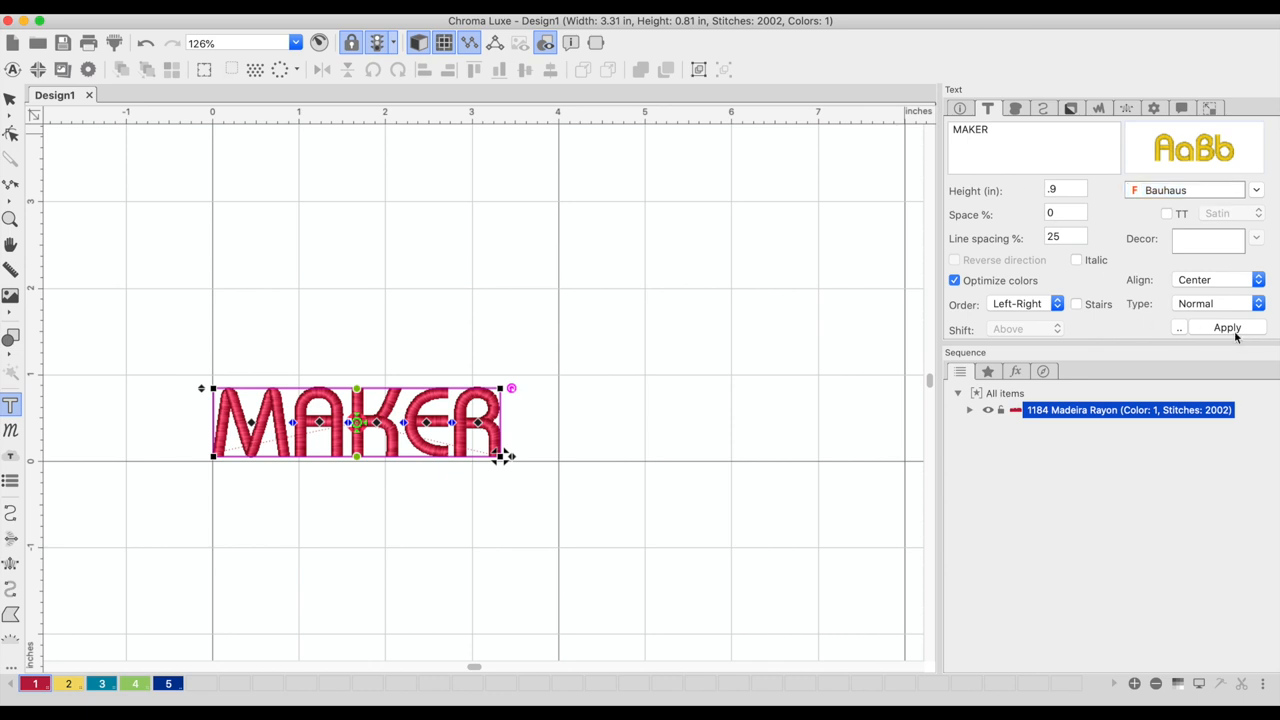
left_click(1227, 328)
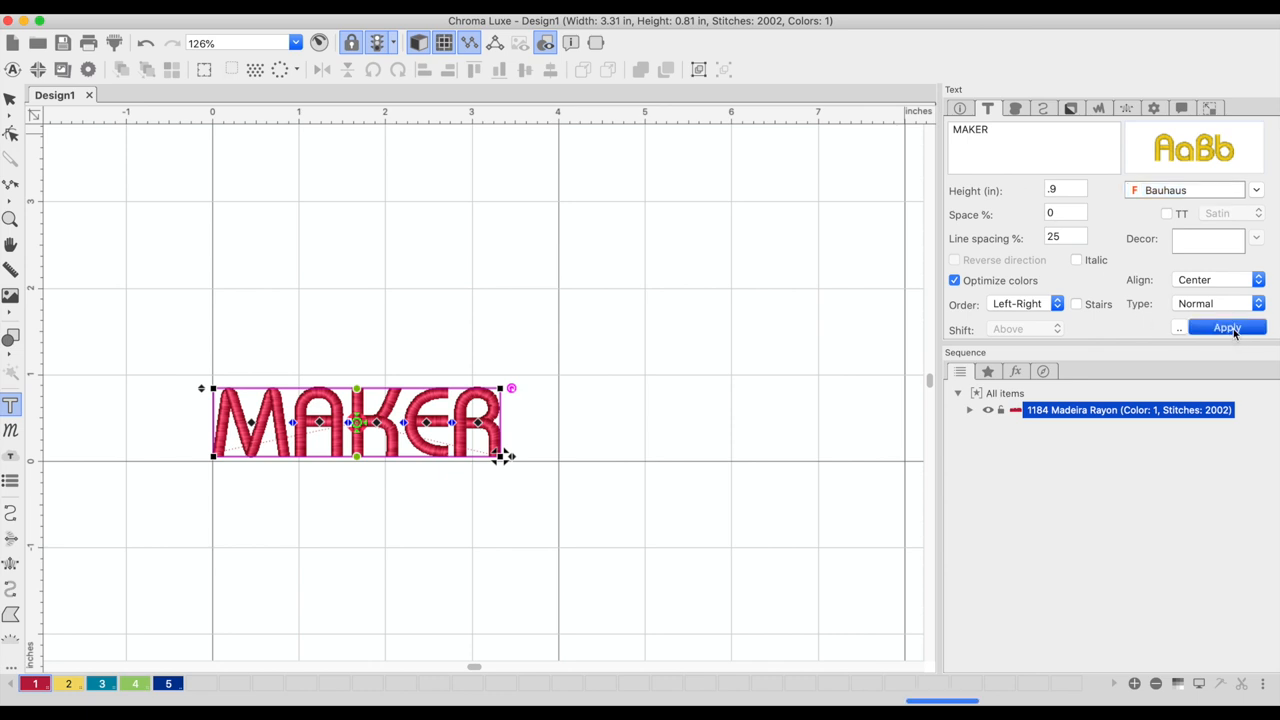
left_click(1227, 327)
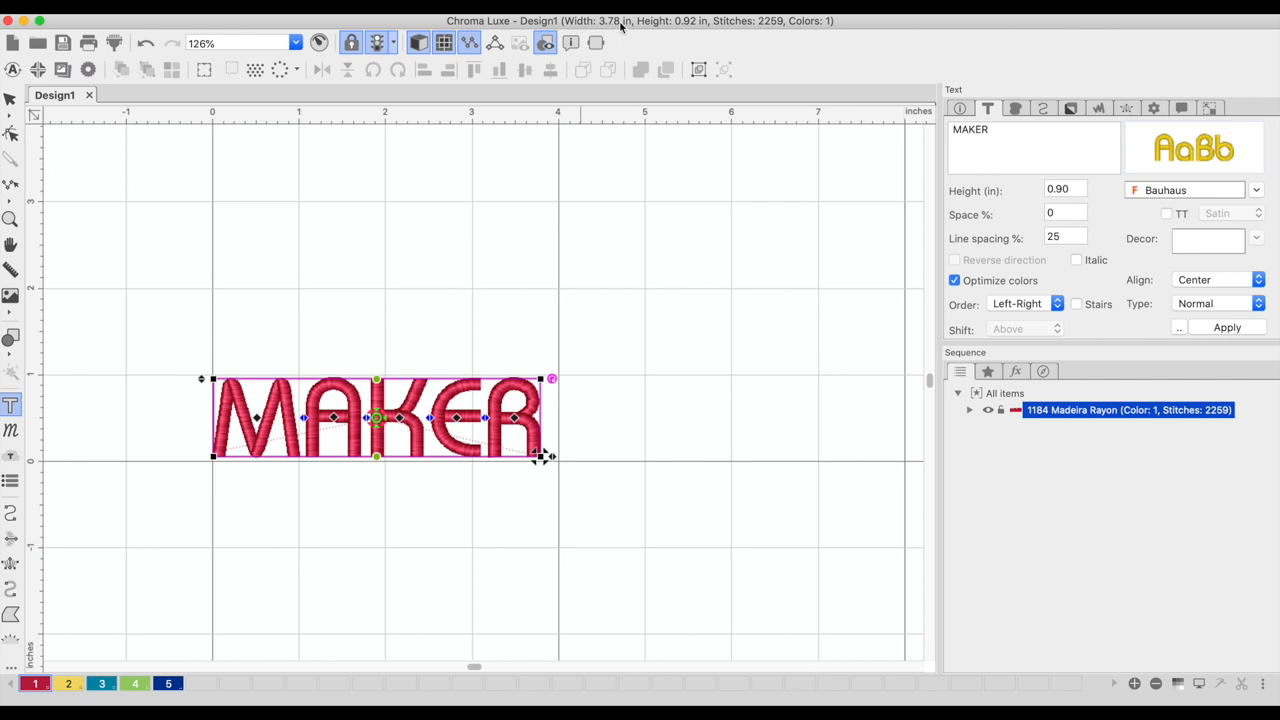
mouse_move(690, 27)
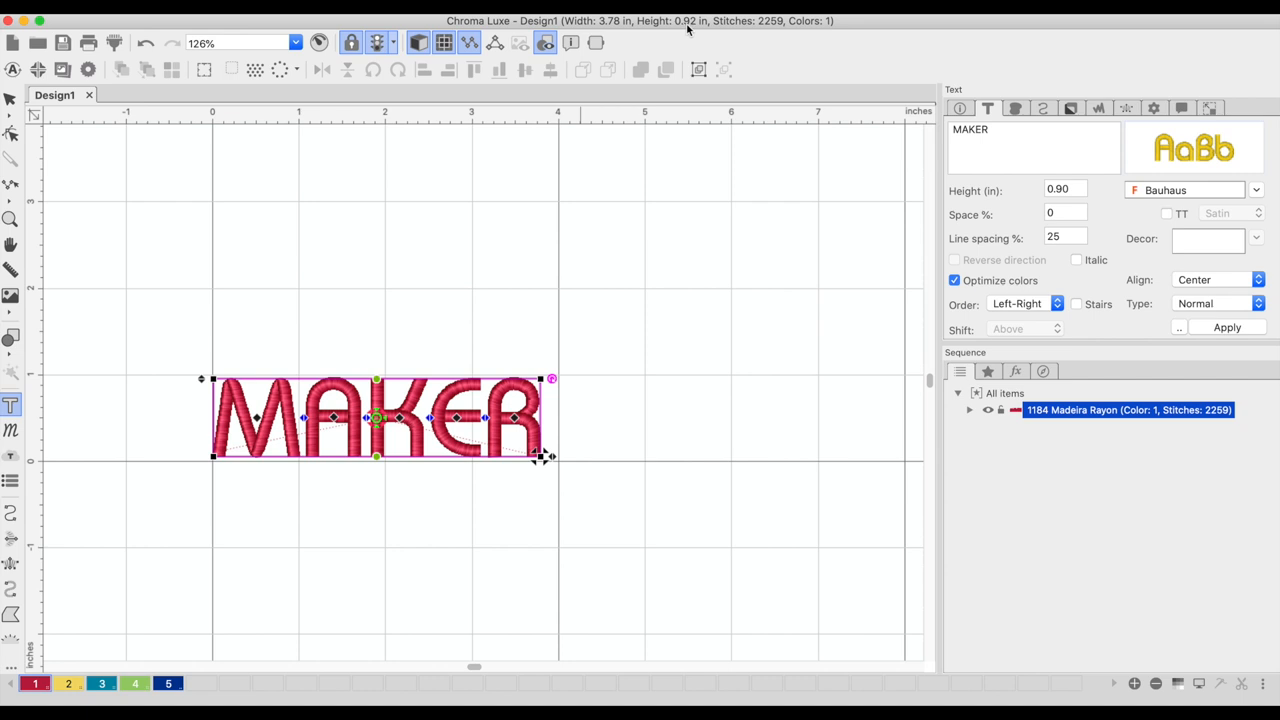
Try a 1.00 in letter height, then settle on 0.95 in
left_click(1065, 189)
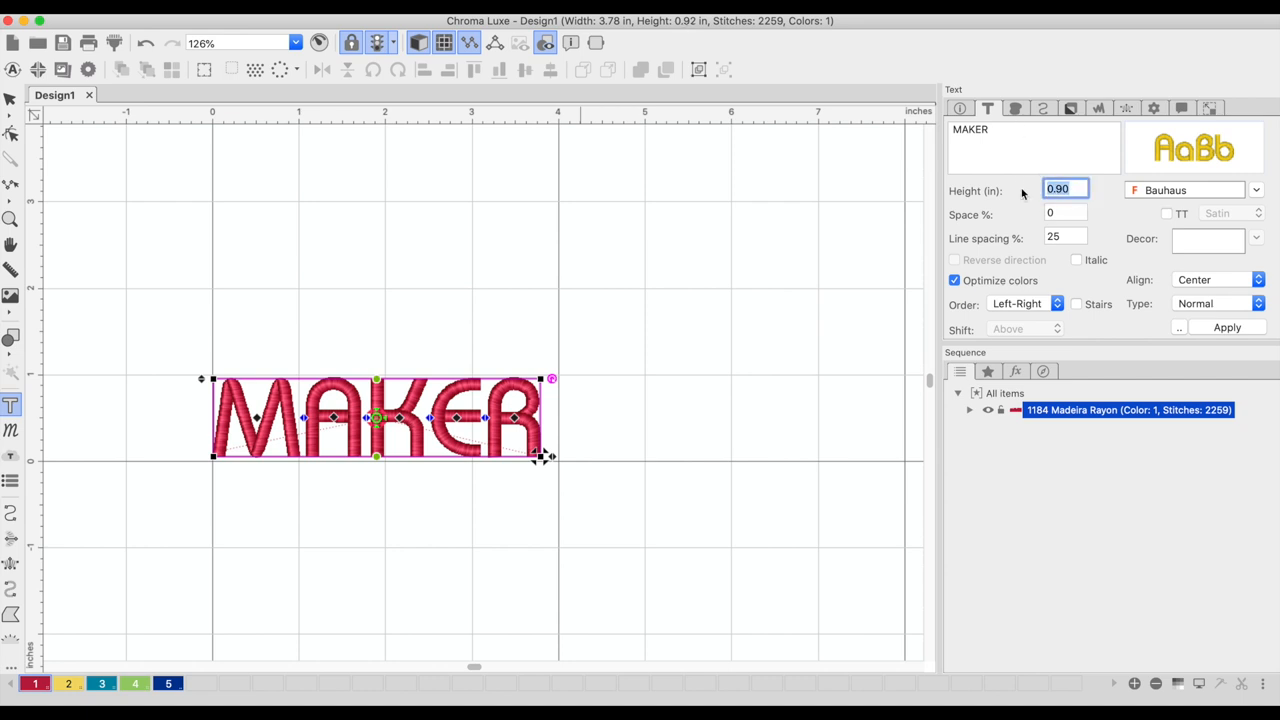
left_click(1065, 213)
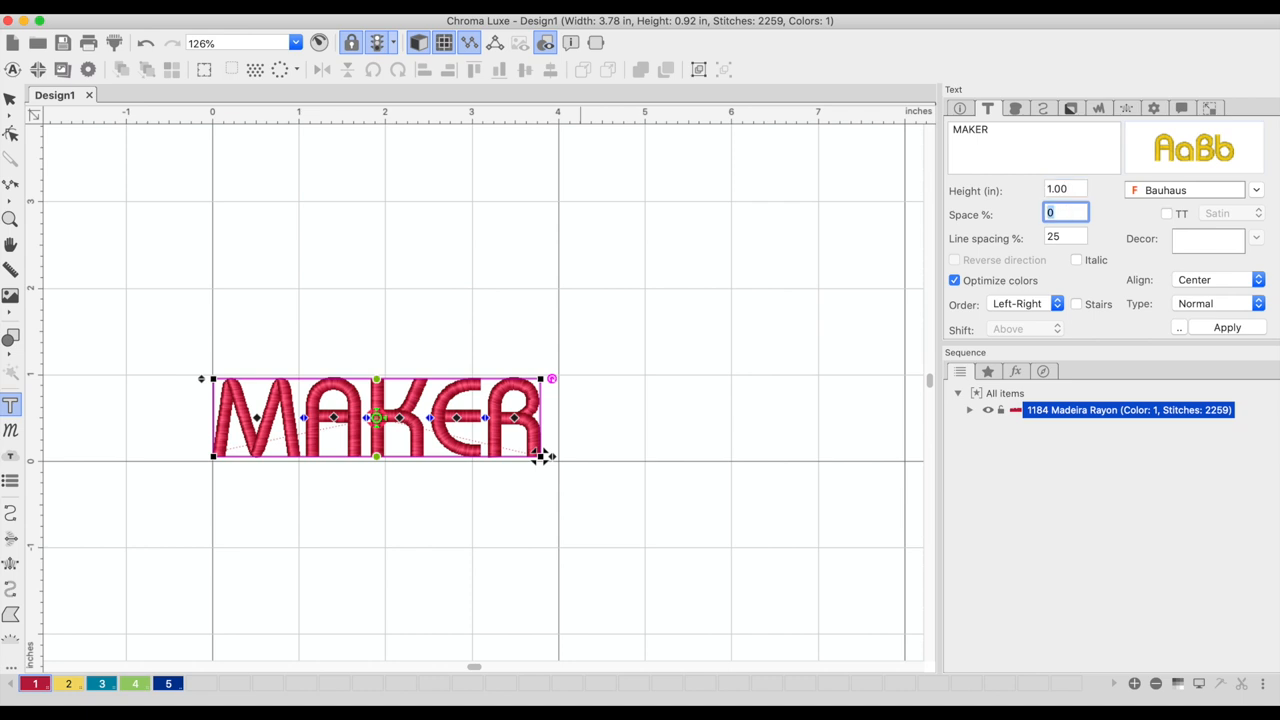
left_click(1226, 328)
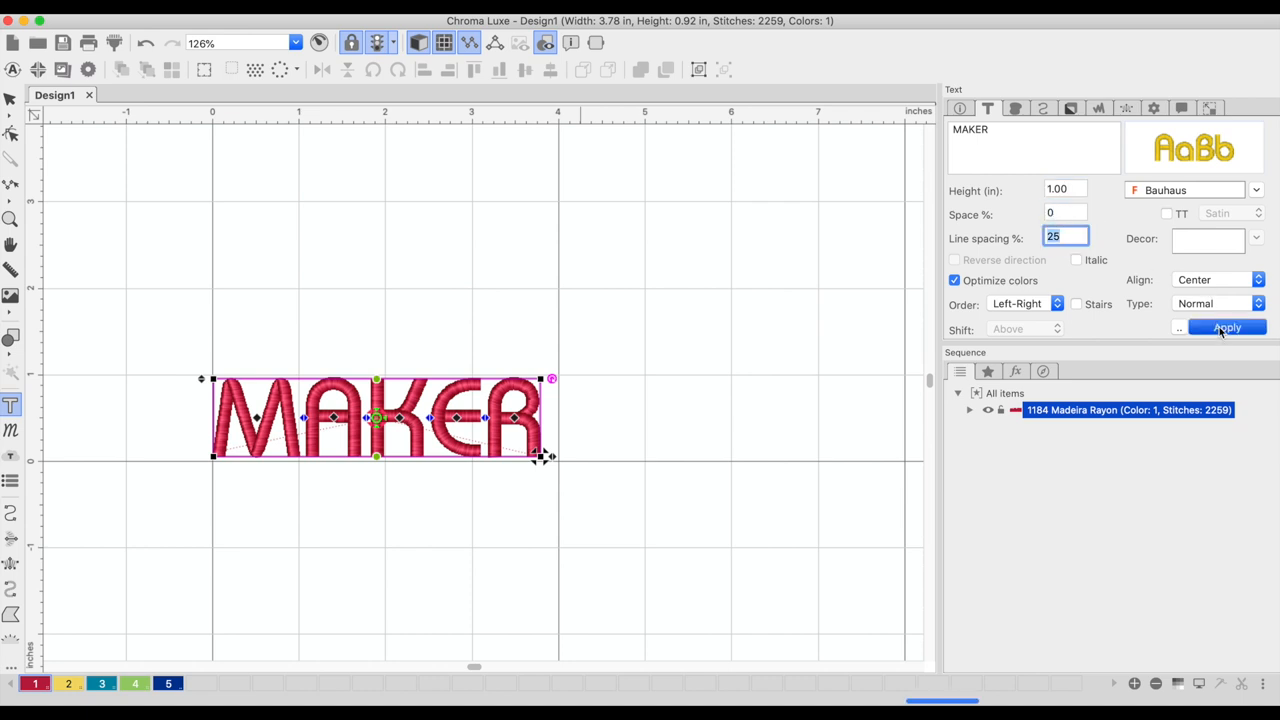
left_click(1227, 328)
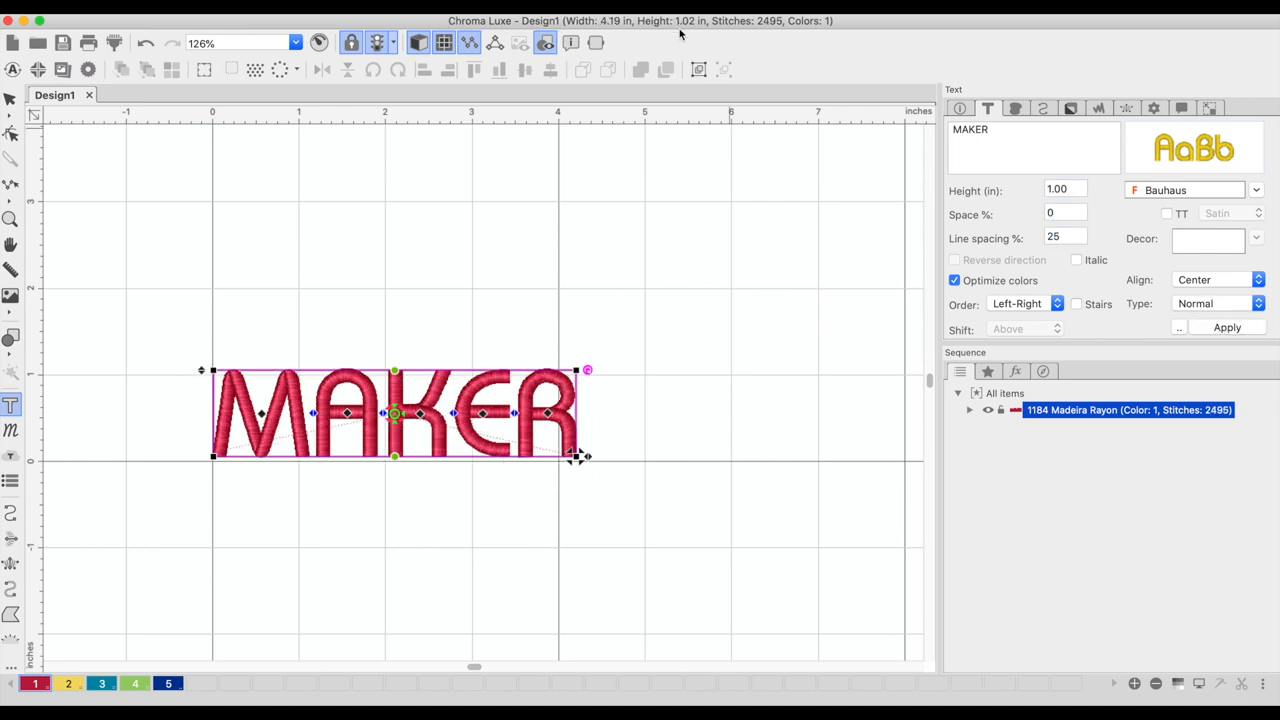
mouse_move(625, 412)
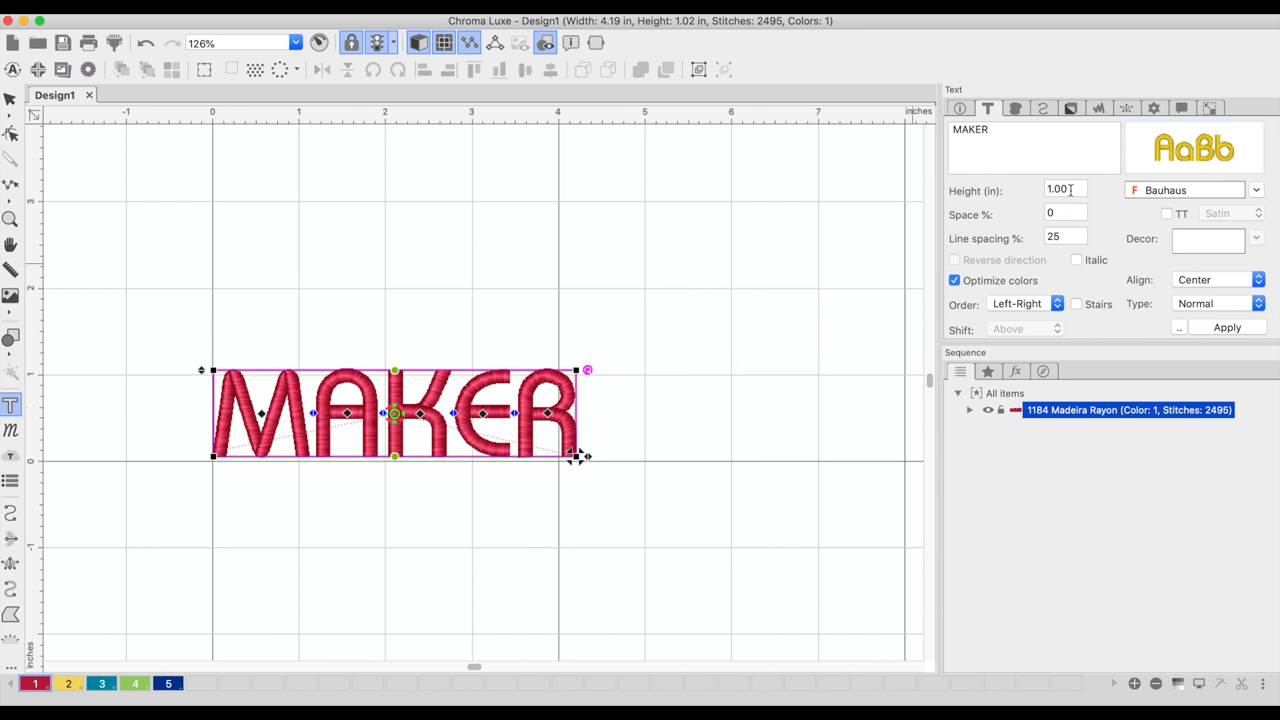
left_click(1065, 214)
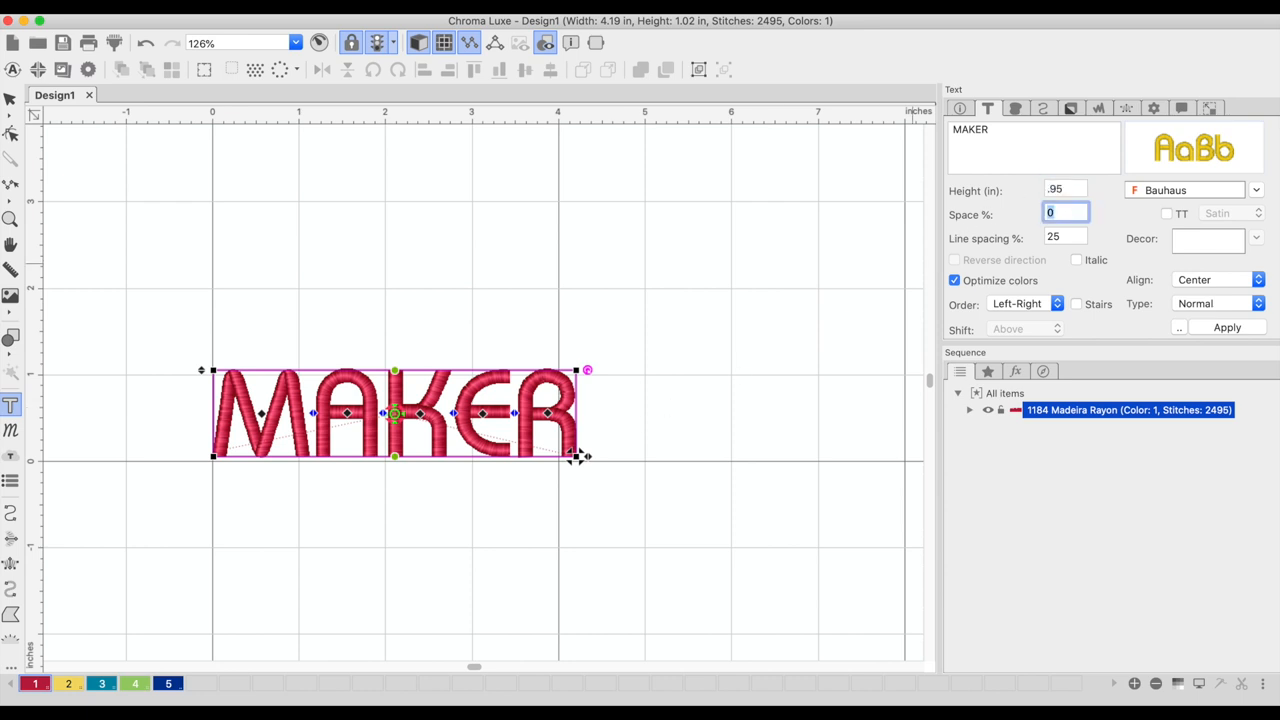
left_click(1227, 328)
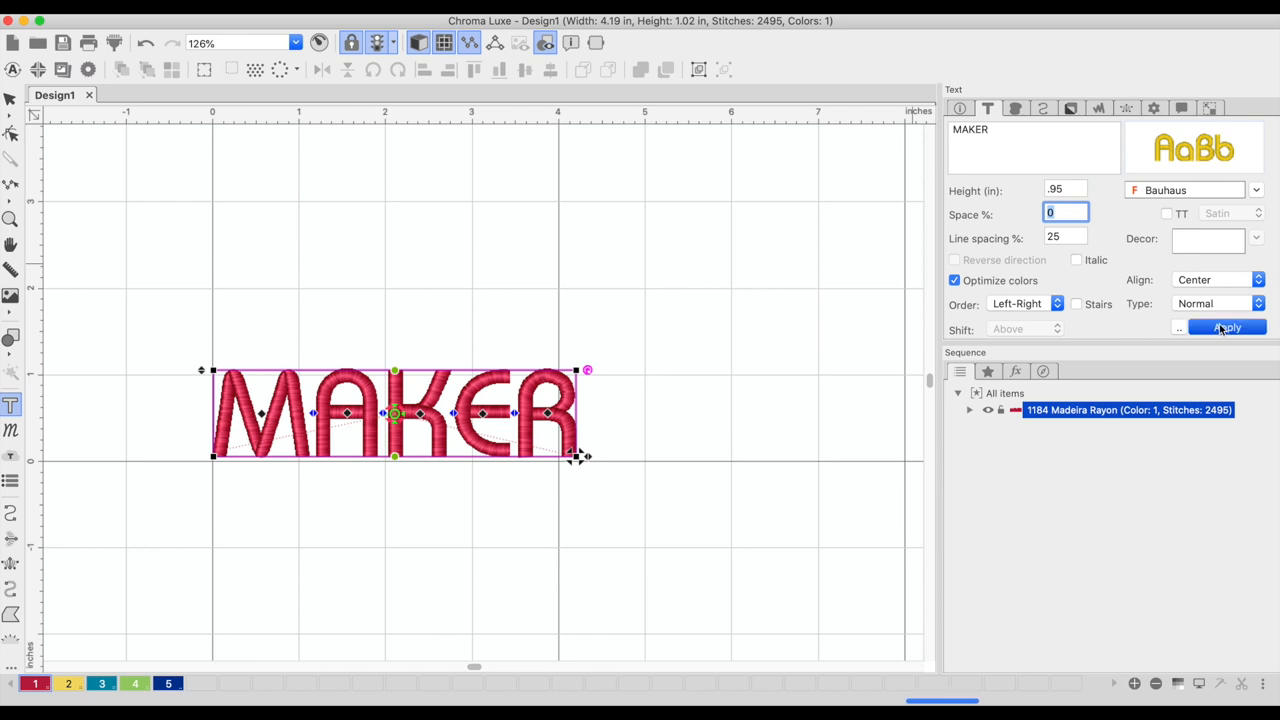
left_click(1227, 327)
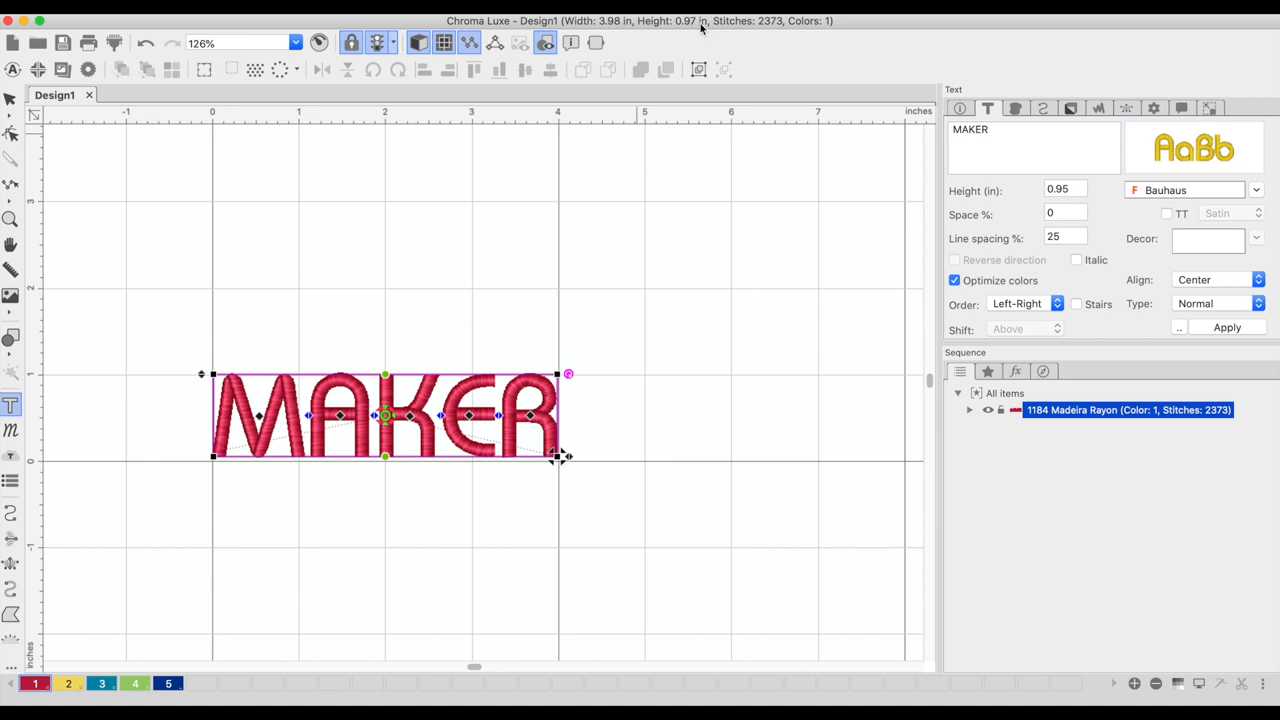
mouse_move(688, 28)
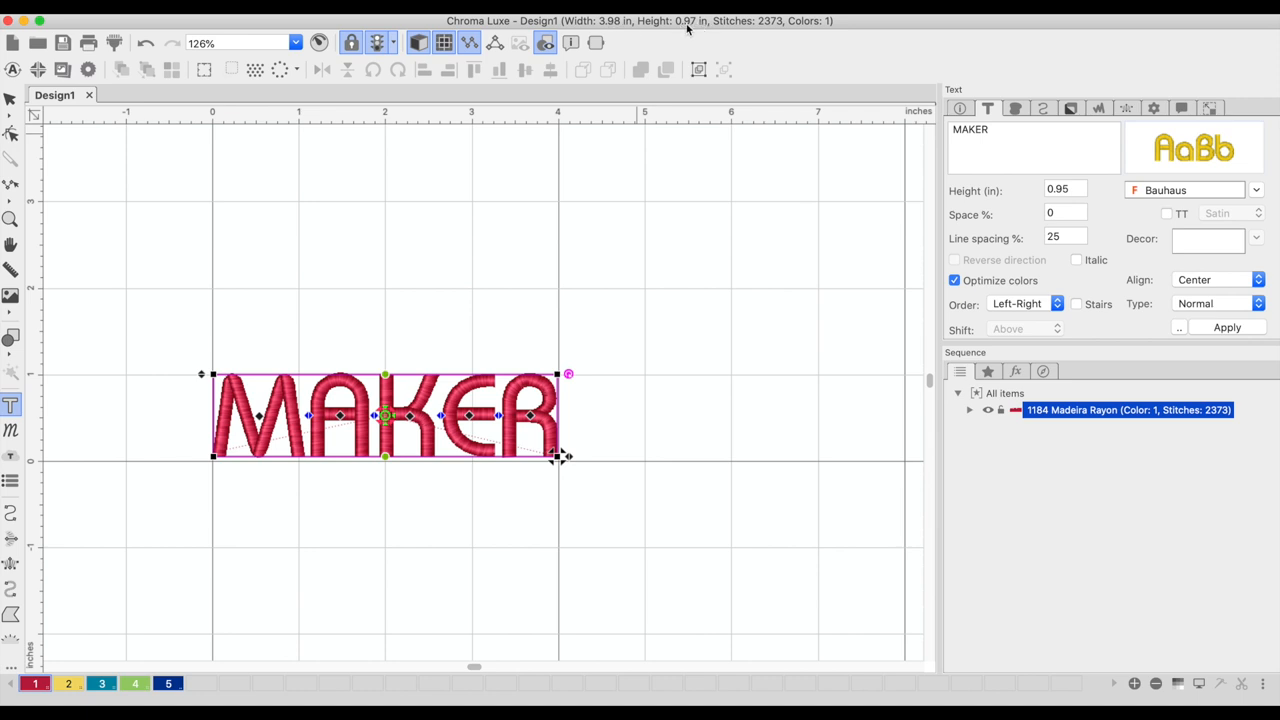
mouse_move(590, 305)
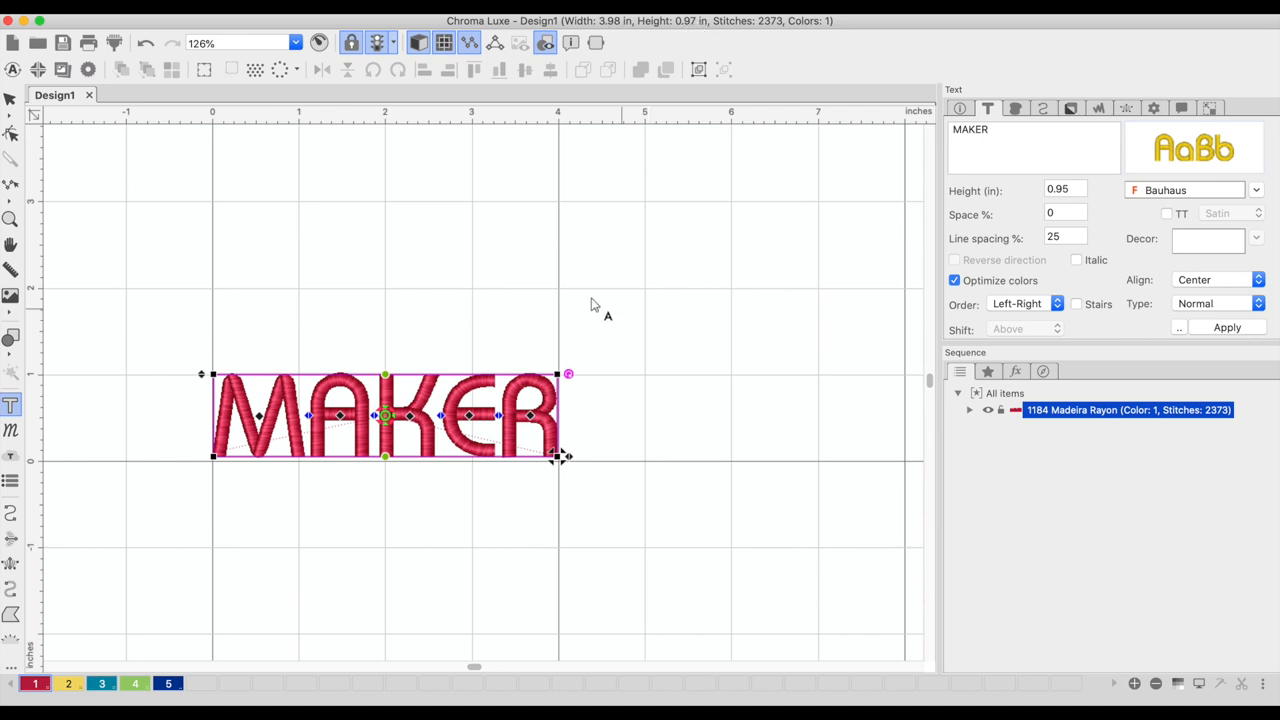
left_click(418, 42)
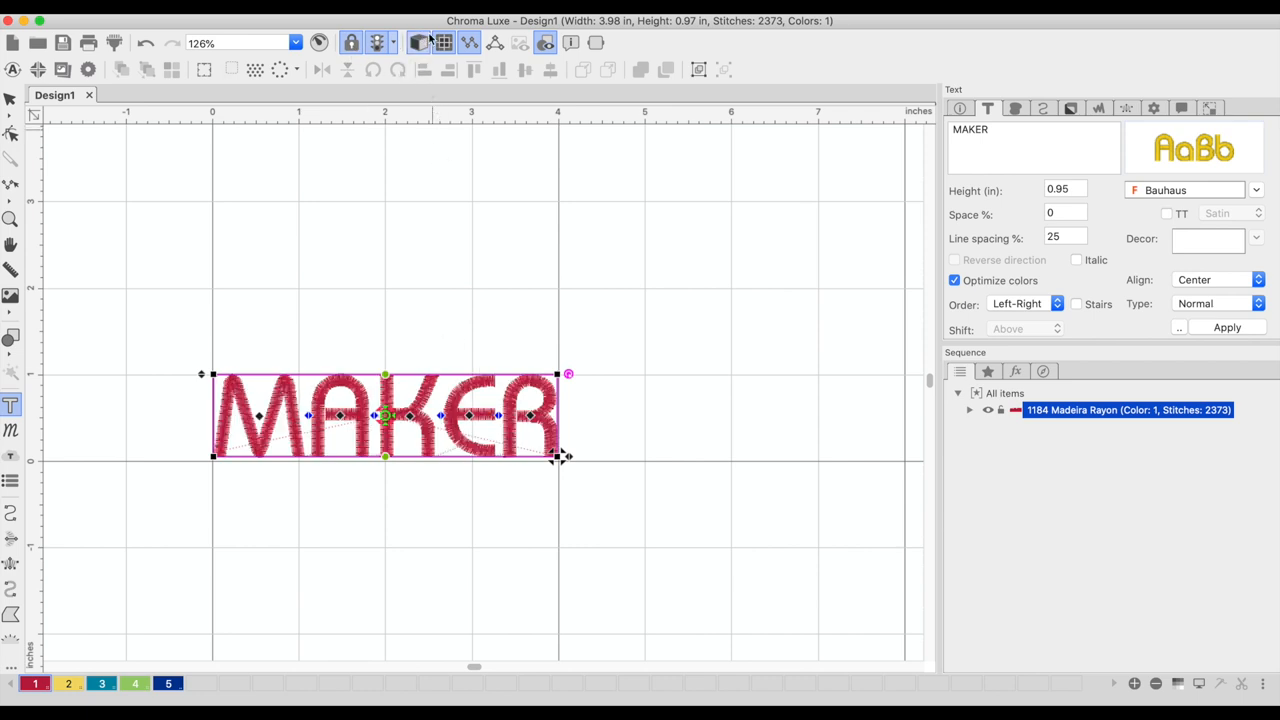
mouse_move(419, 42)
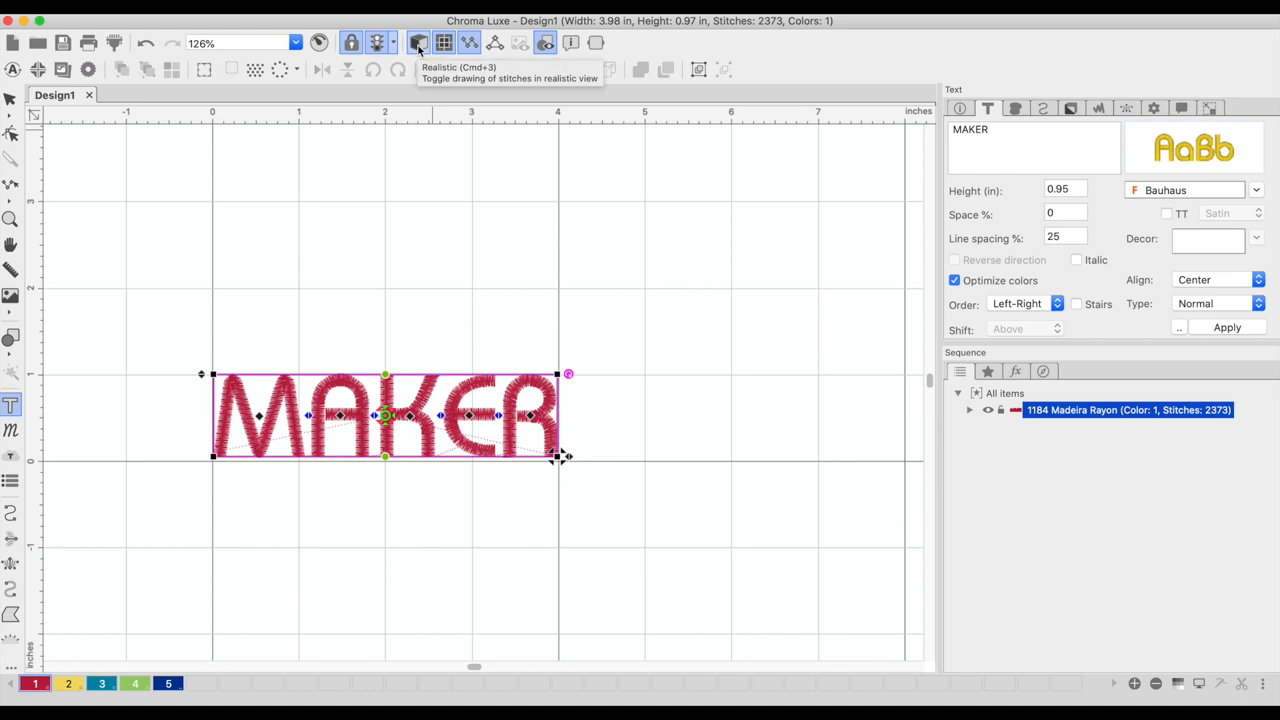
left_click(419, 42)
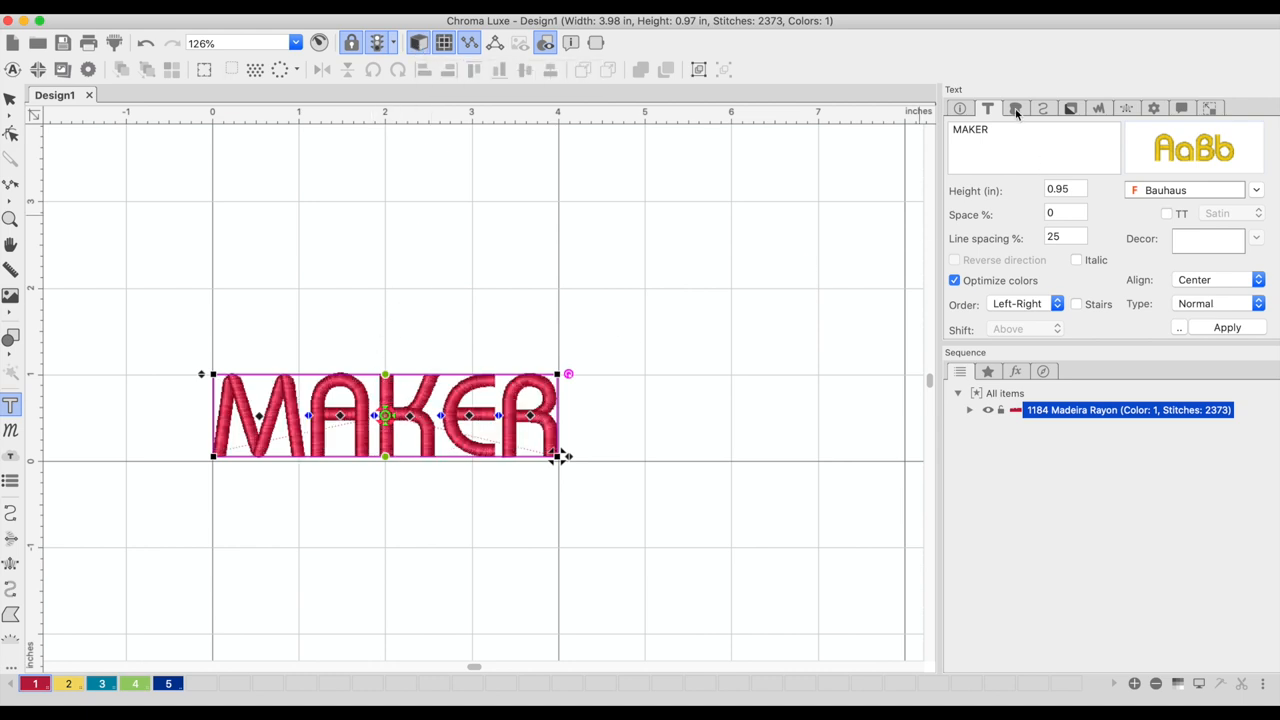
Change MAKER's satin fill density from 0.40 mm to 0.35 mm and apply it
left_click(1015, 108)
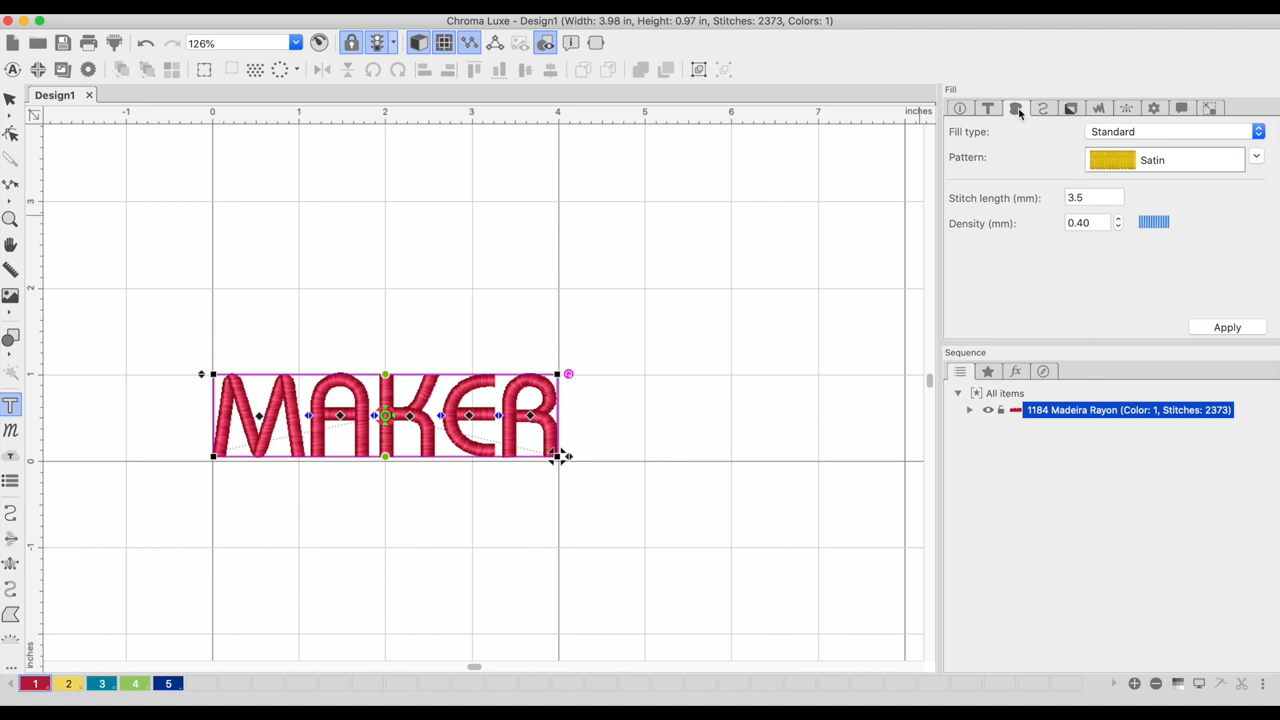
mouse_move(1017, 118)
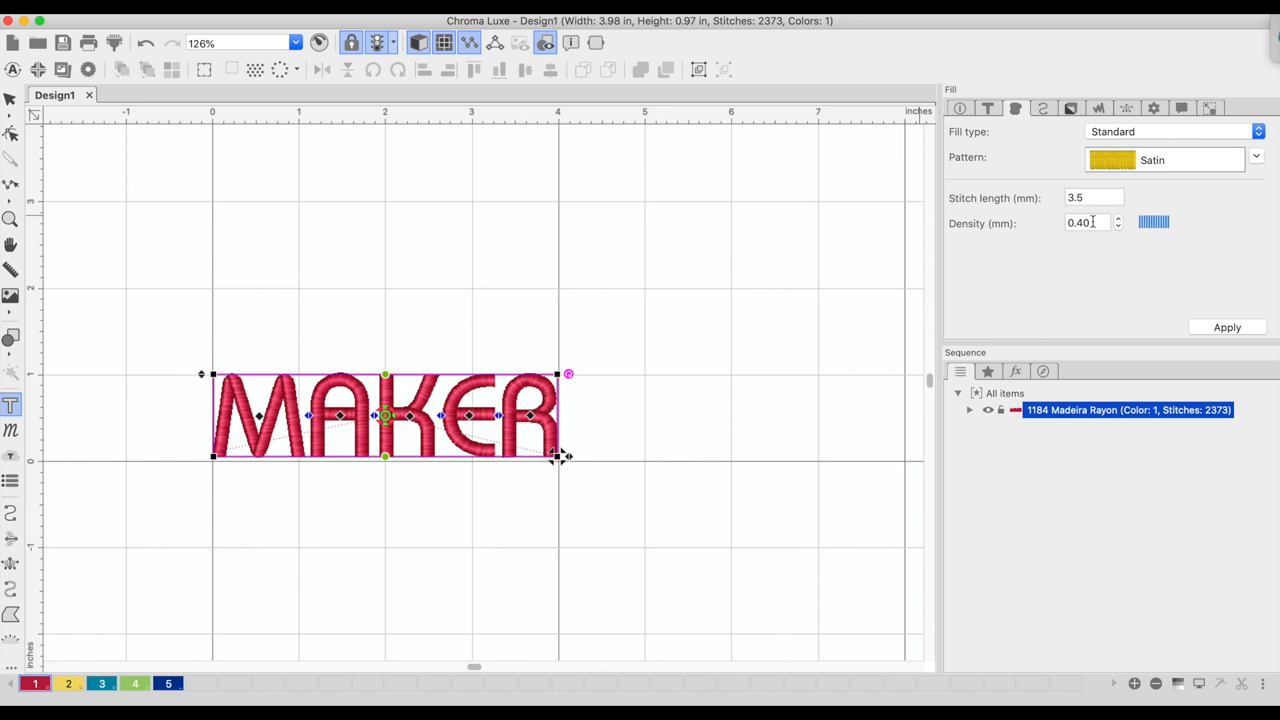
left_click(1088, 222)
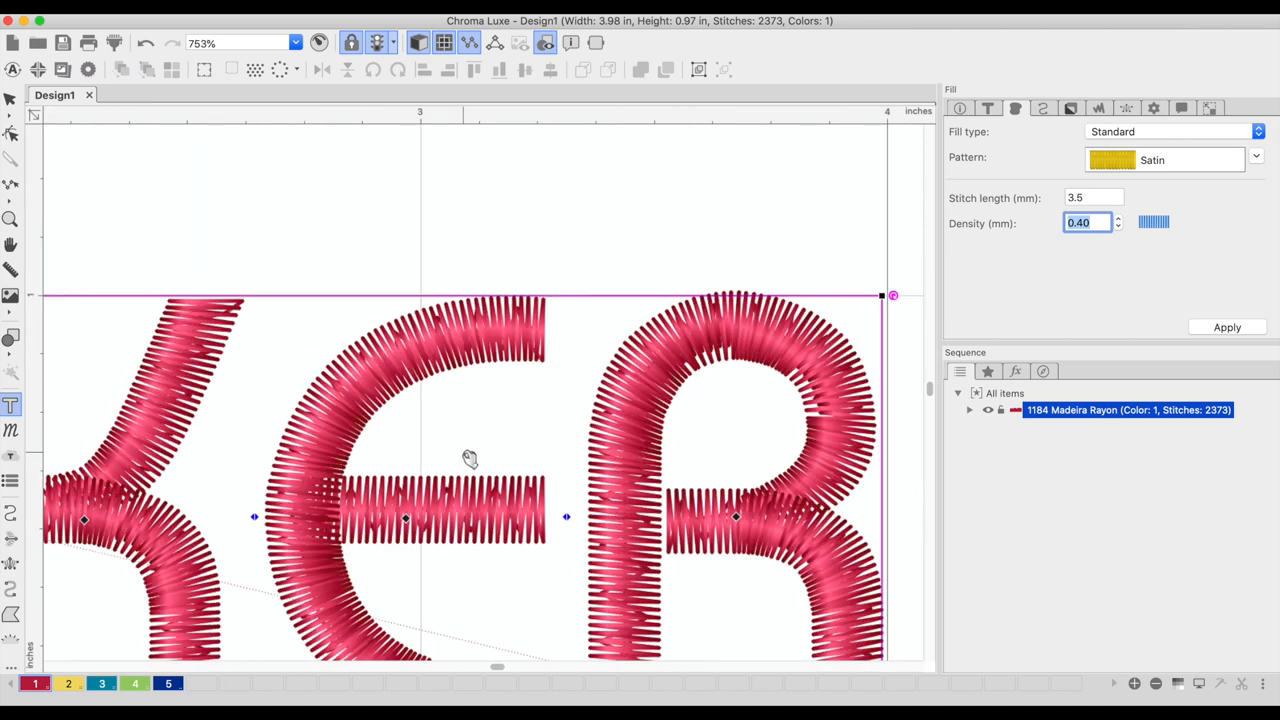
scroll("down", 3)
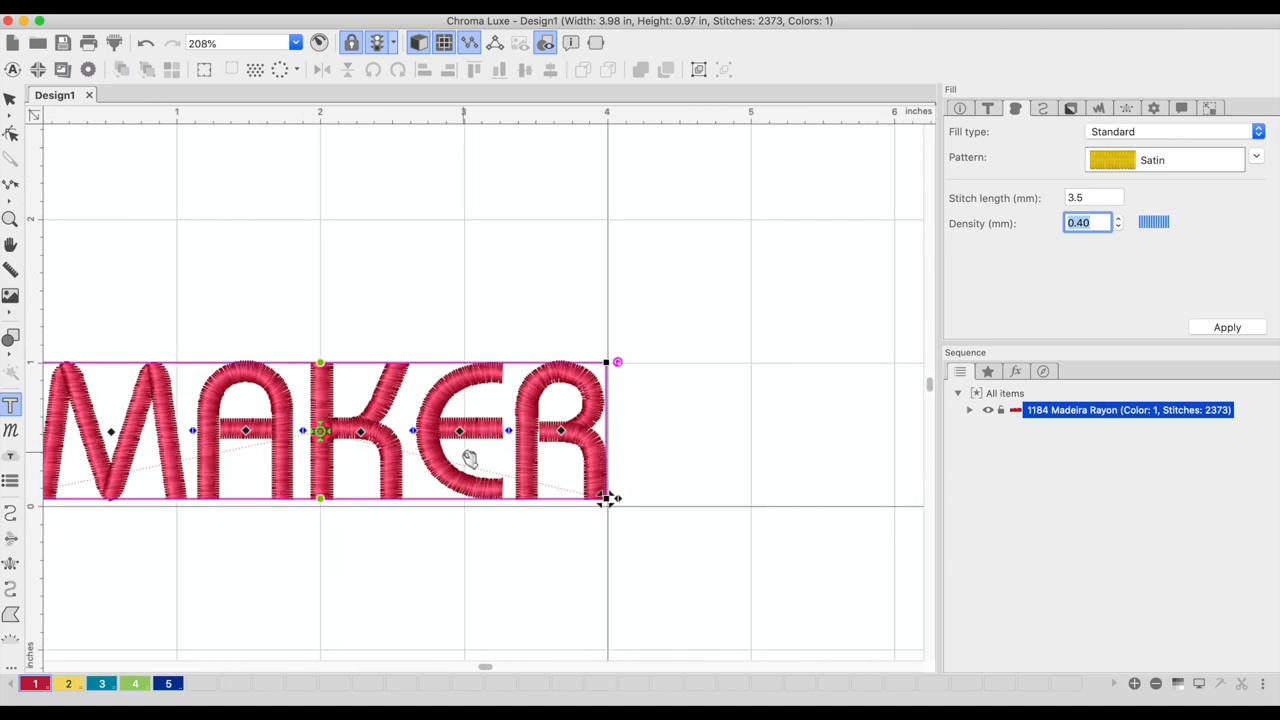
type(".35")
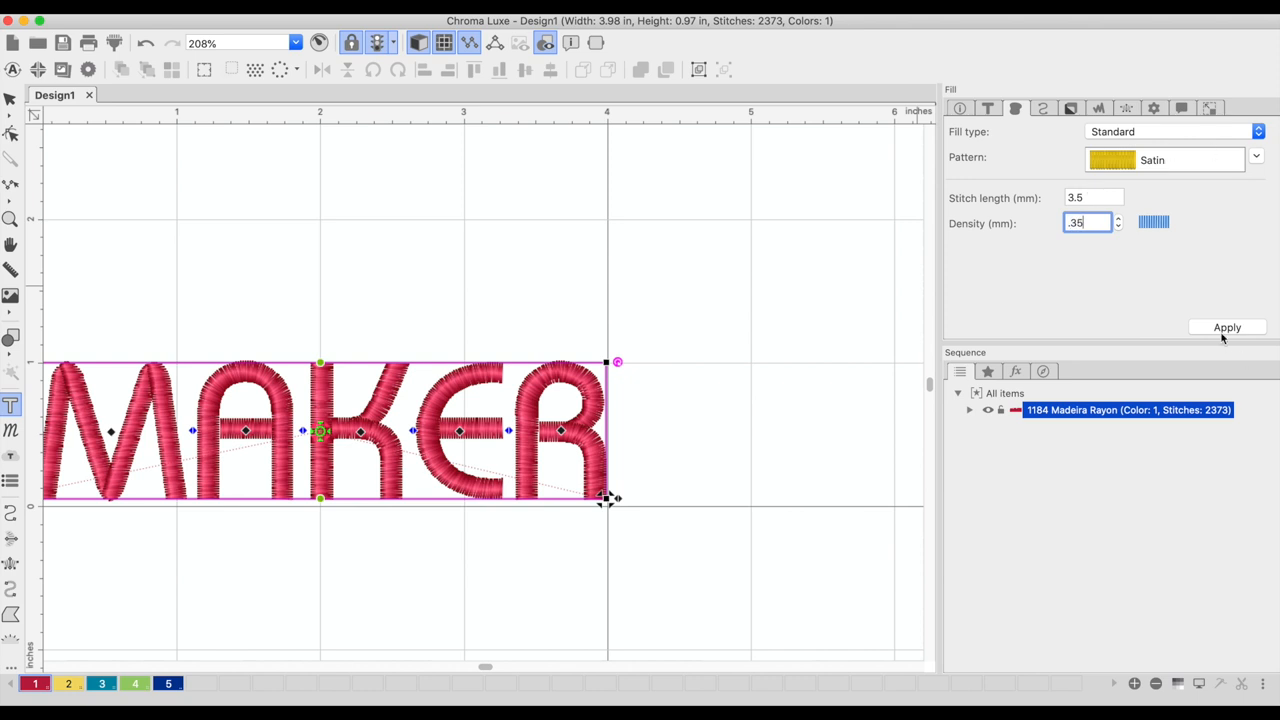
left_click(1226, 327)
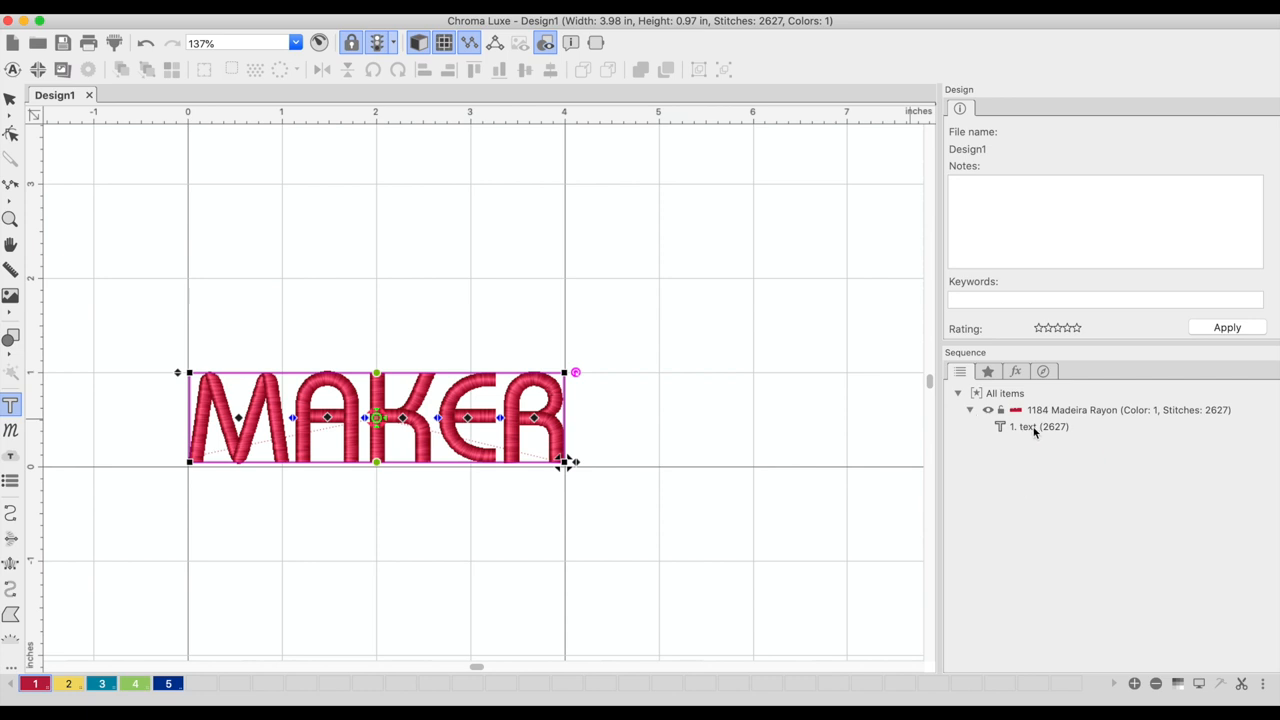
Break up the MAKER text object into separate M, A, K, E, R letters
left_click(1040, 427)
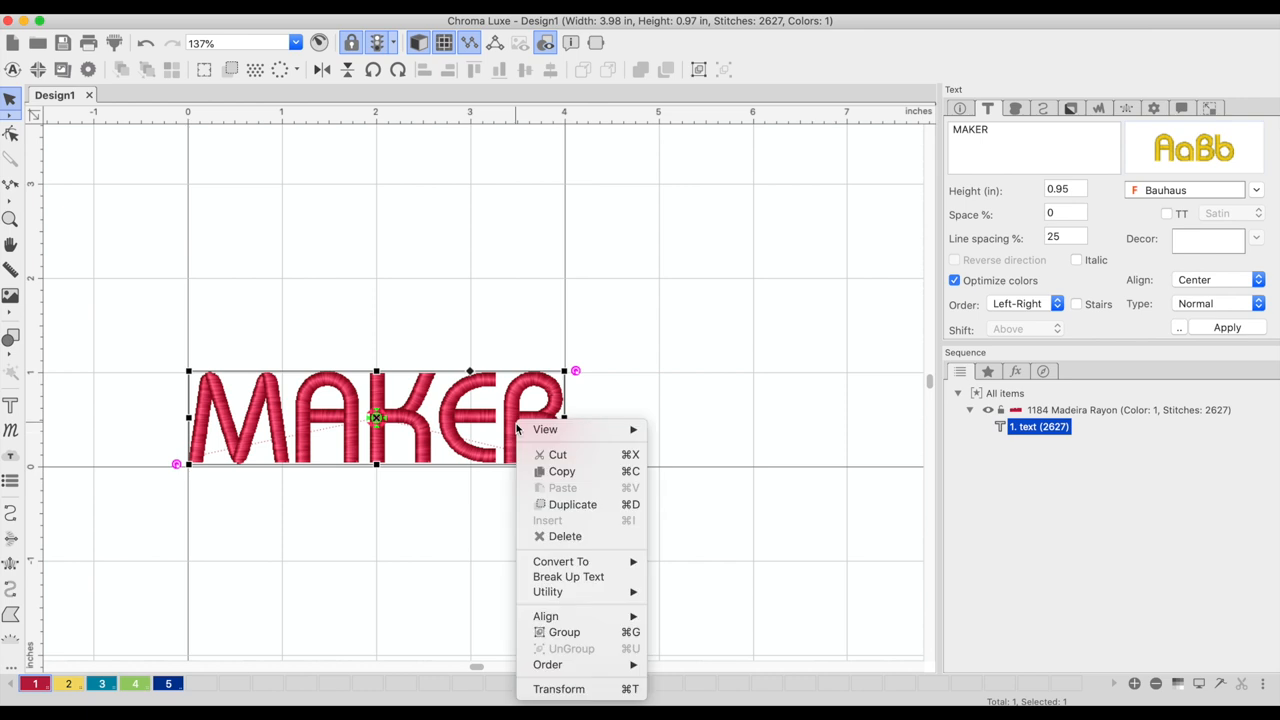
left_click(568, 576)
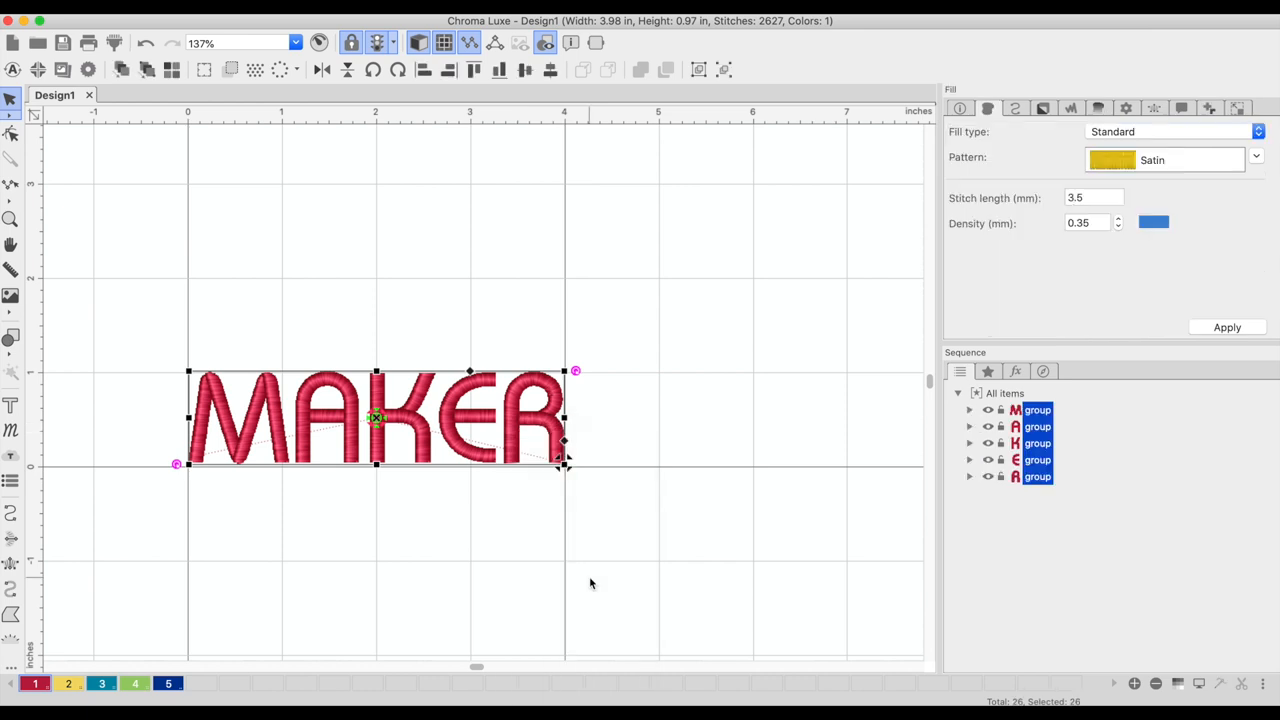
mouse_move(320, 405)
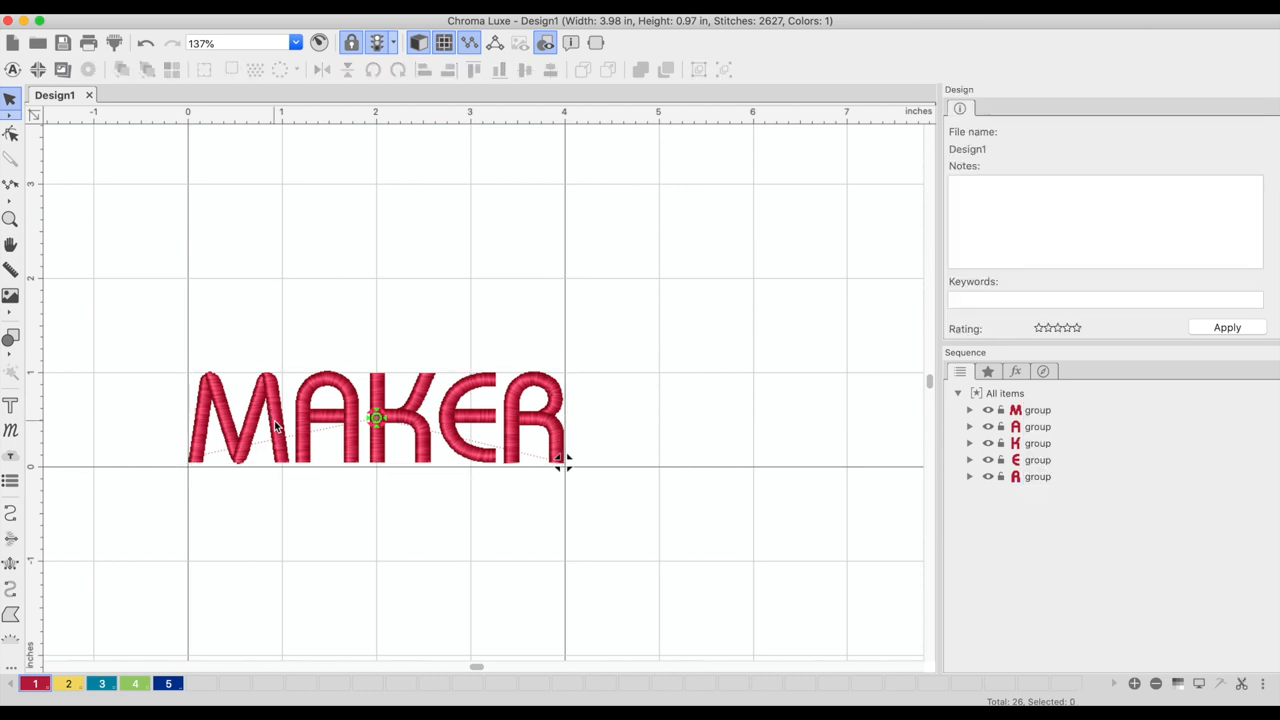
Colour the letters individually: red M, yellow A, teal K, green E, navy R
left_click(240, 420)
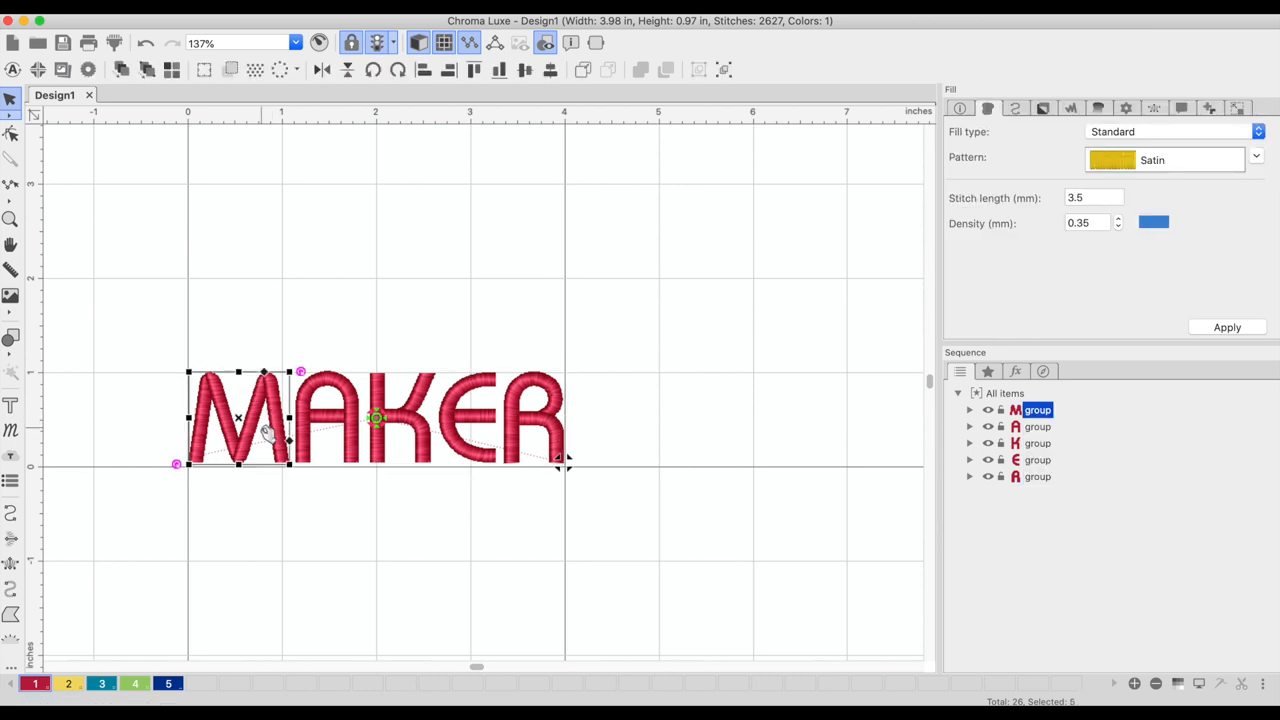
left_click(34, 683)
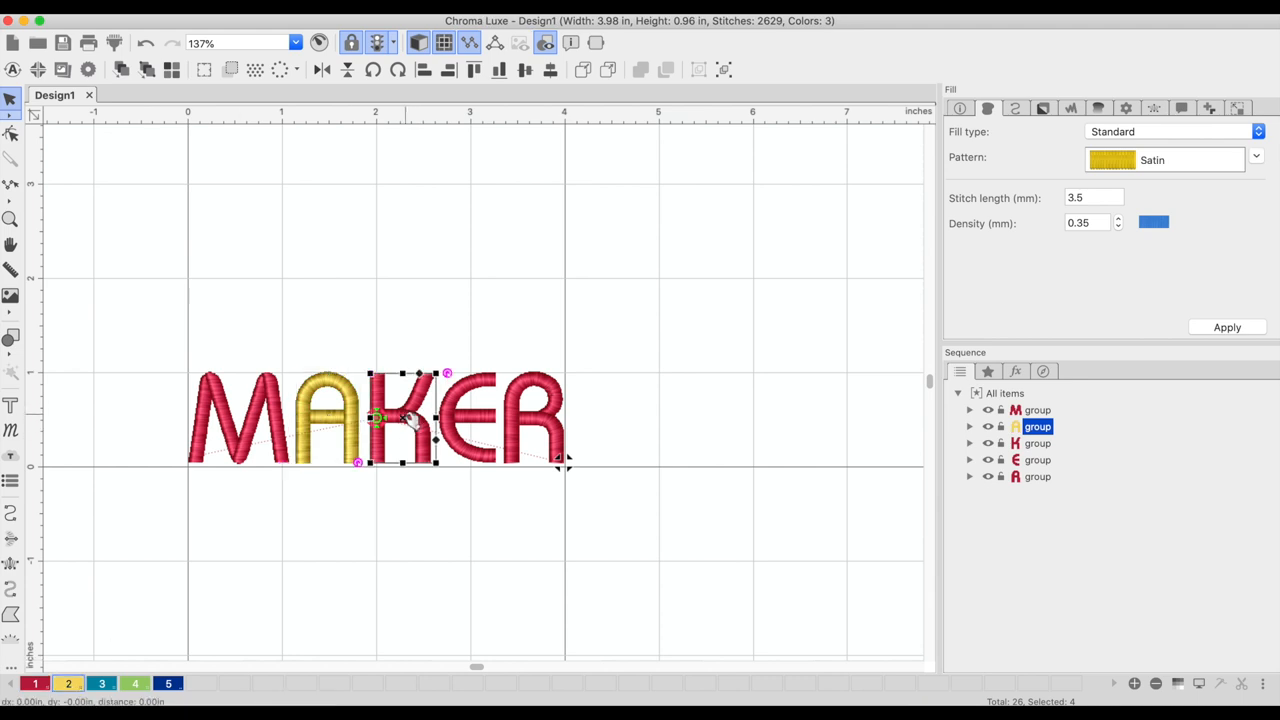
left_click(134, 683)
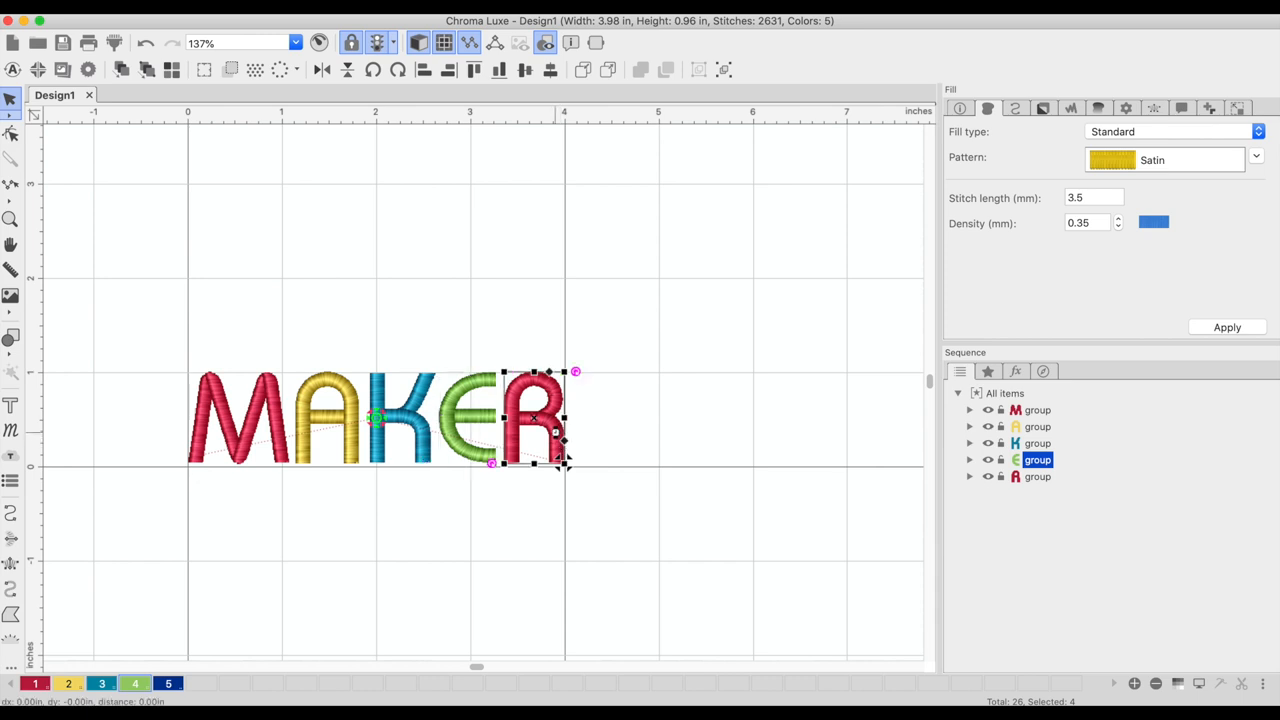
left_click(167, 683)
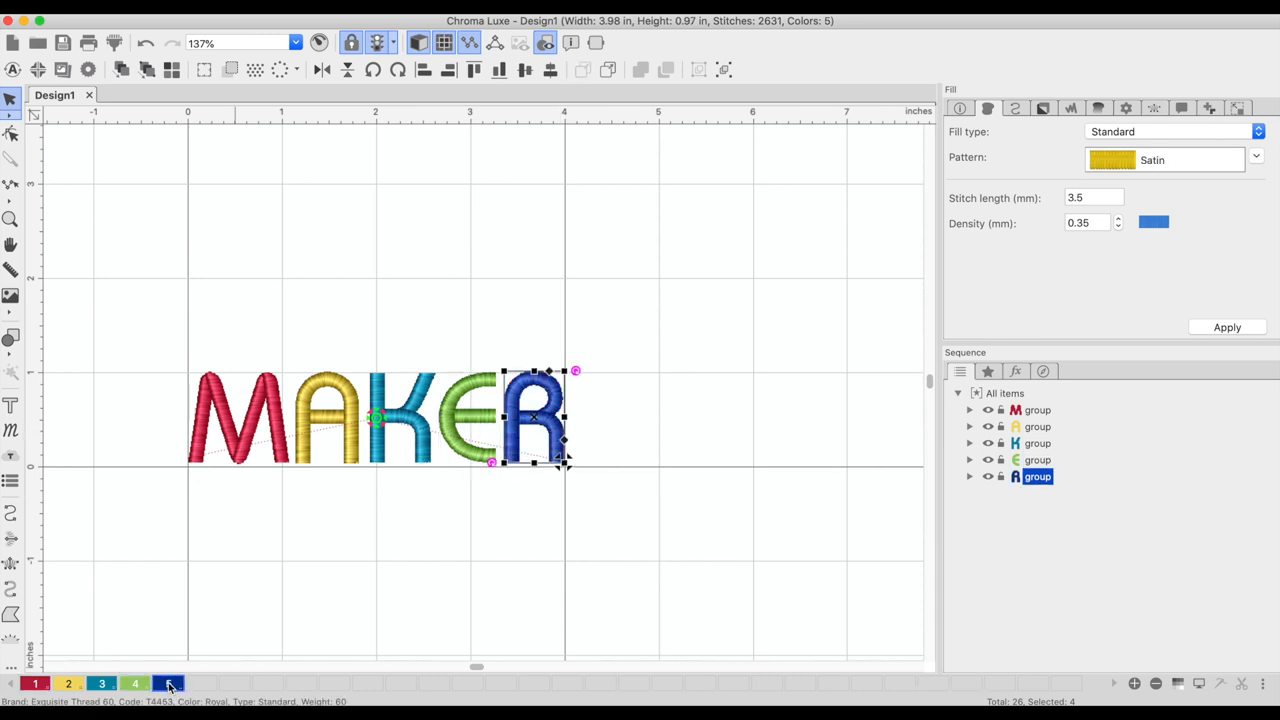
left_click(168, 683)
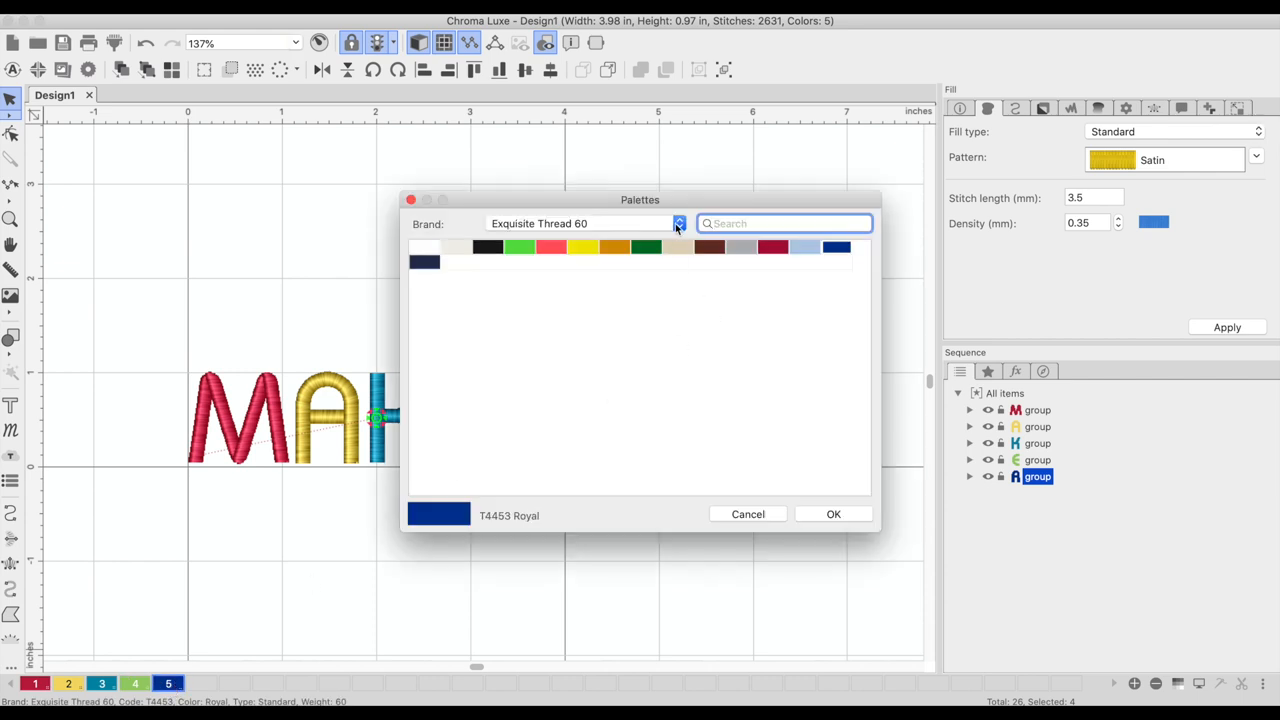
Switch the thread palette brand from Exquisite Thread 60 to Madeira Polyneon
left_click(678, 223)
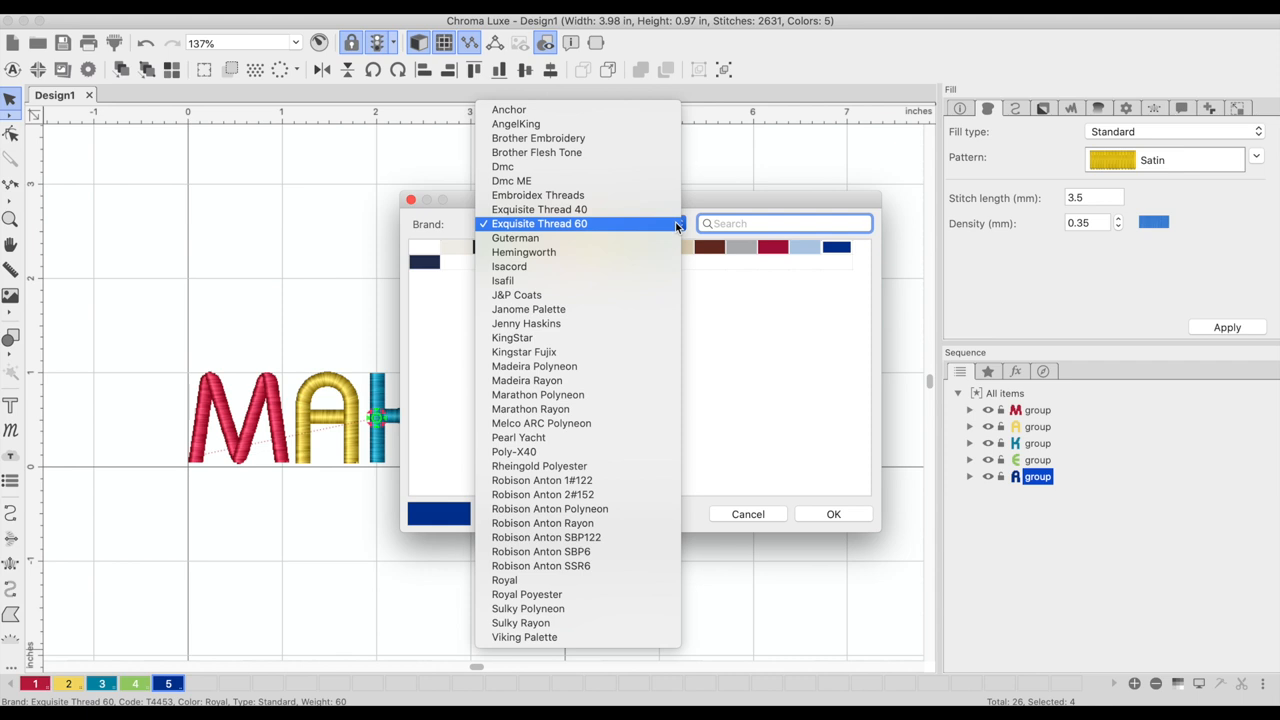
mouse_move(534, 366)
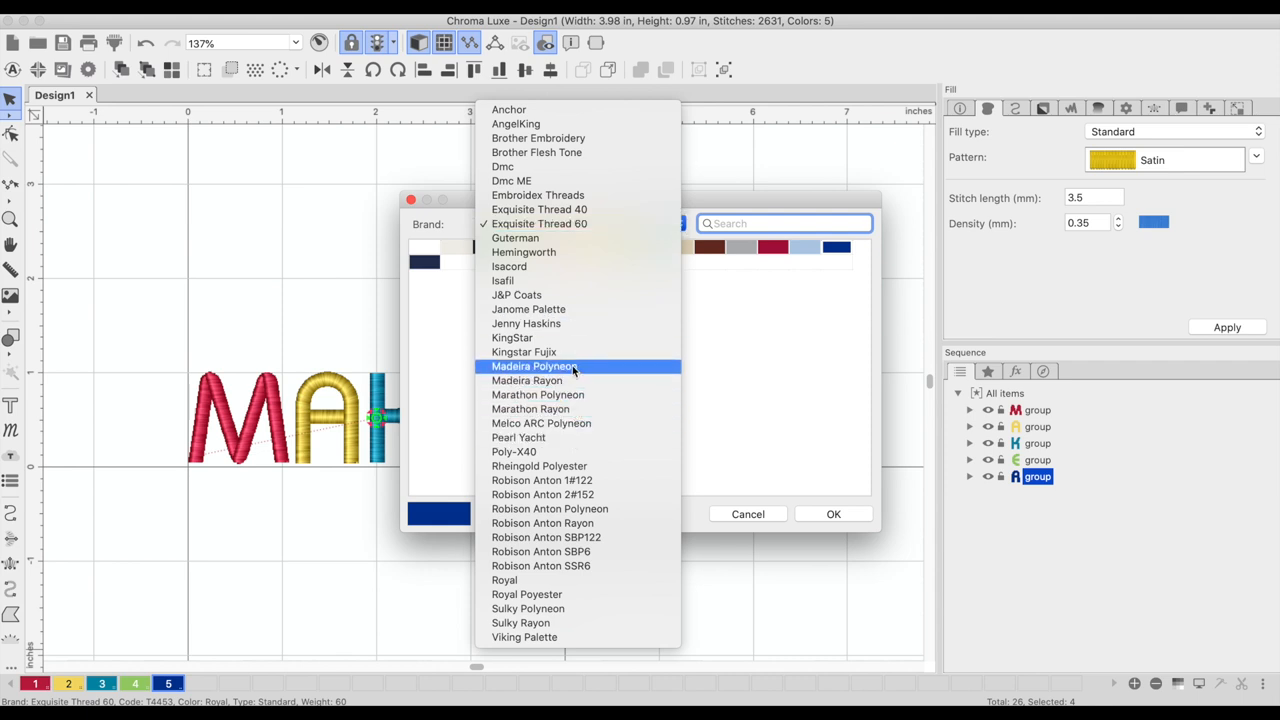
left_click(534, 366)
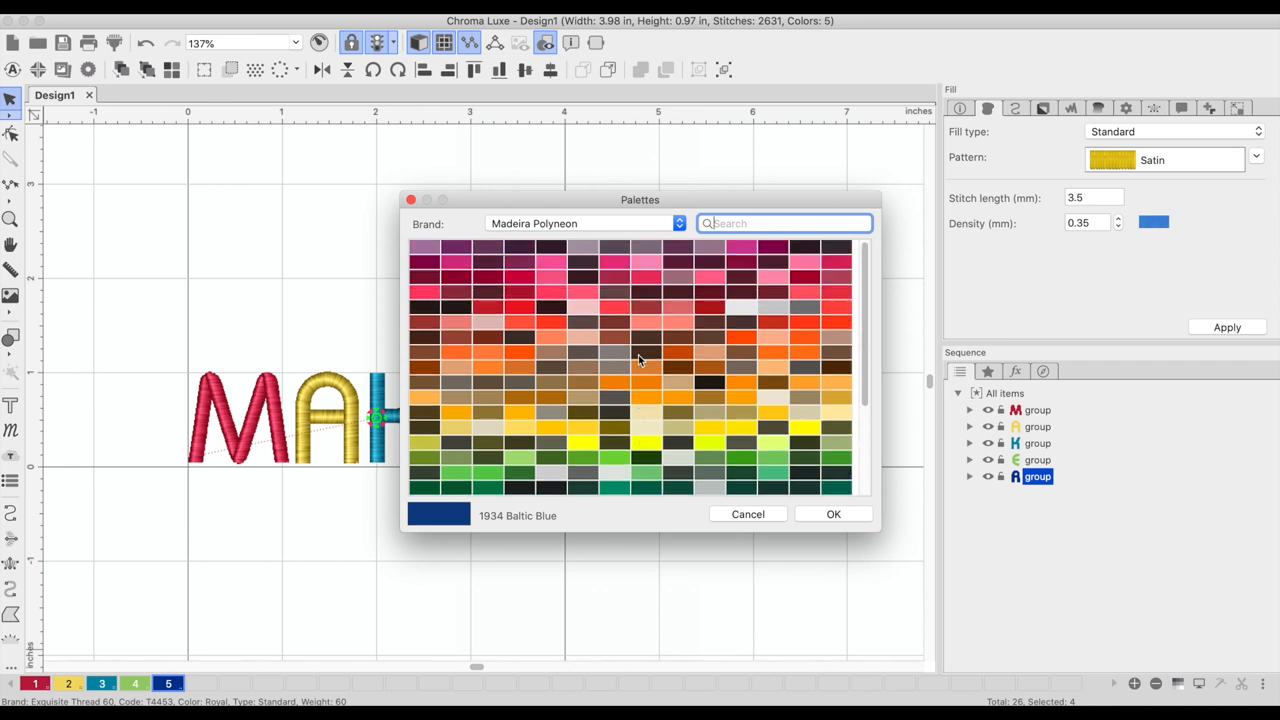
mouse_move(605, 278)
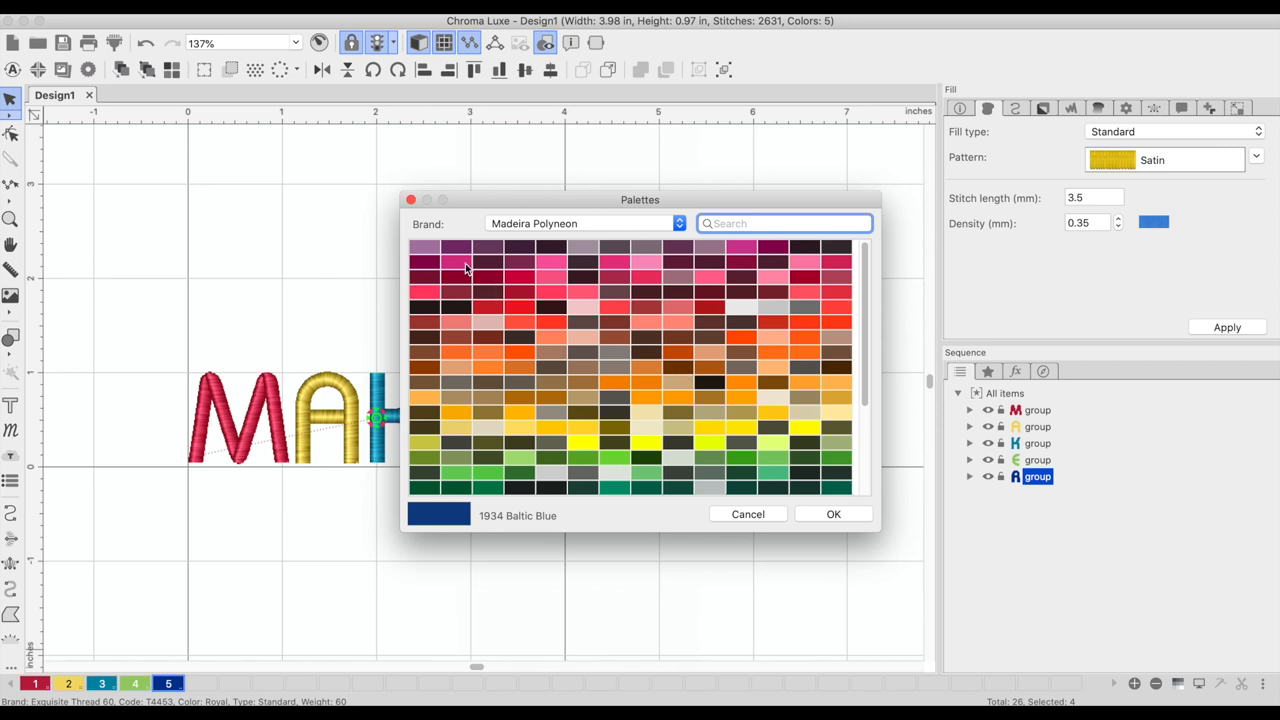
mouse_move(527, 521)
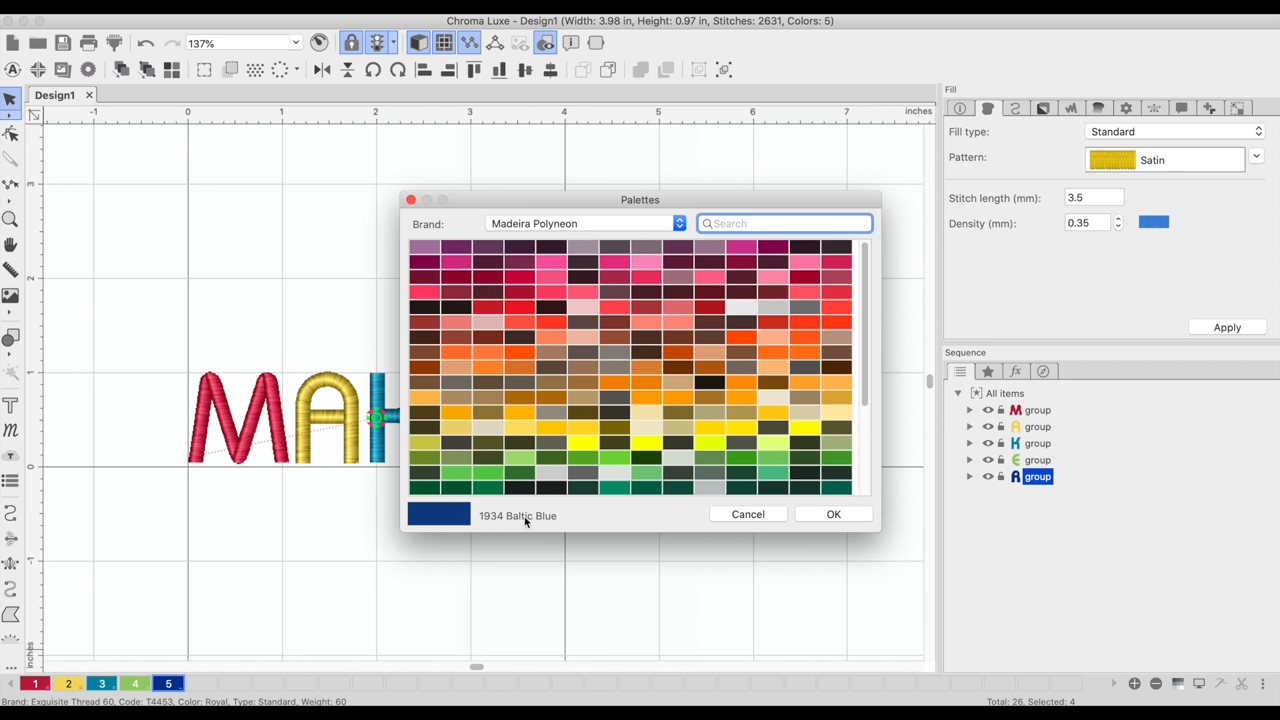
mouse_move(730, 375)
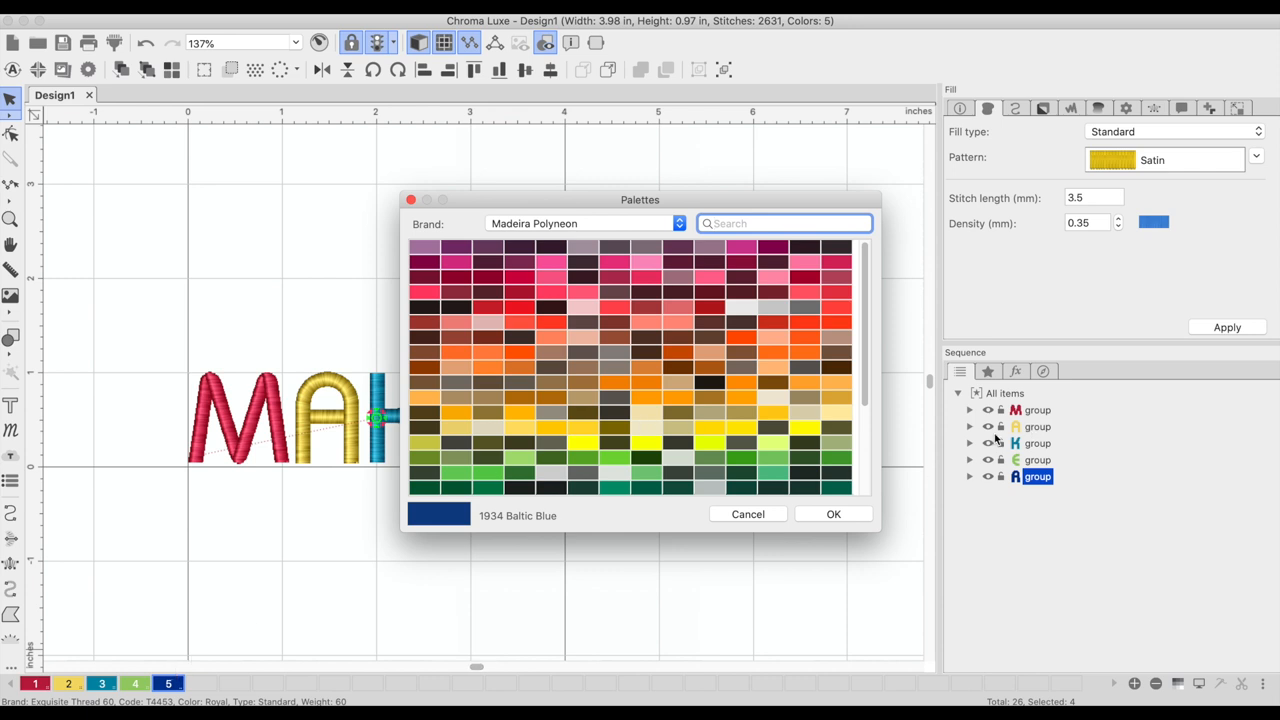
mouse_move(218, 687)
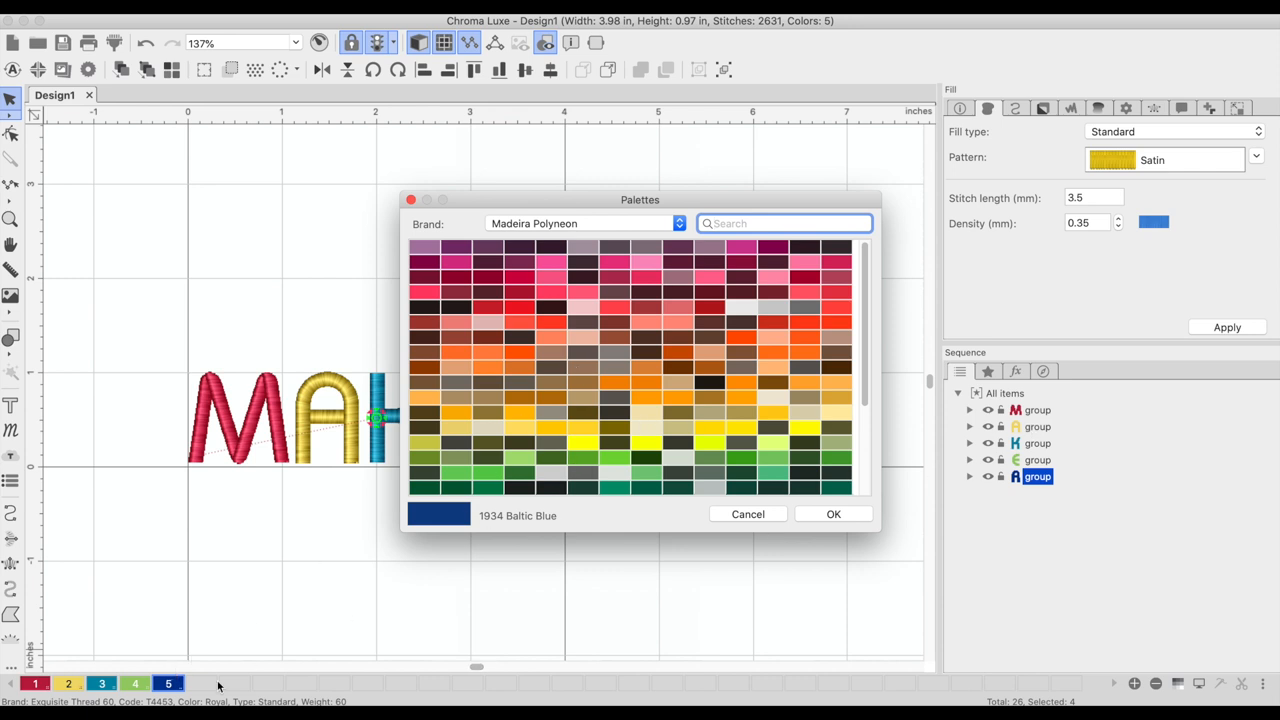
mouse_move(693, 363)
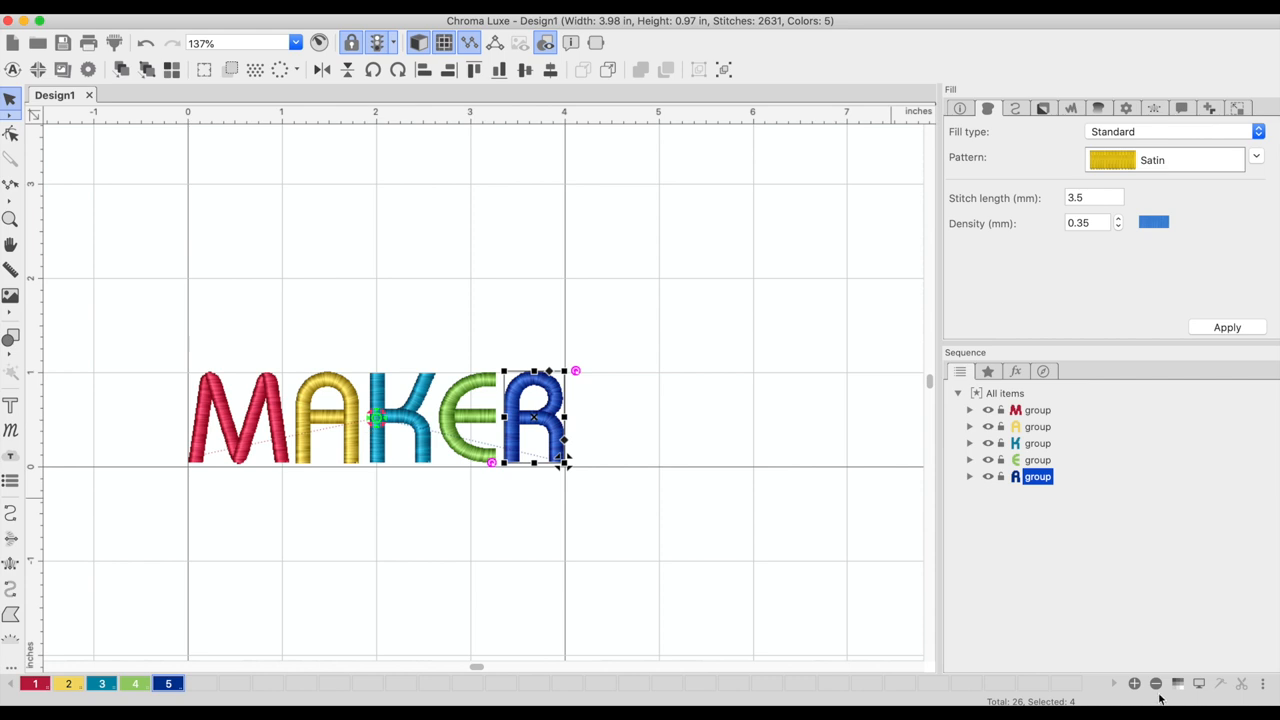
Add swatches to the colour bar, expanding the thread palette to sixteen colours
left_click(1134, 683)
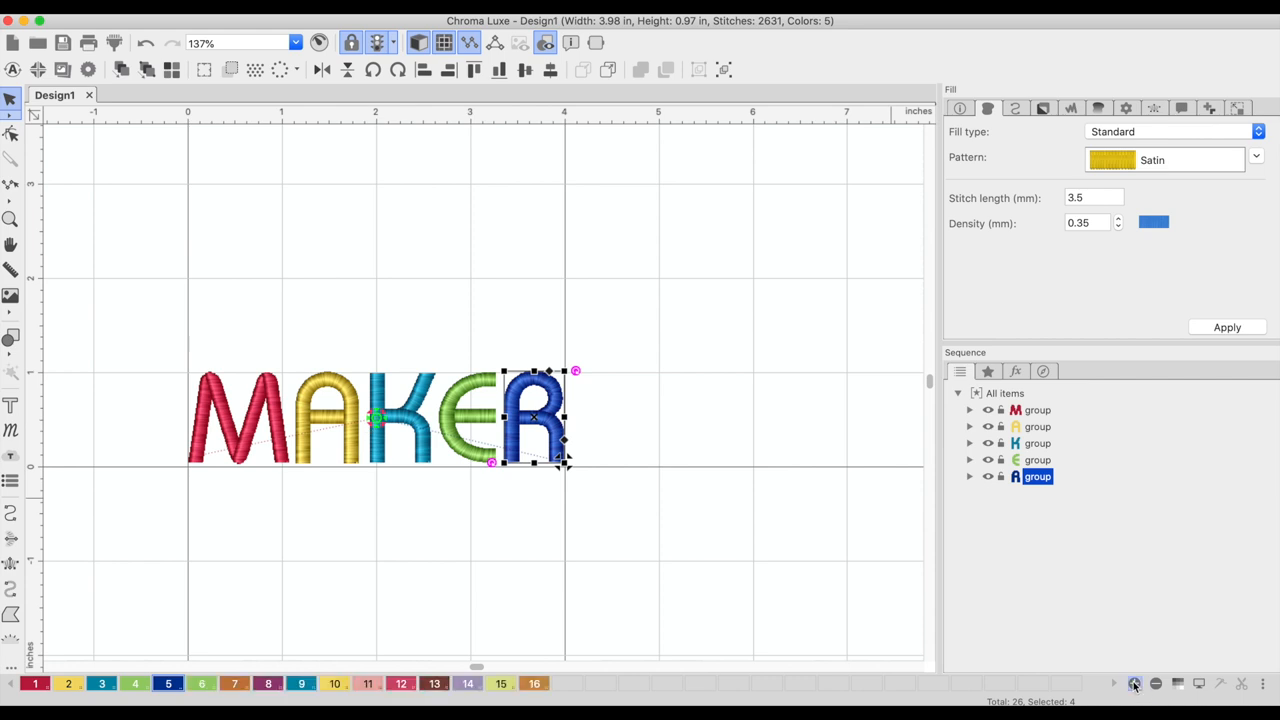
mouse_move(341, 310)
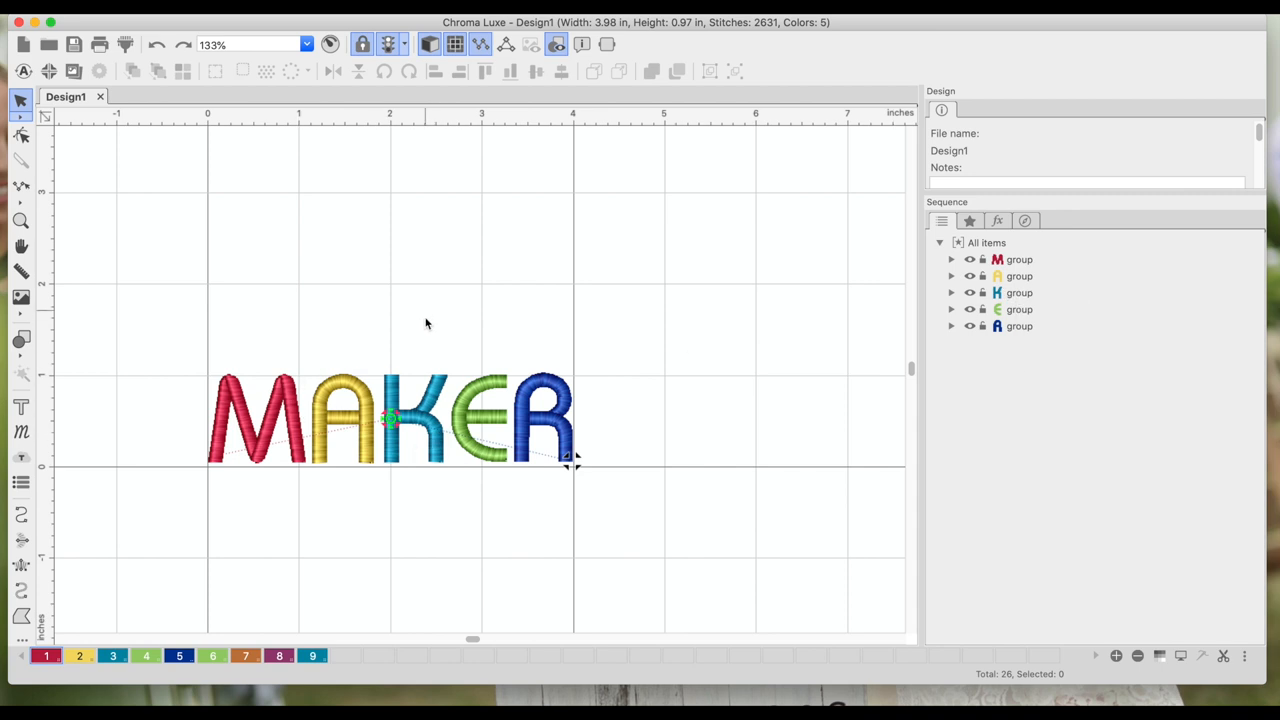
mouse_move(424, 432)
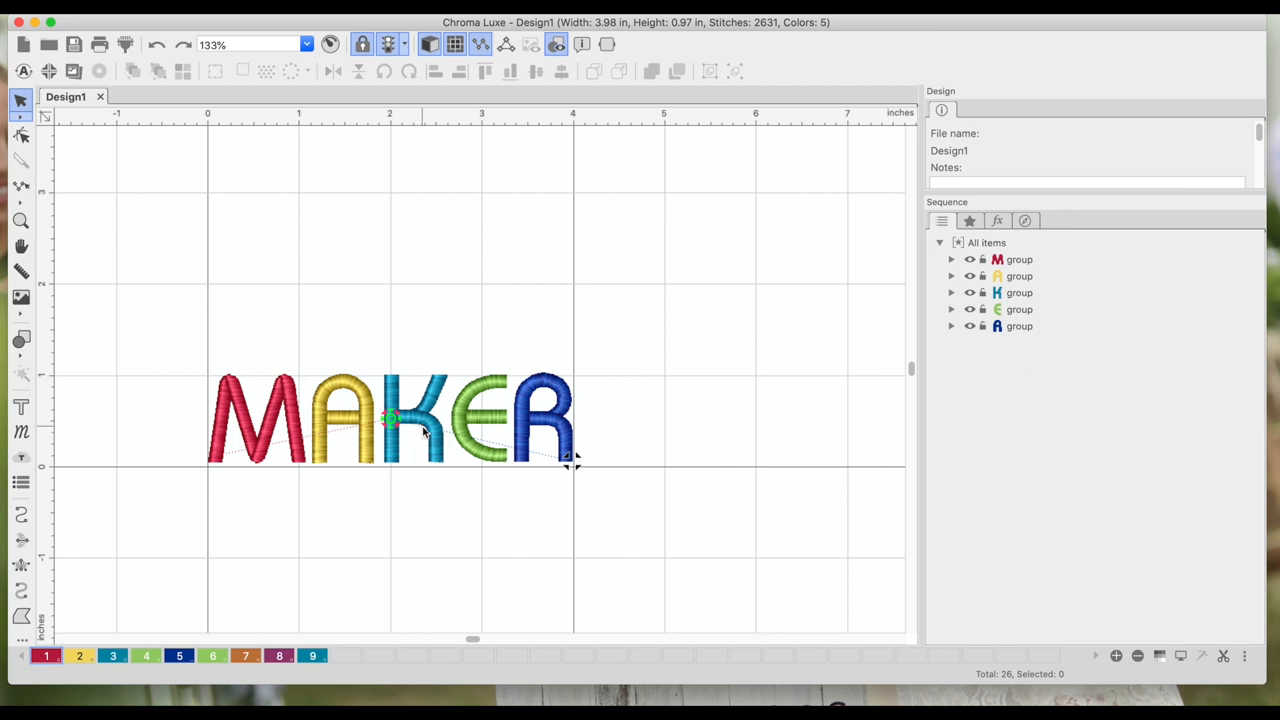
Reorder the letter groups so sewing runs K, A, E, M, then R
left_click(1019, 292)
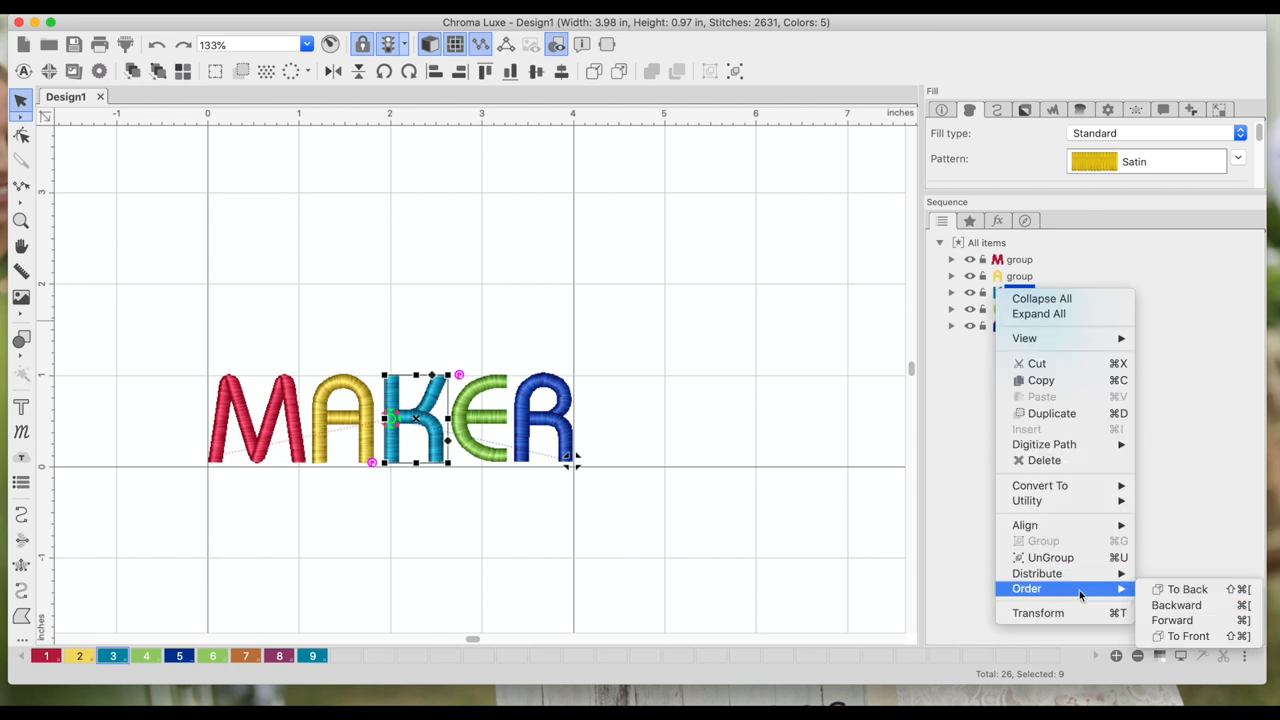
mouse_move(1187, 589)
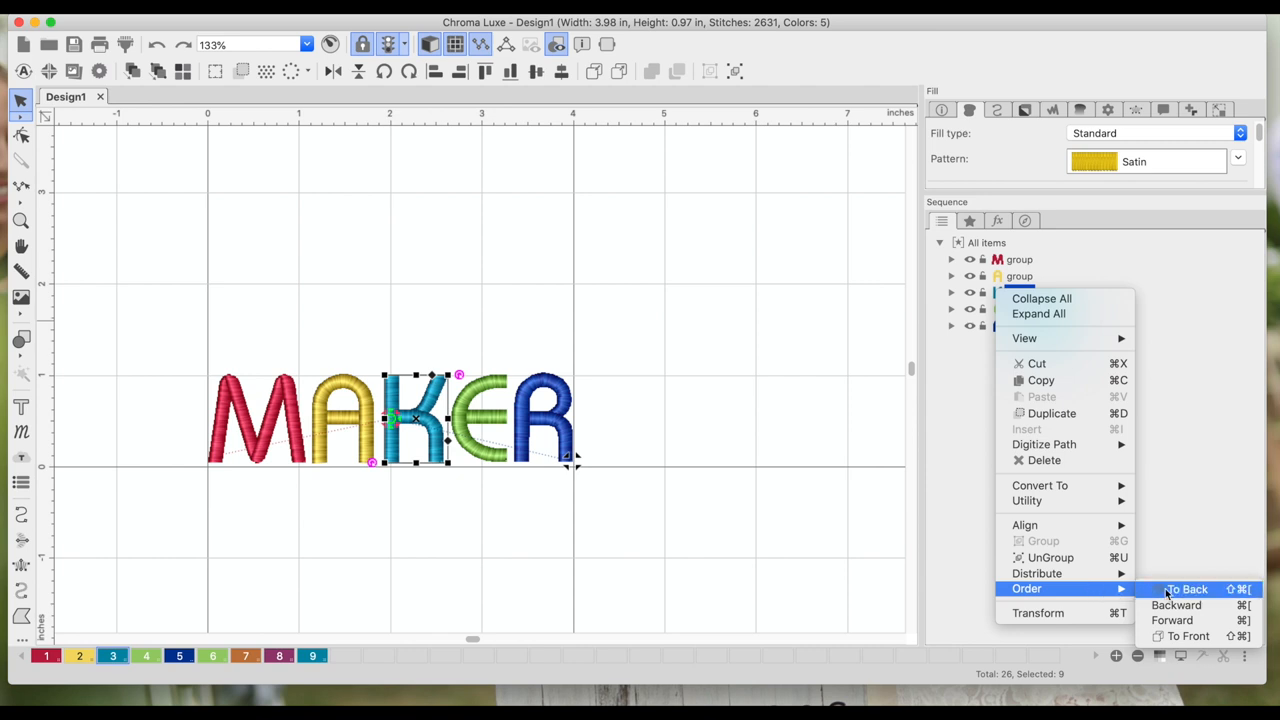
left_click(1187, 589)
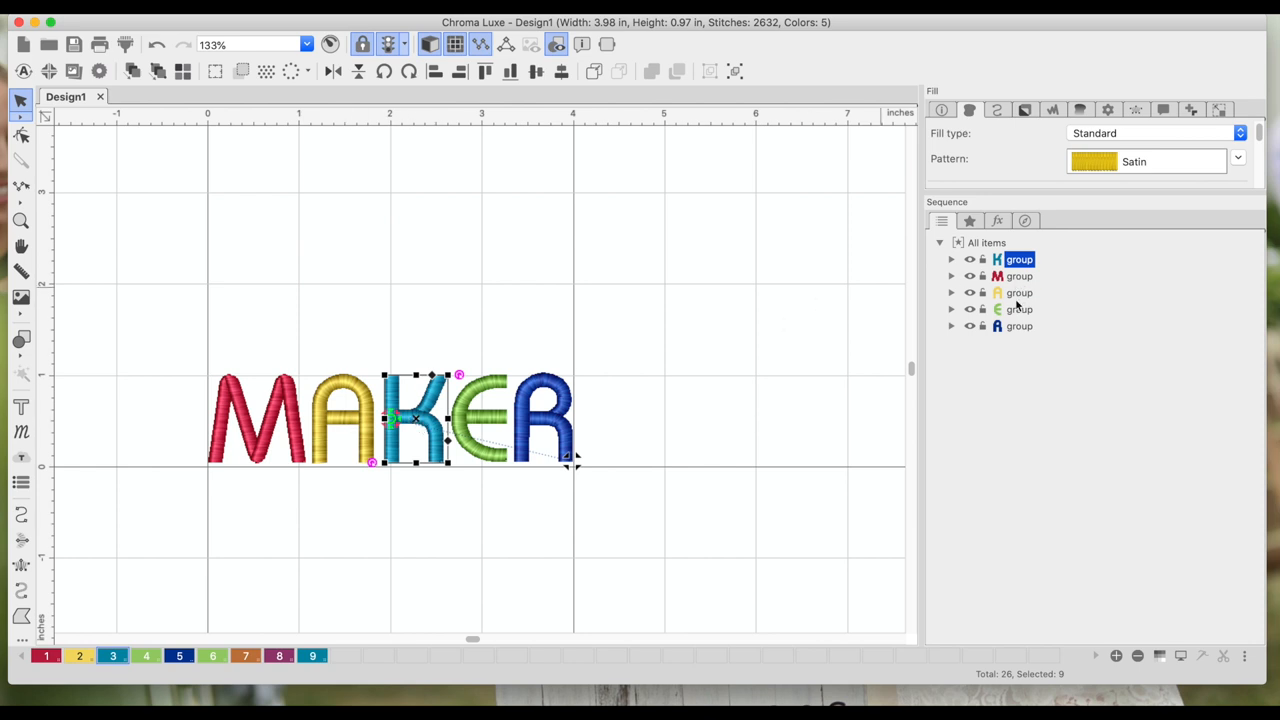
left_click(1019, 293)
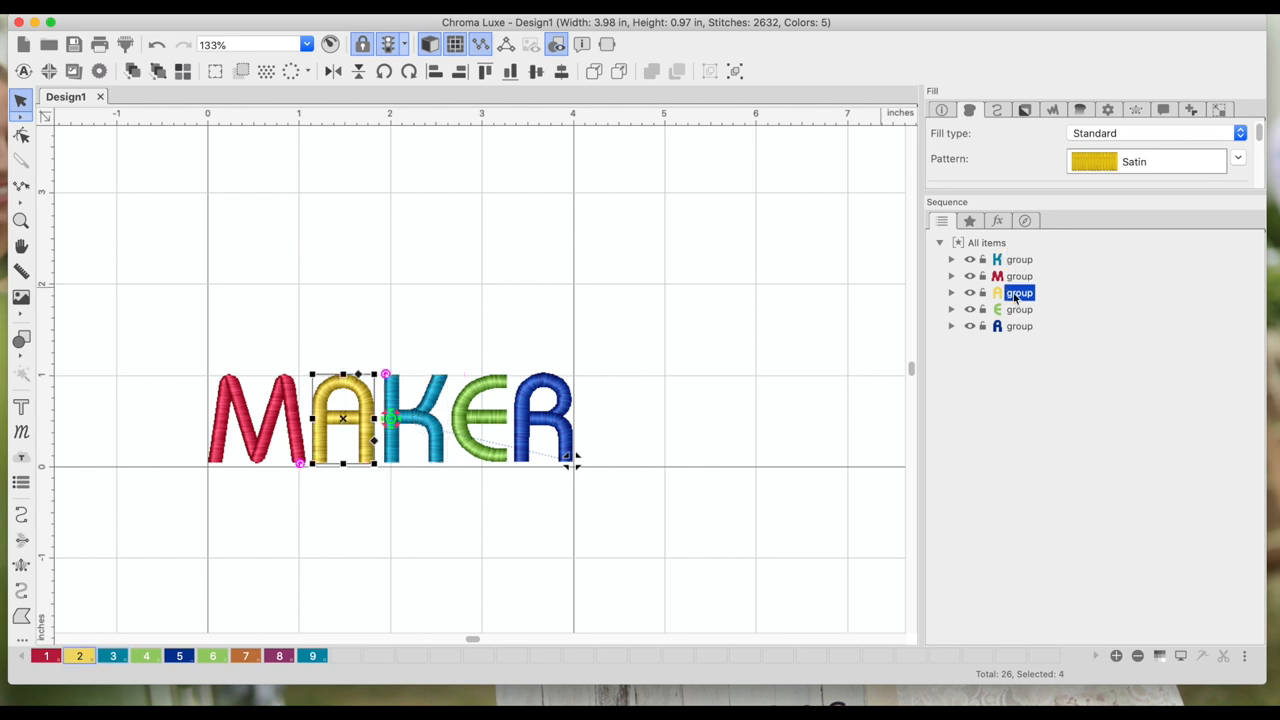
right_click(1019, 292)
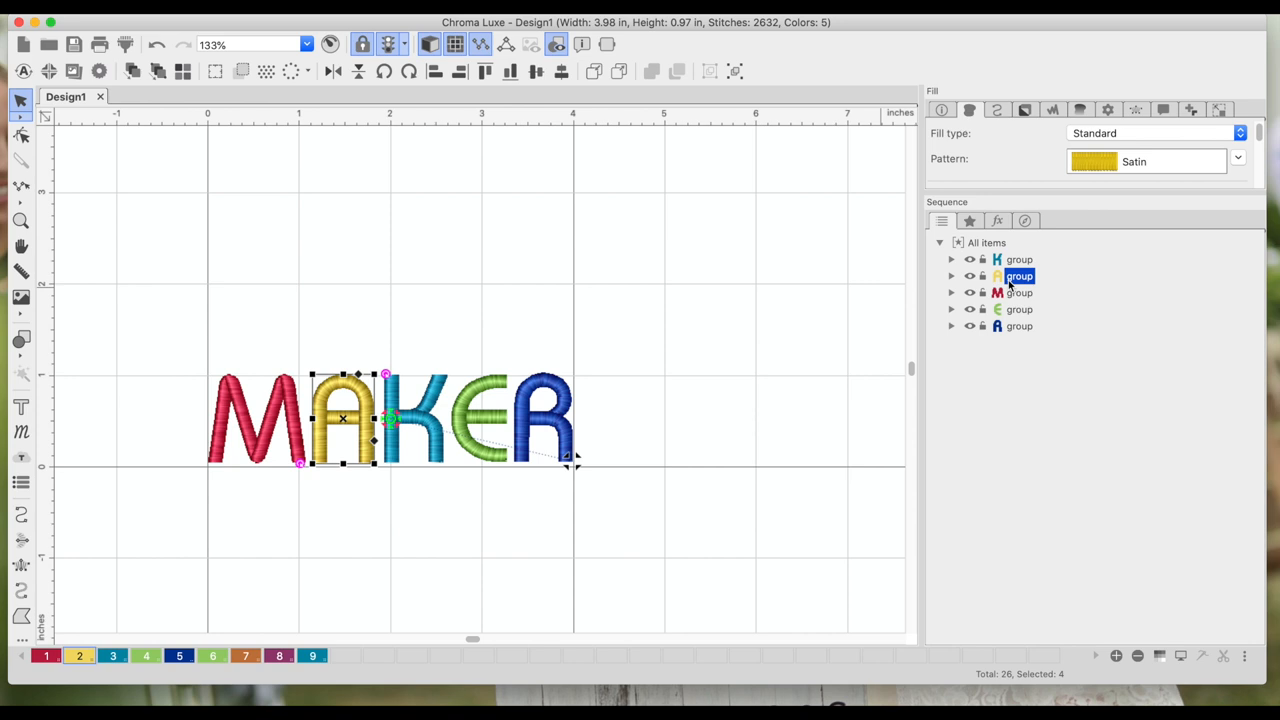
left_click(1019, 309)
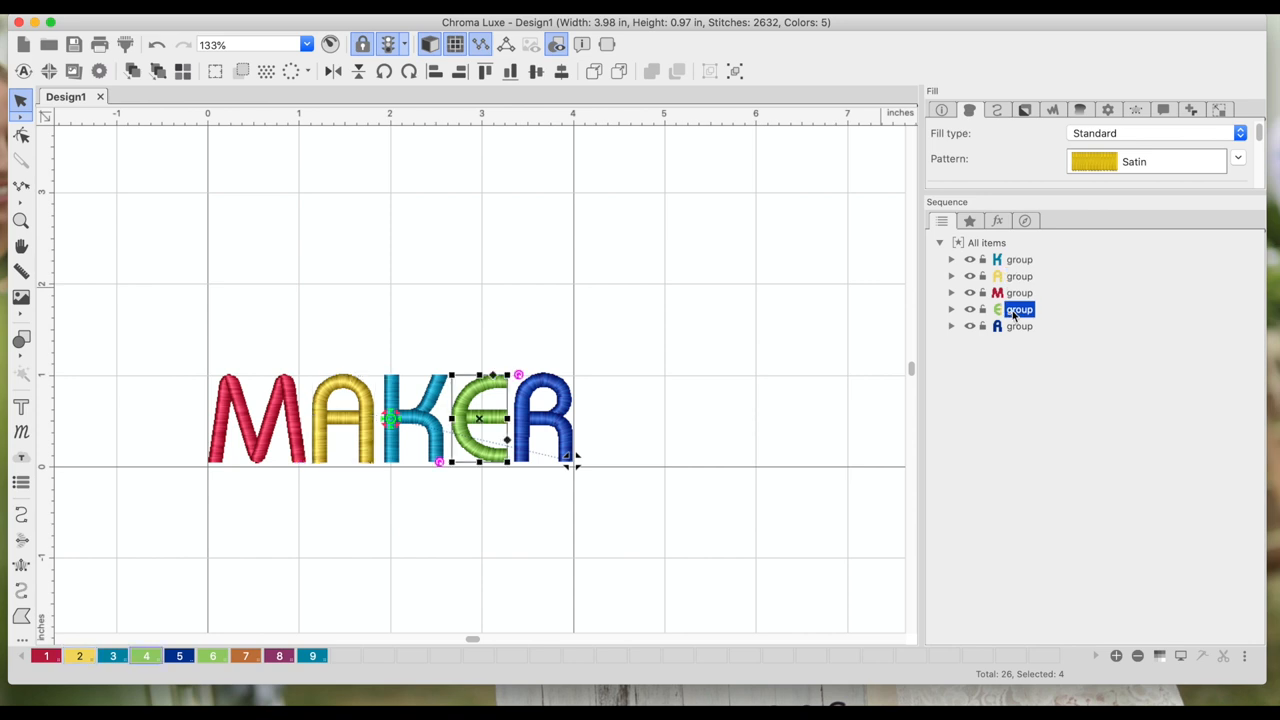
right_click(1019, 309)
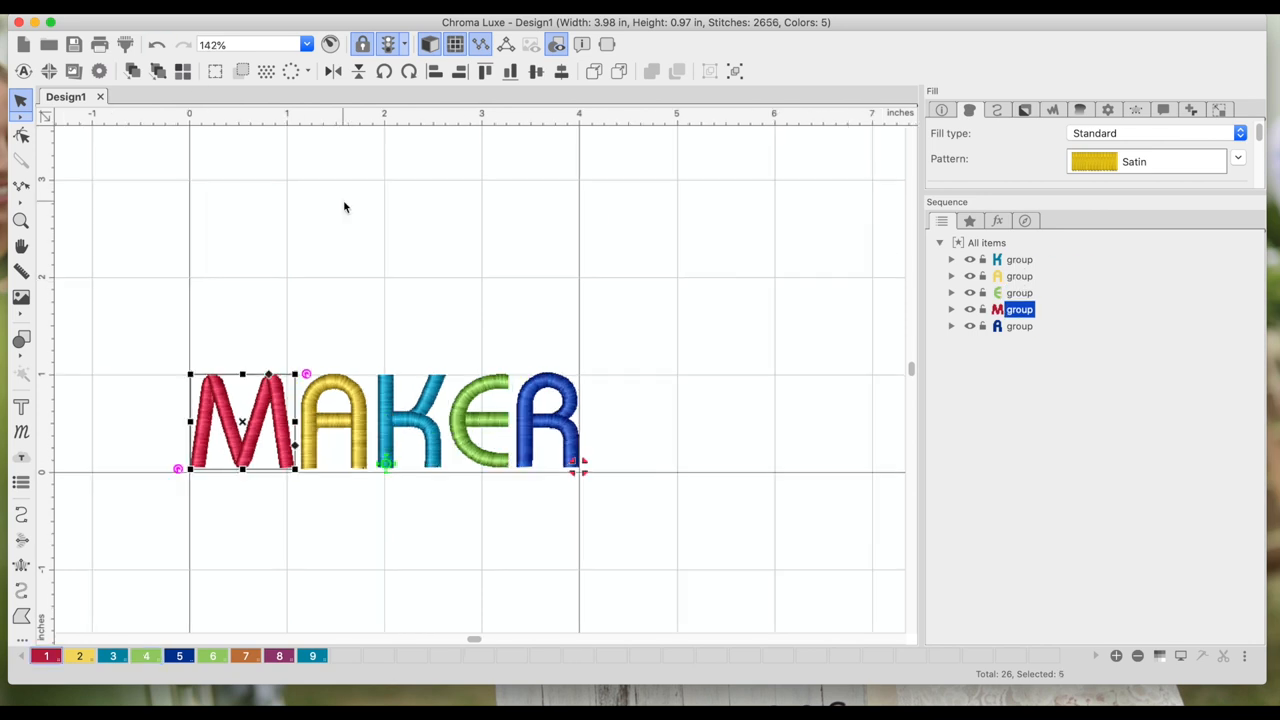
mouse_move(1007, 337)
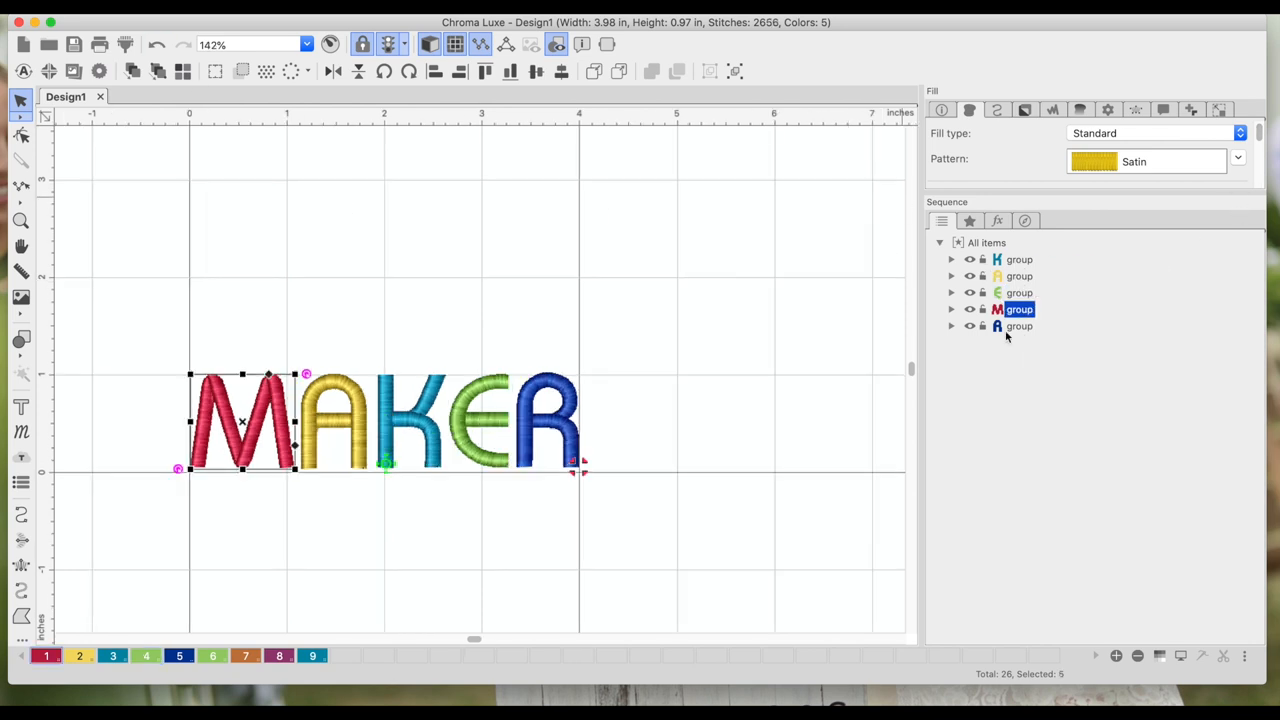
mouse_move(412, 108)
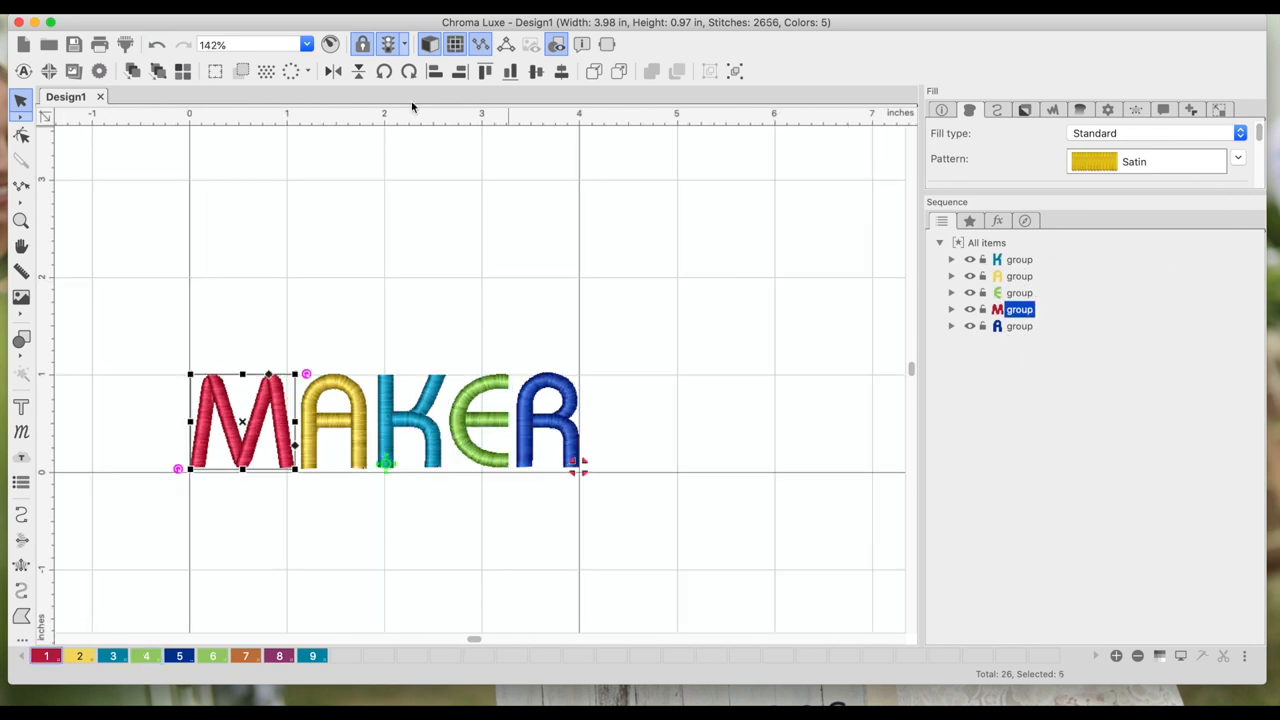
mouse_move(330, 43)
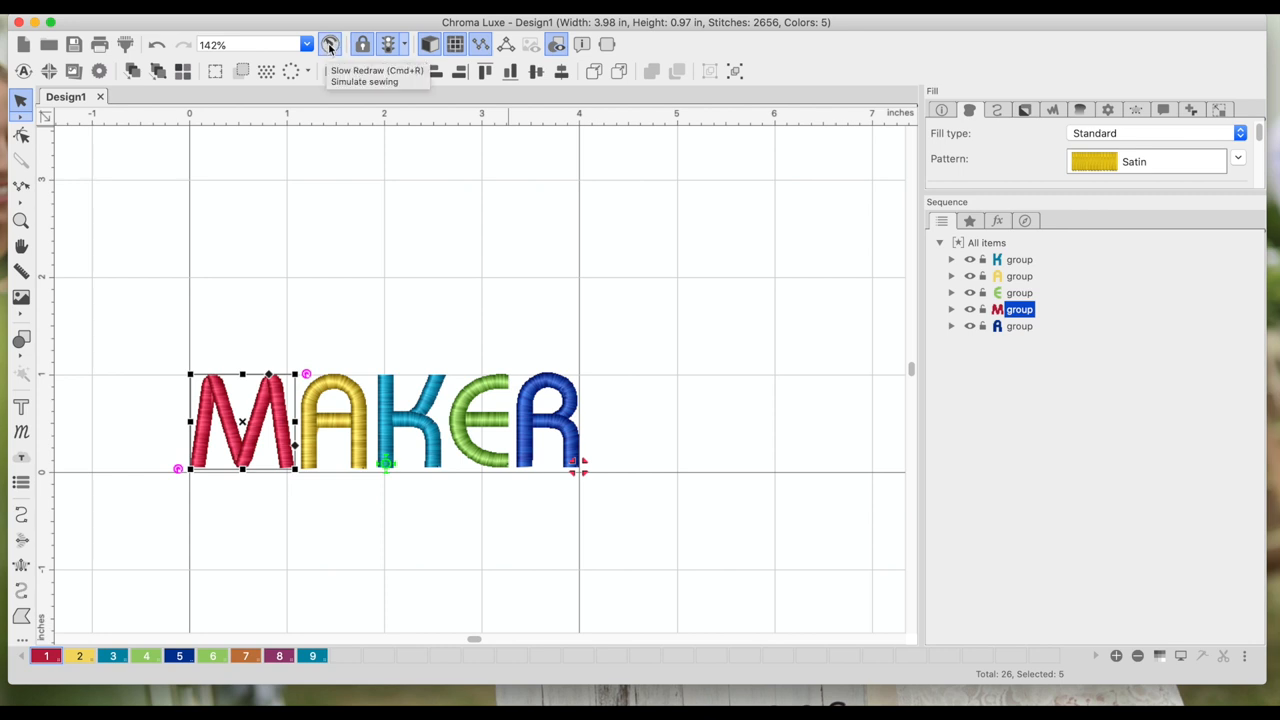
Simulate sewing all 2656 stitches of MAKER in K, A, E, M, R order
left_click(330, 43)
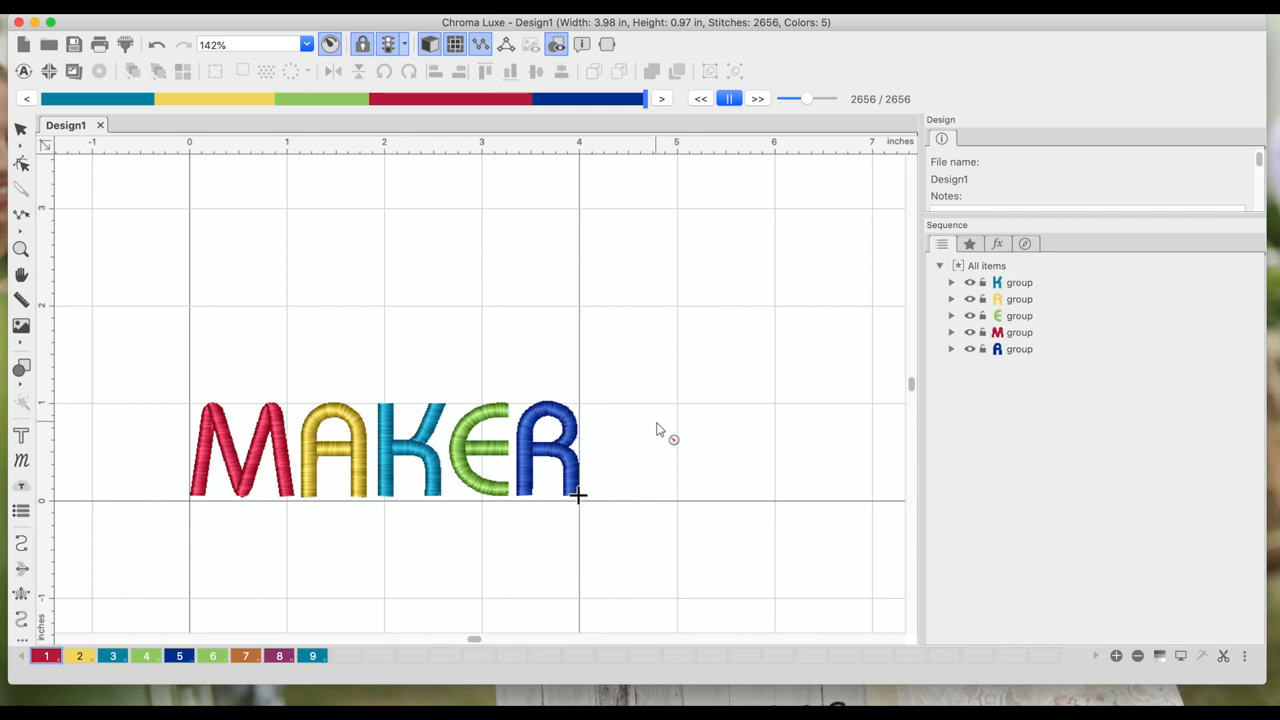
mouse_move(412, 495)
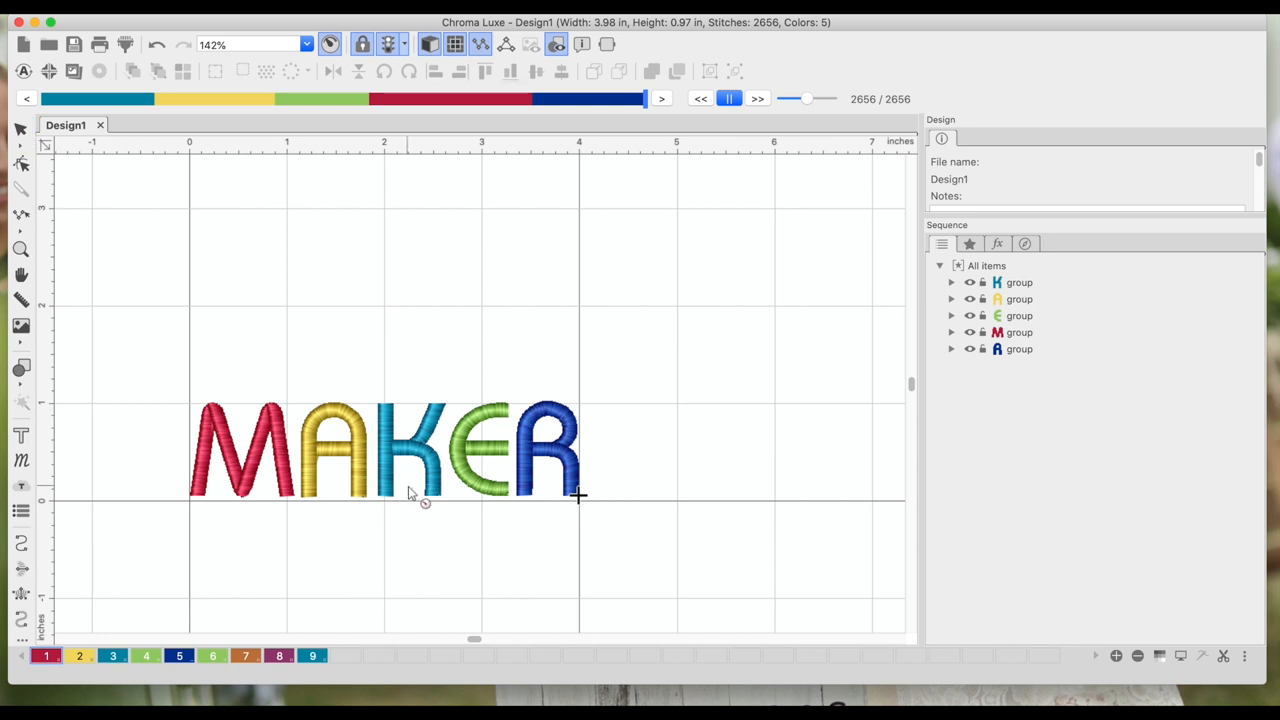
mouse_move(597, 524)
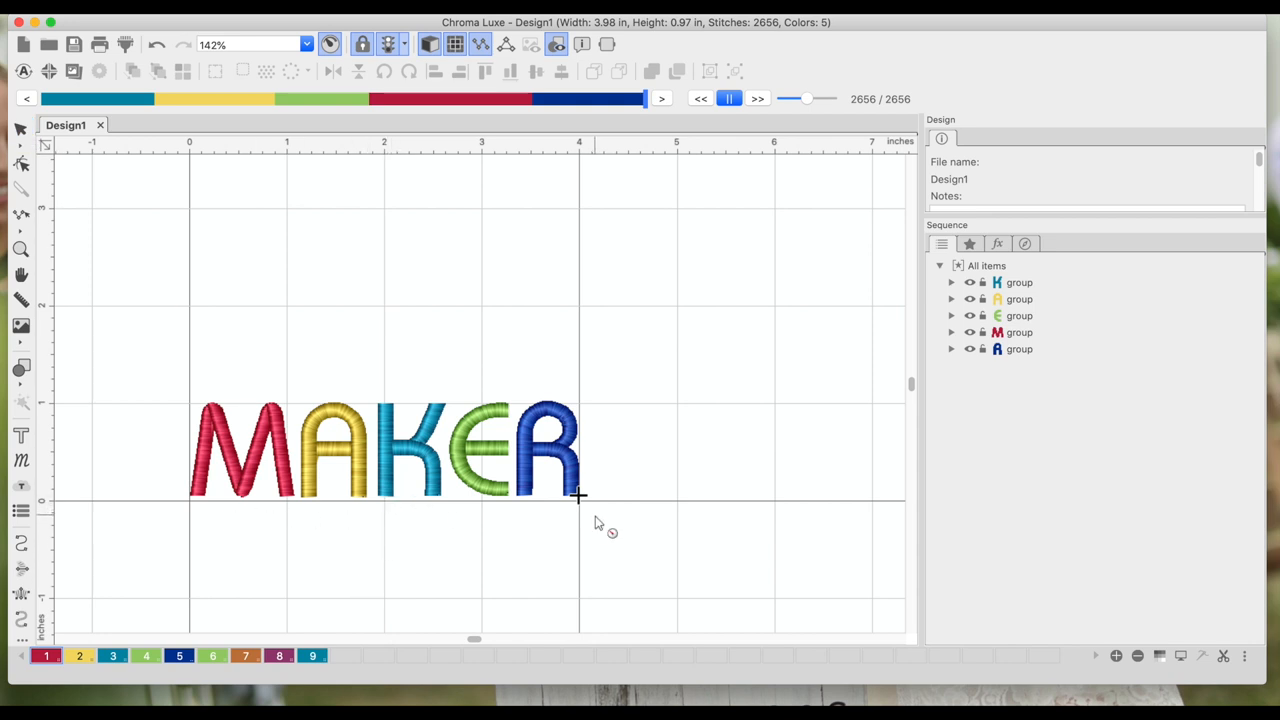
mouse_move(143, 138)
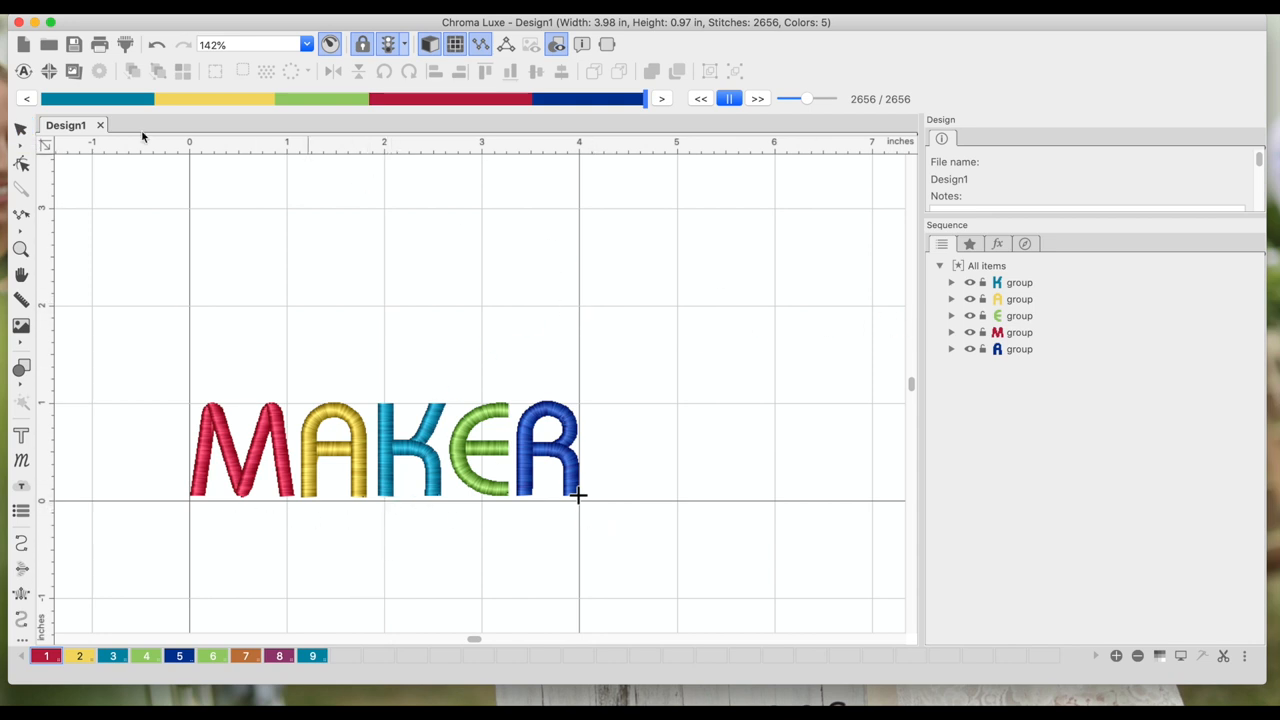
Start a new text object below MAKER and choose the Impress Small font from the catalog
left_click(21, 434)
type("A")
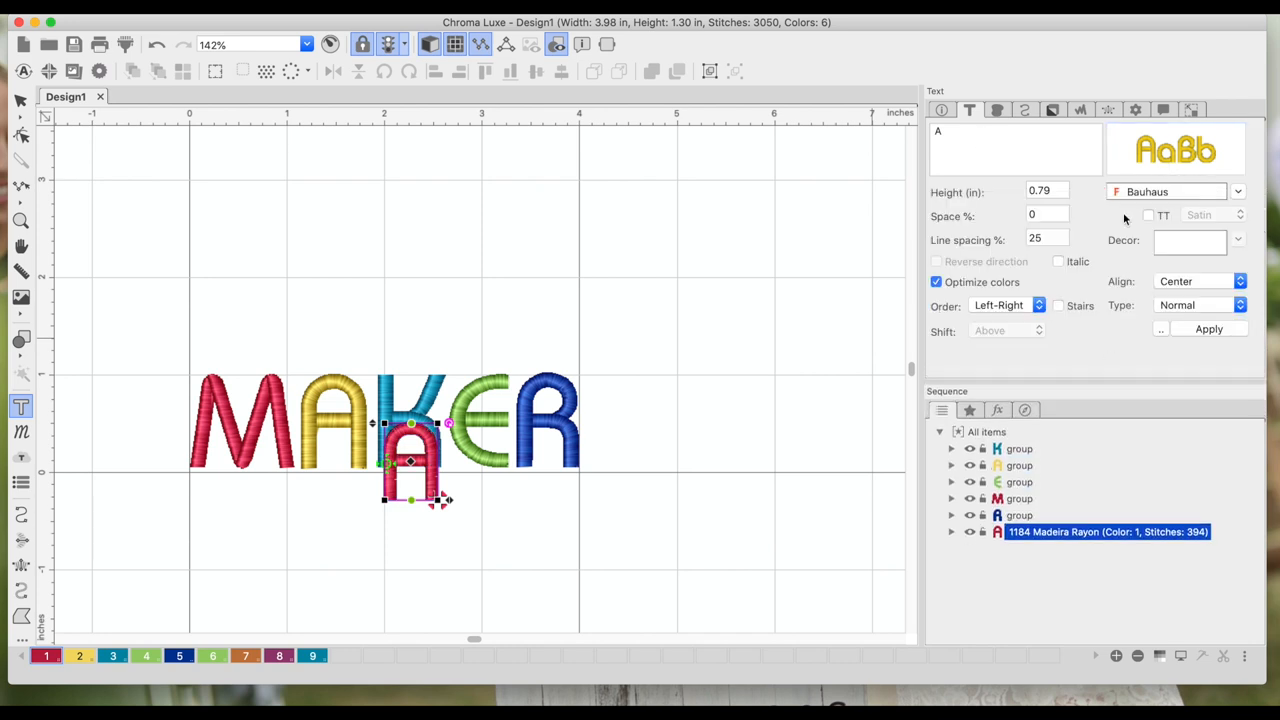
left_click(1238, 191)
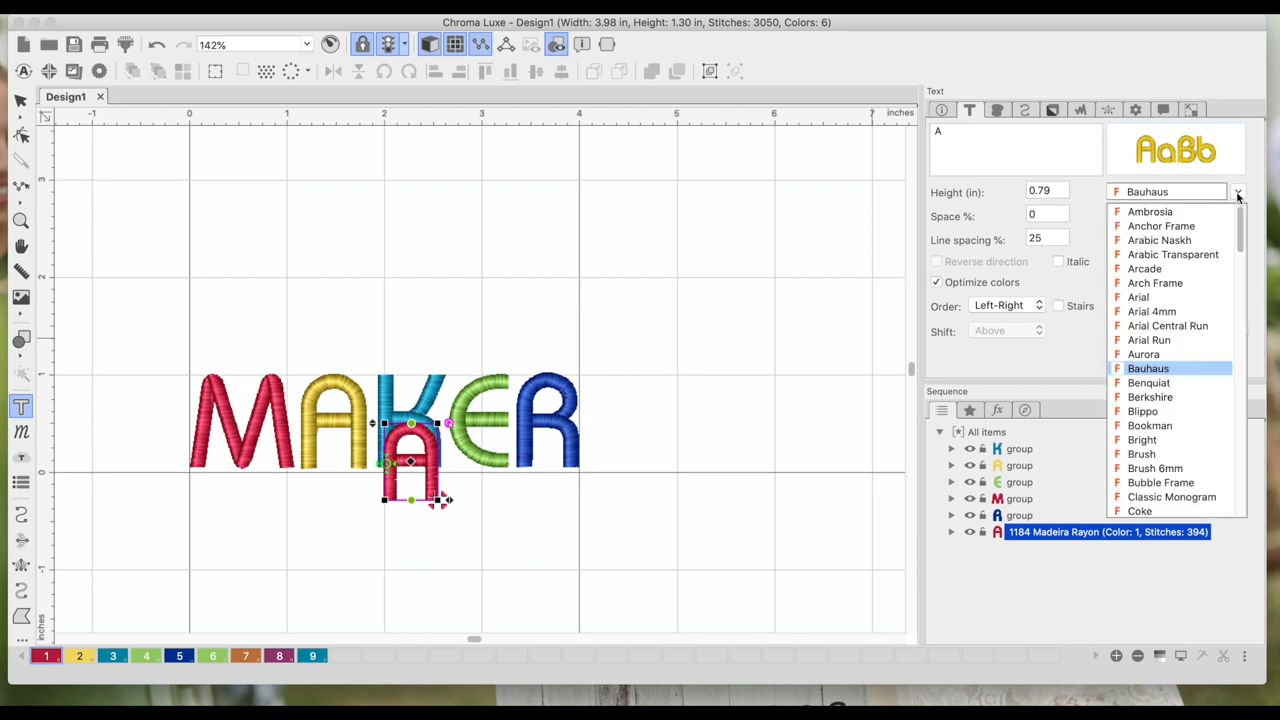
left_click(1238, 192)
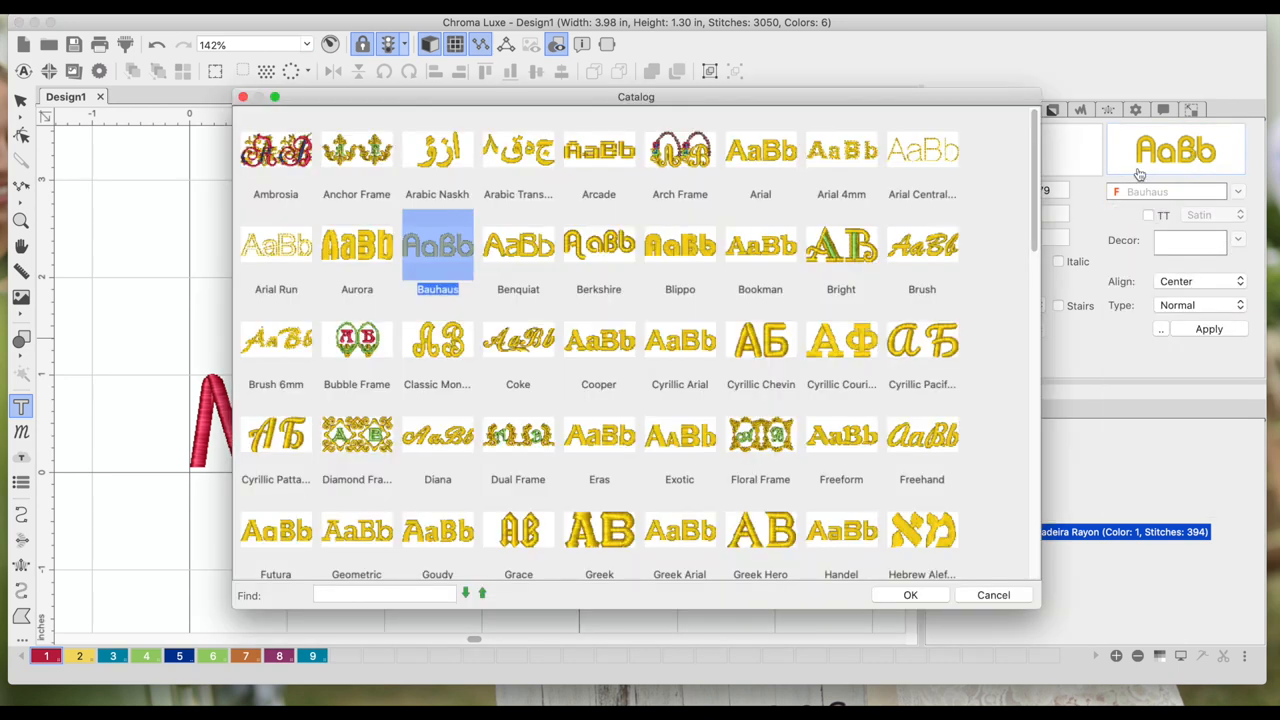
scroll("down", 3)
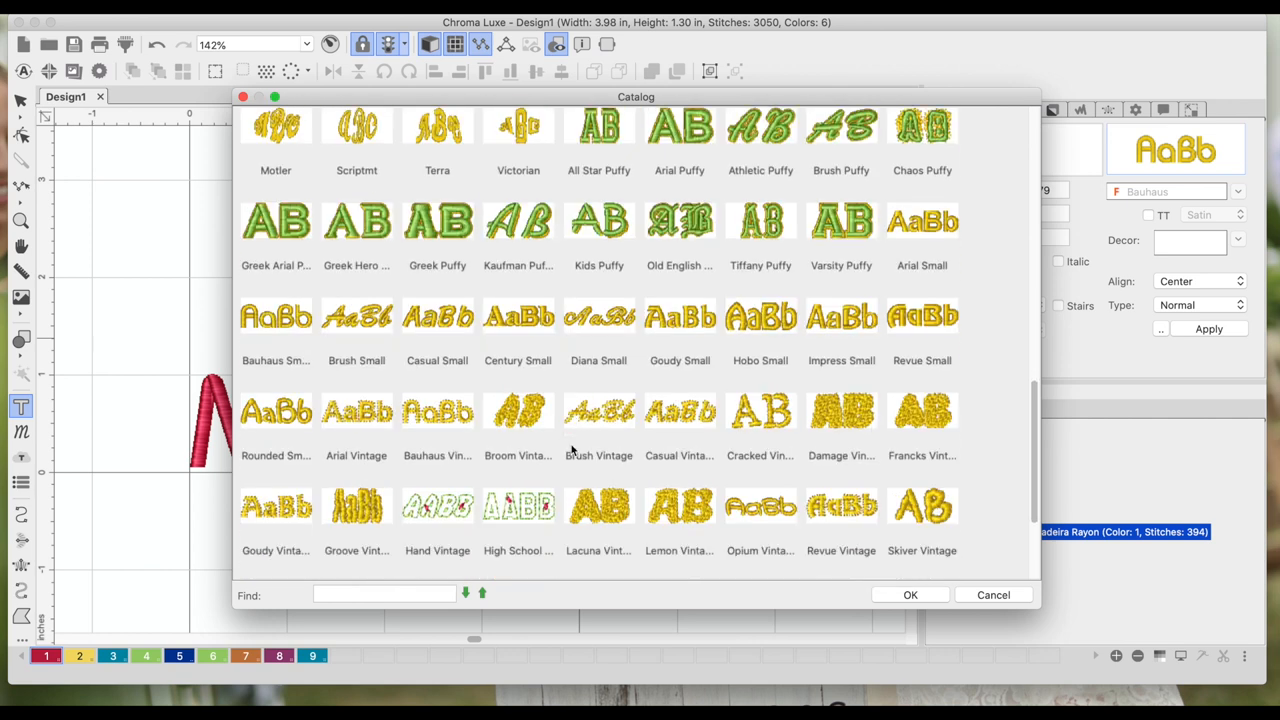
scroll("down", 3)
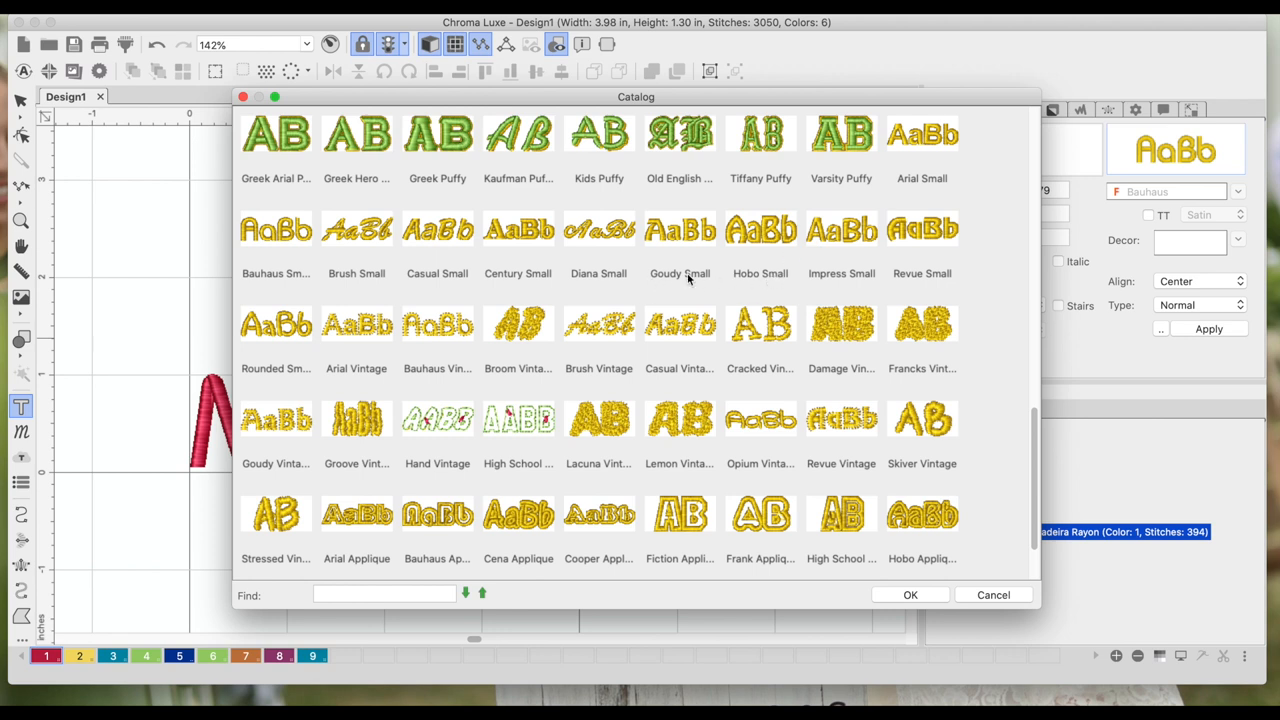
mouse_move(838, 240)
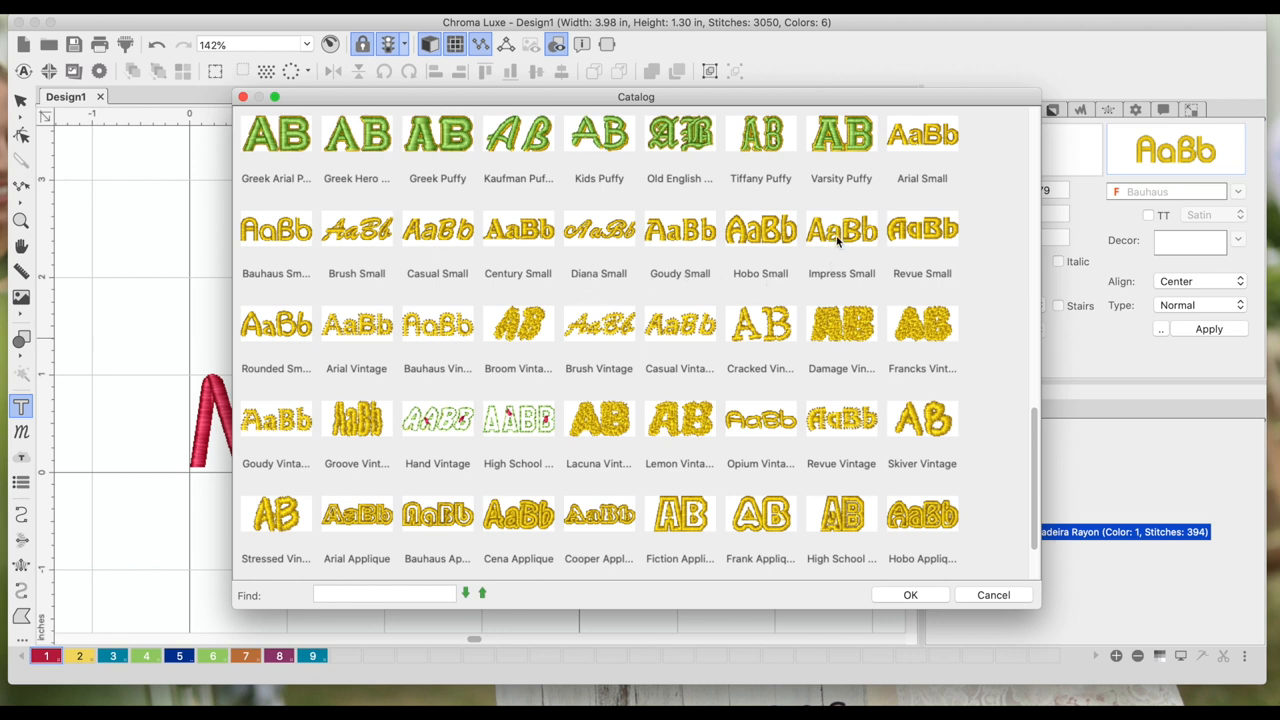
left_click(841, 230)
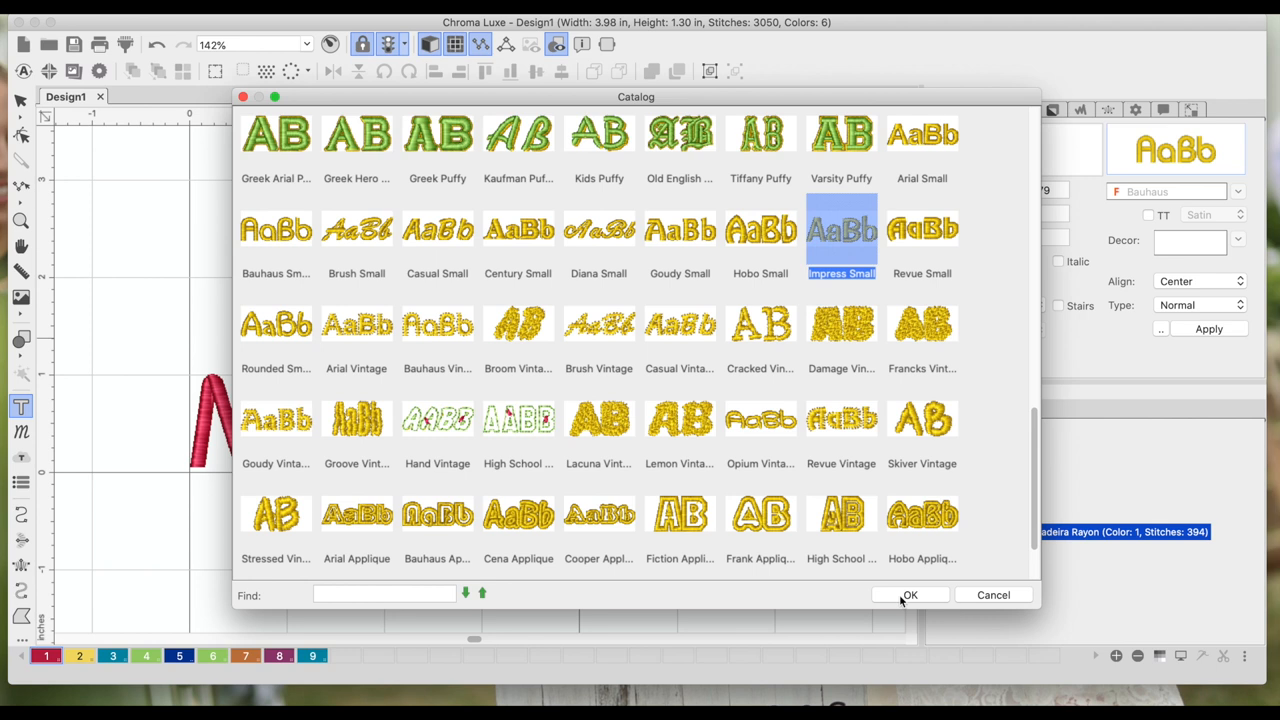
left_click(909, 594)
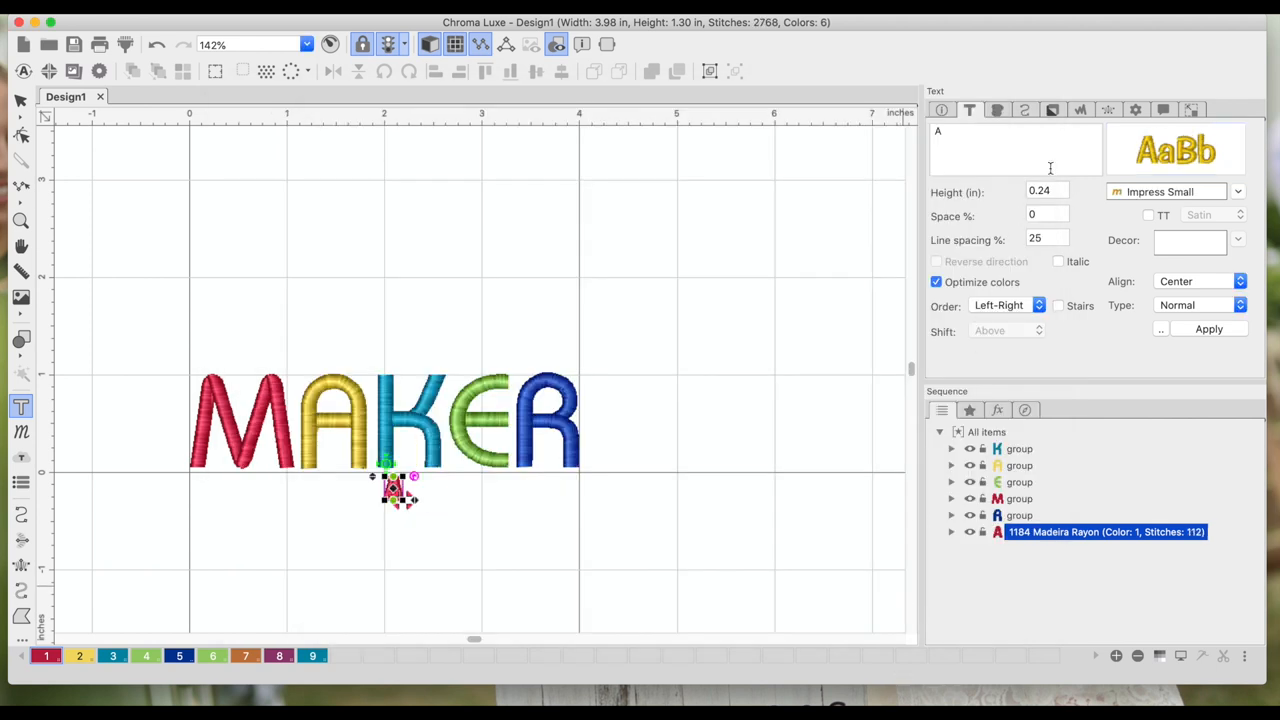
Type 'NEVER STOP MAKING' and apply it to the design
type("N")
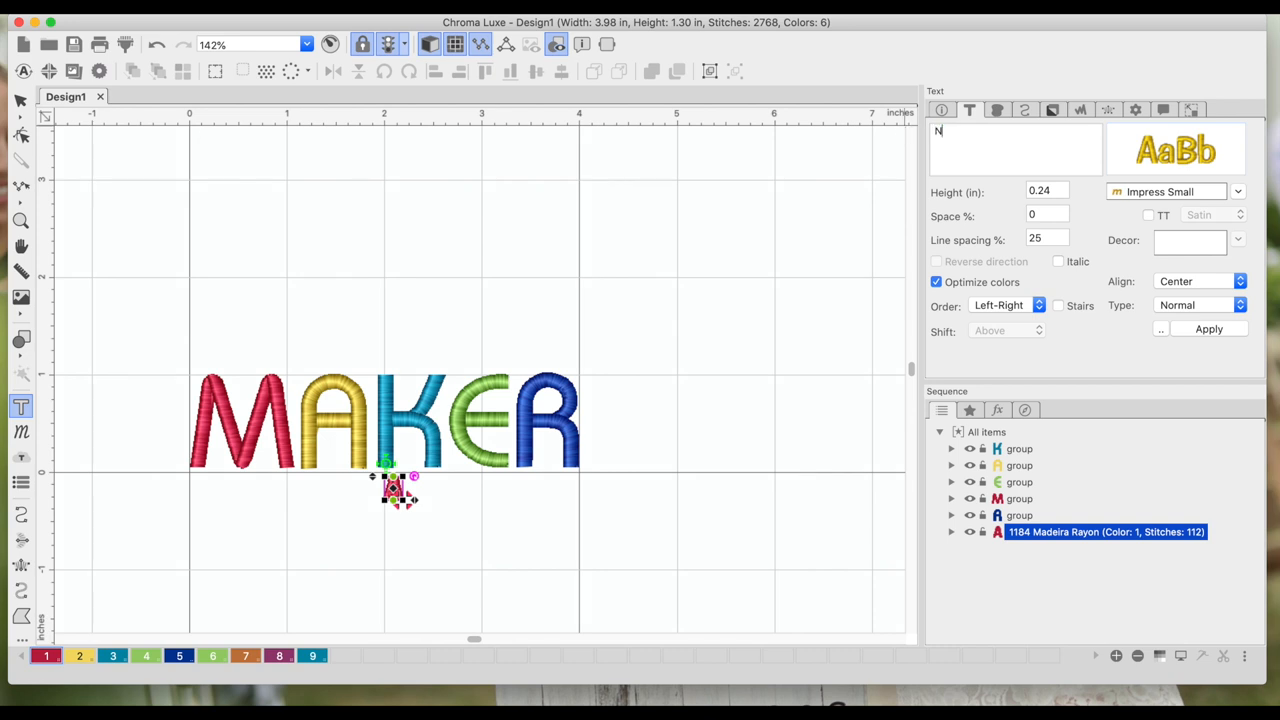
type("EVER")
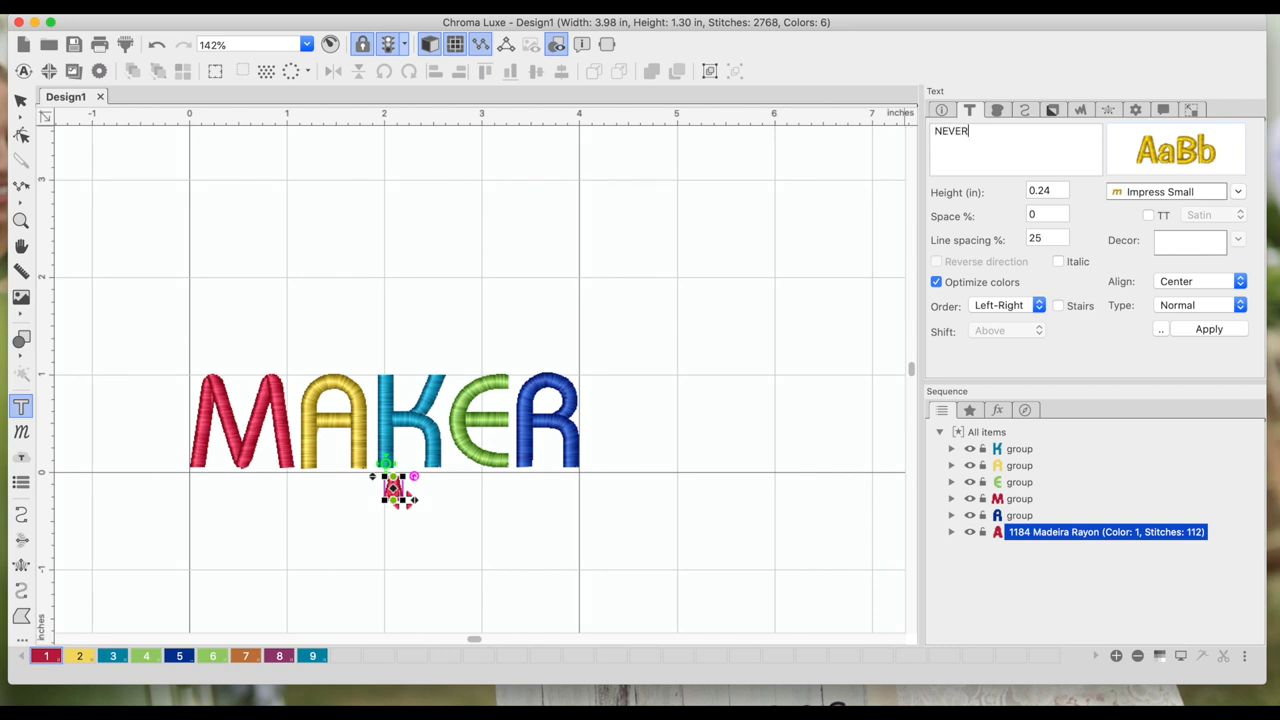
type("STOP MAK")
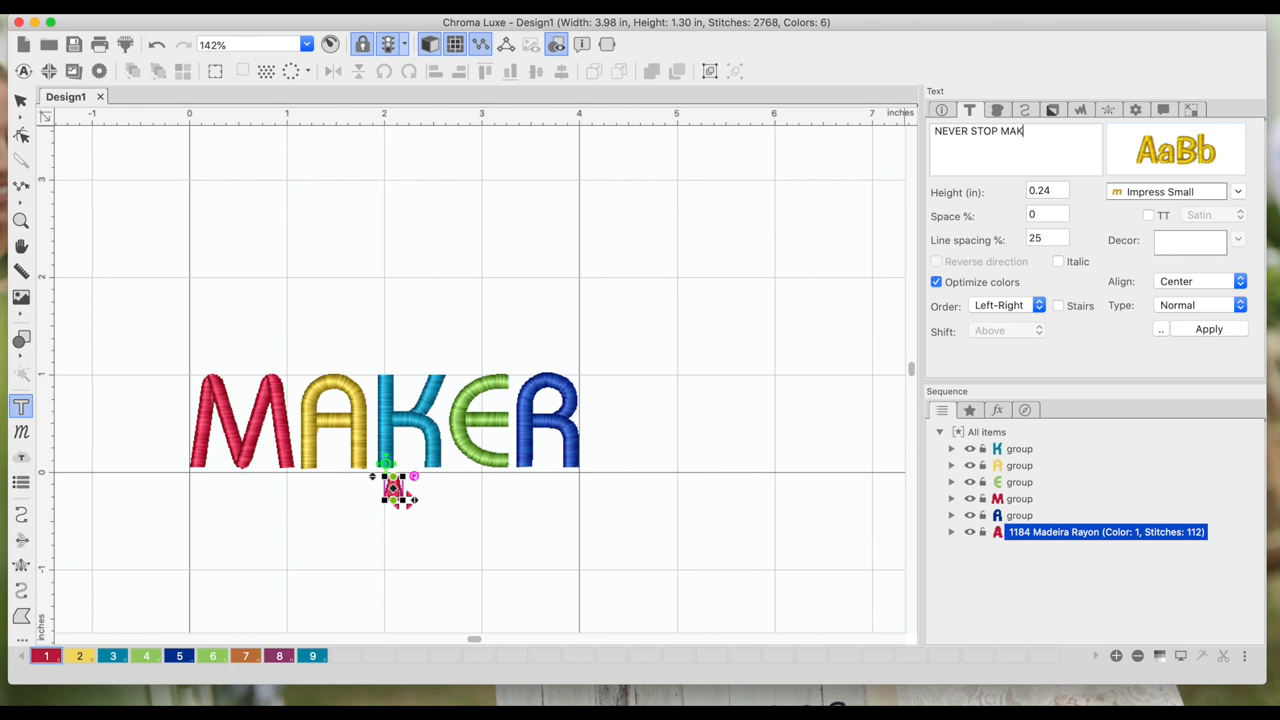
type("ING")
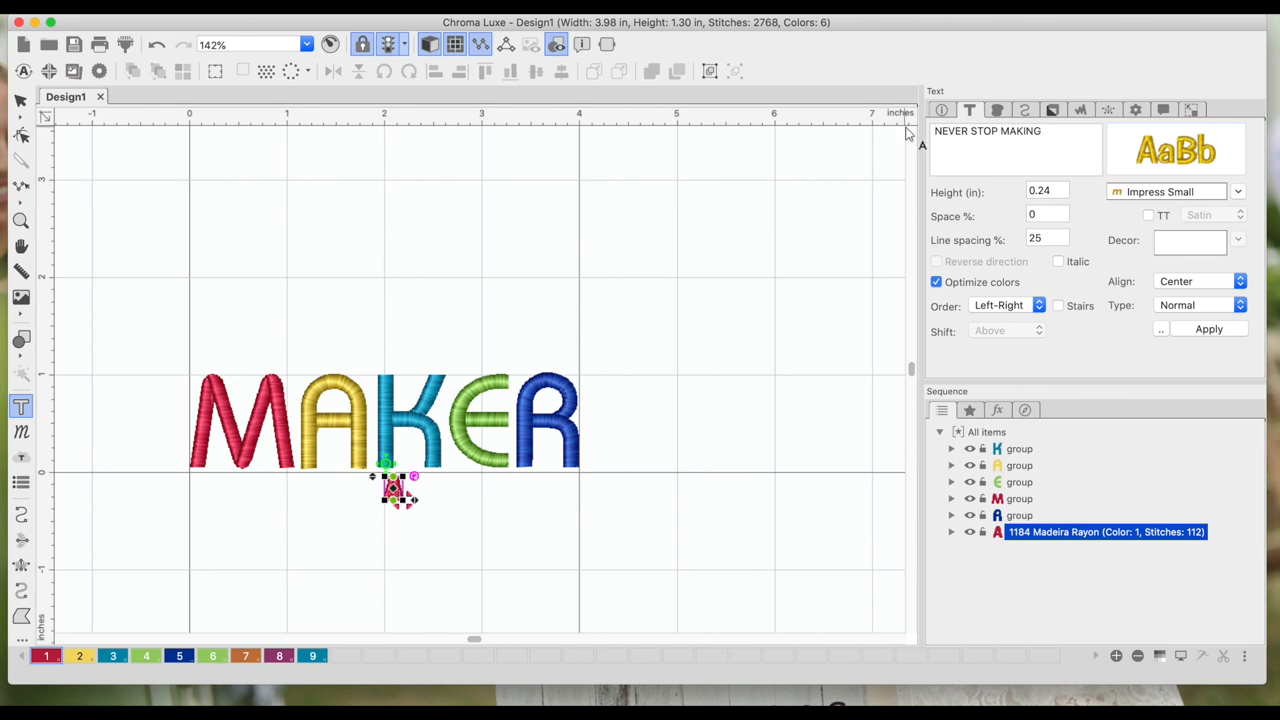
left_click(1047, 214)
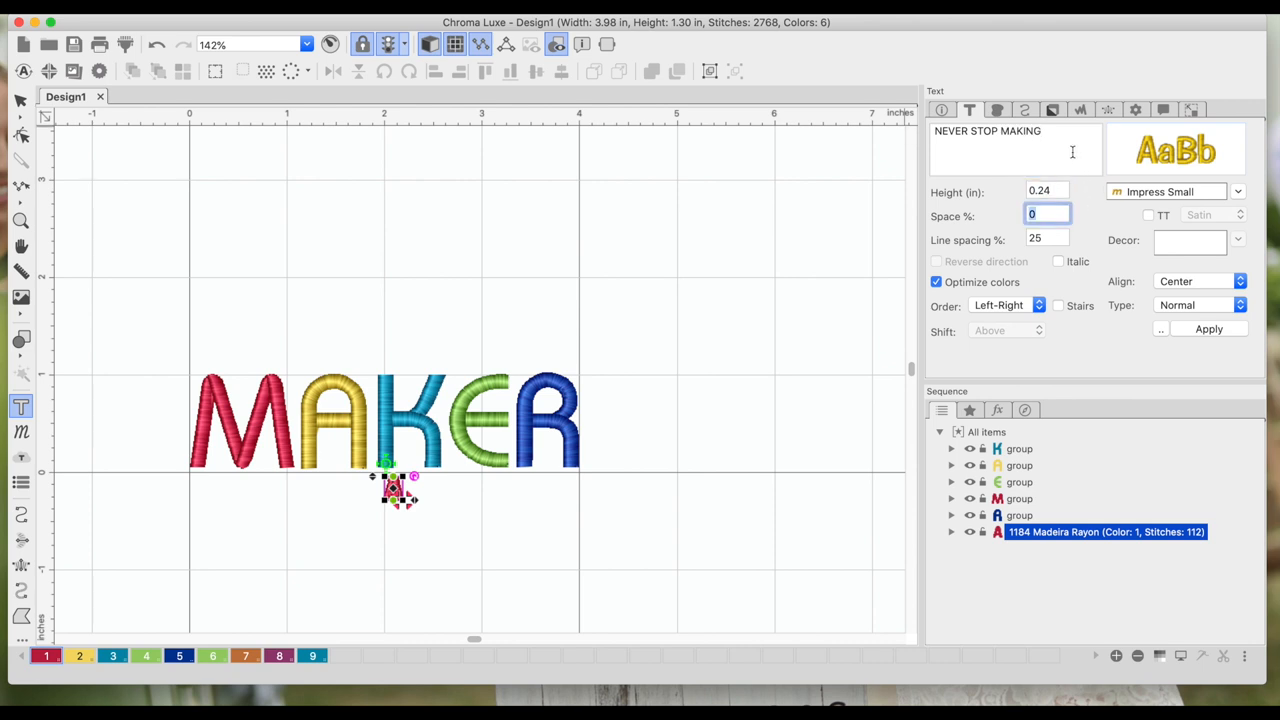
left_click(1208, 329)
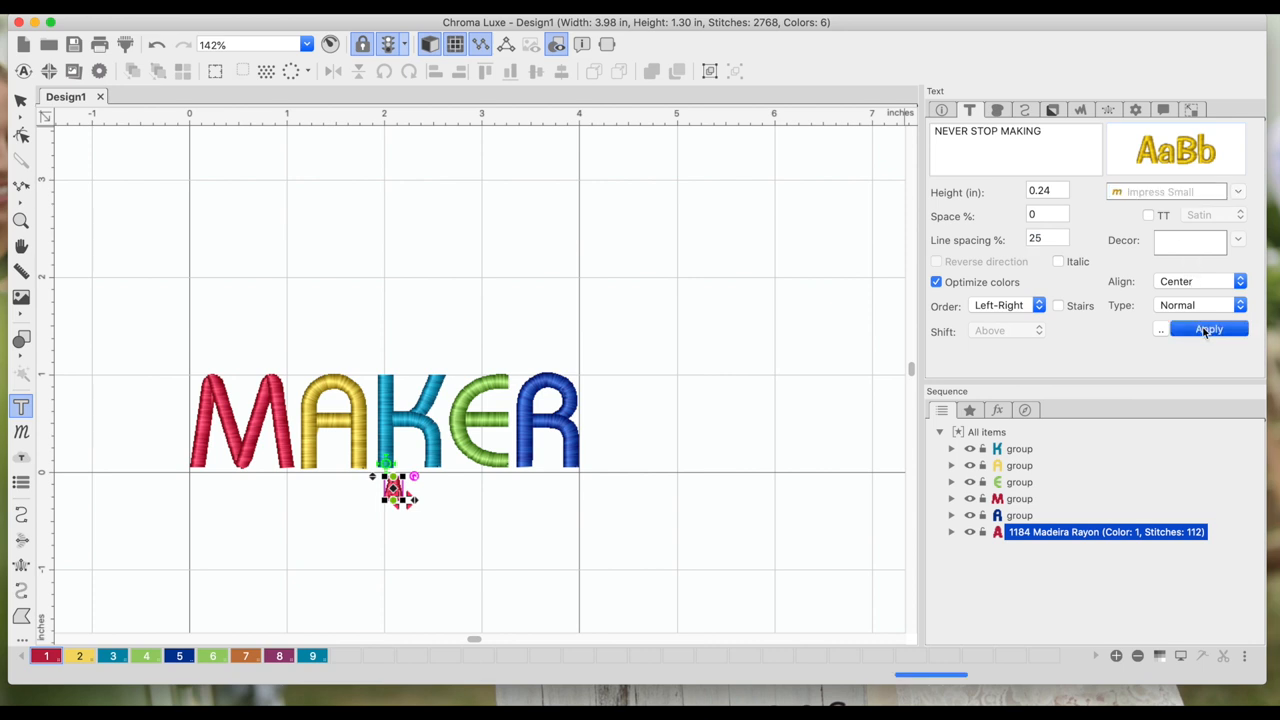
left_click(1208, 329)
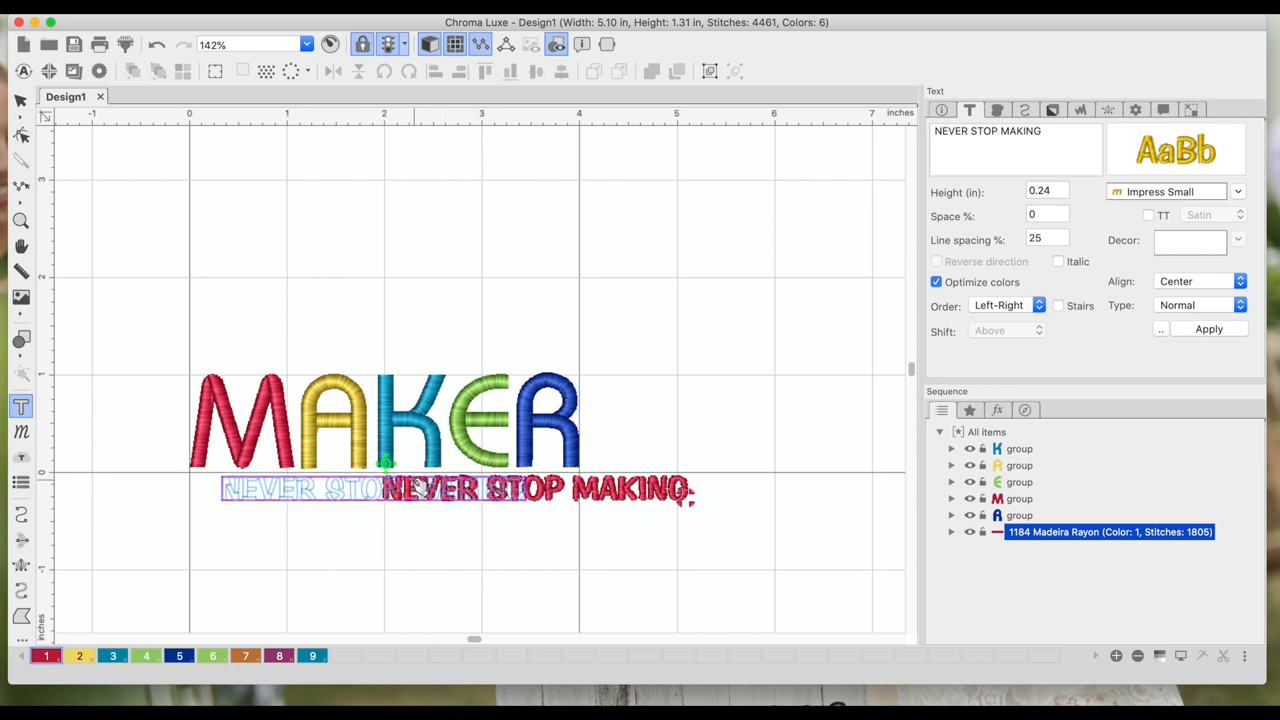
Select every object in the design, MAKER and its tagline
left_click(20, 101)
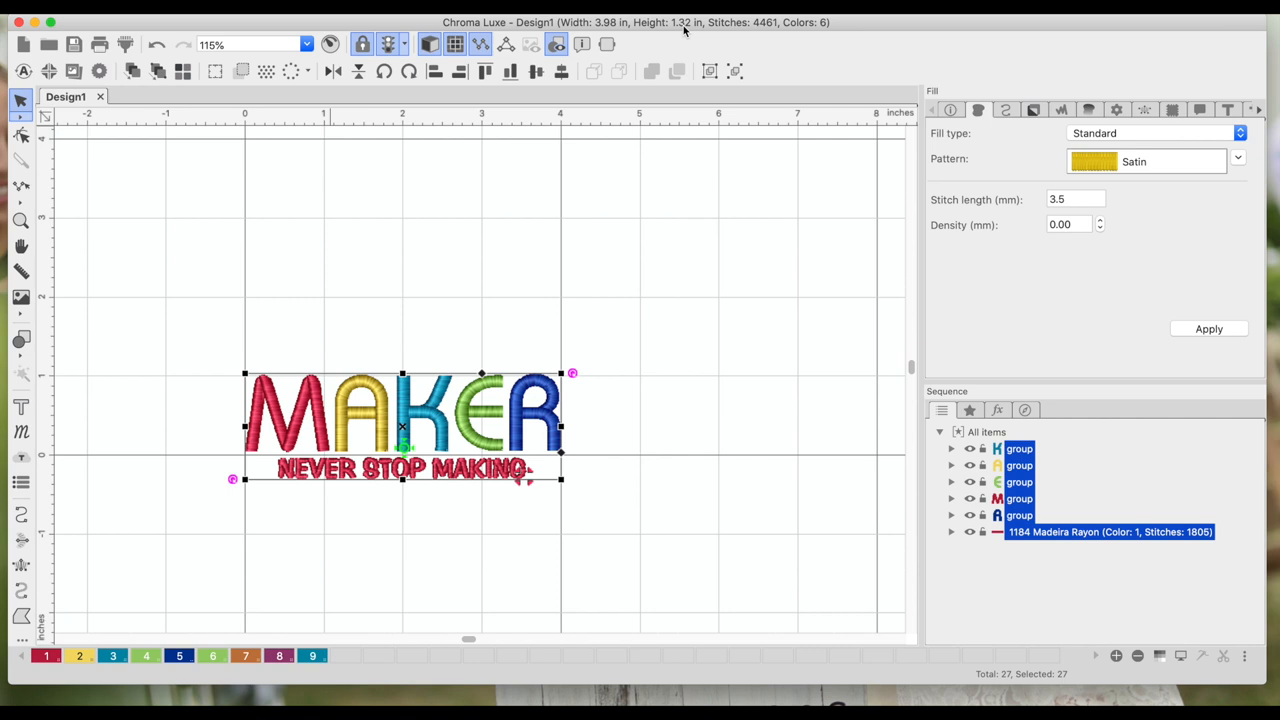
mouse_move(675, 36)
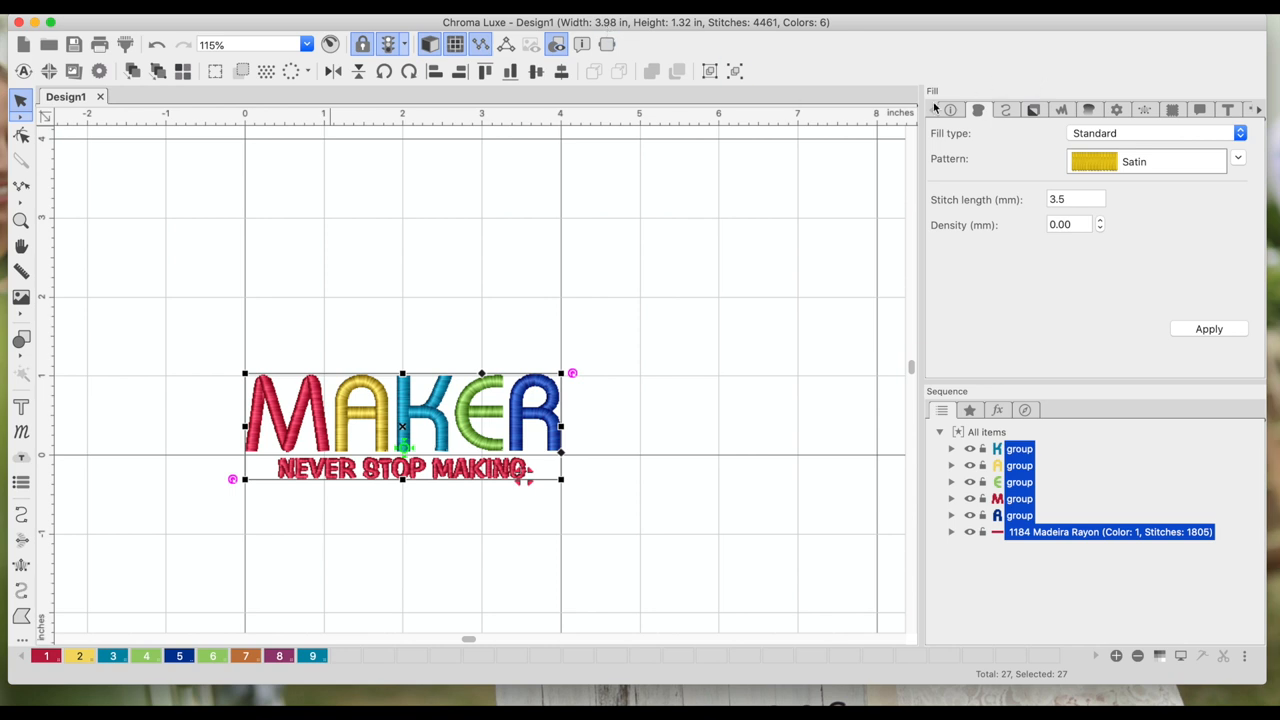
mouse_move(520, 485)
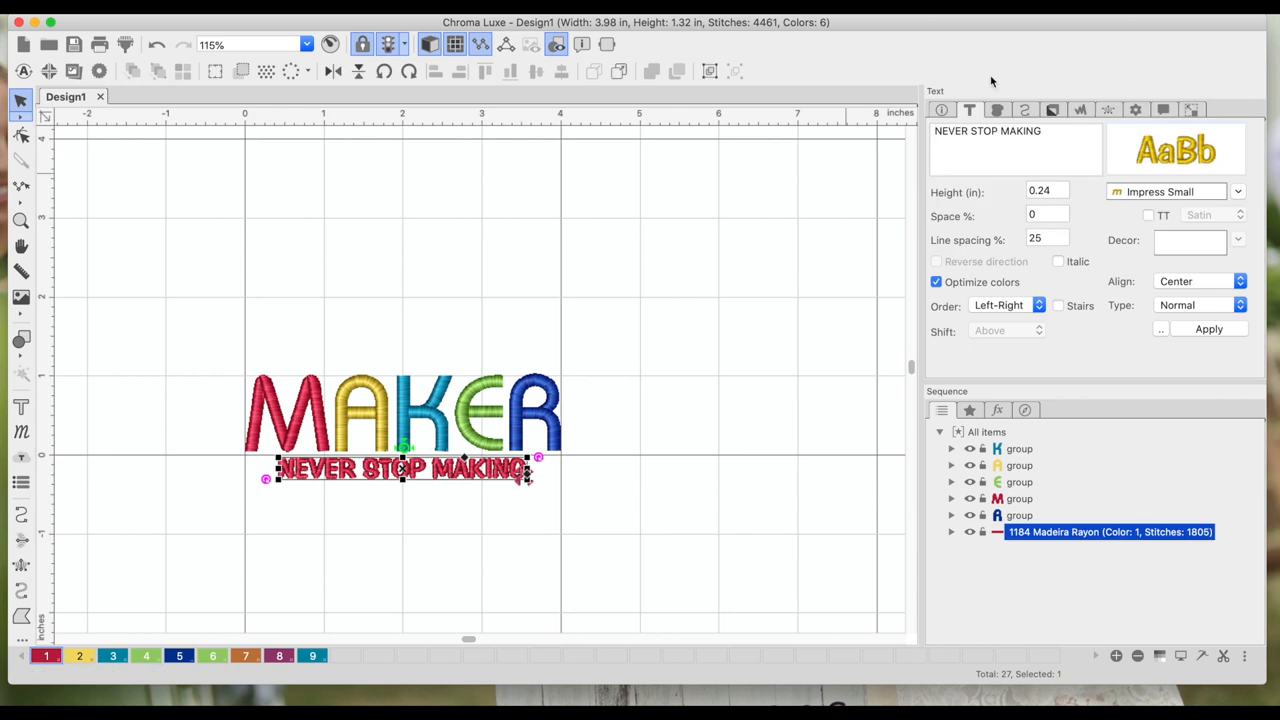
Give NEVER STOP MAKING line spacing 30 and letter spacing 15%
left_click(969, 110)
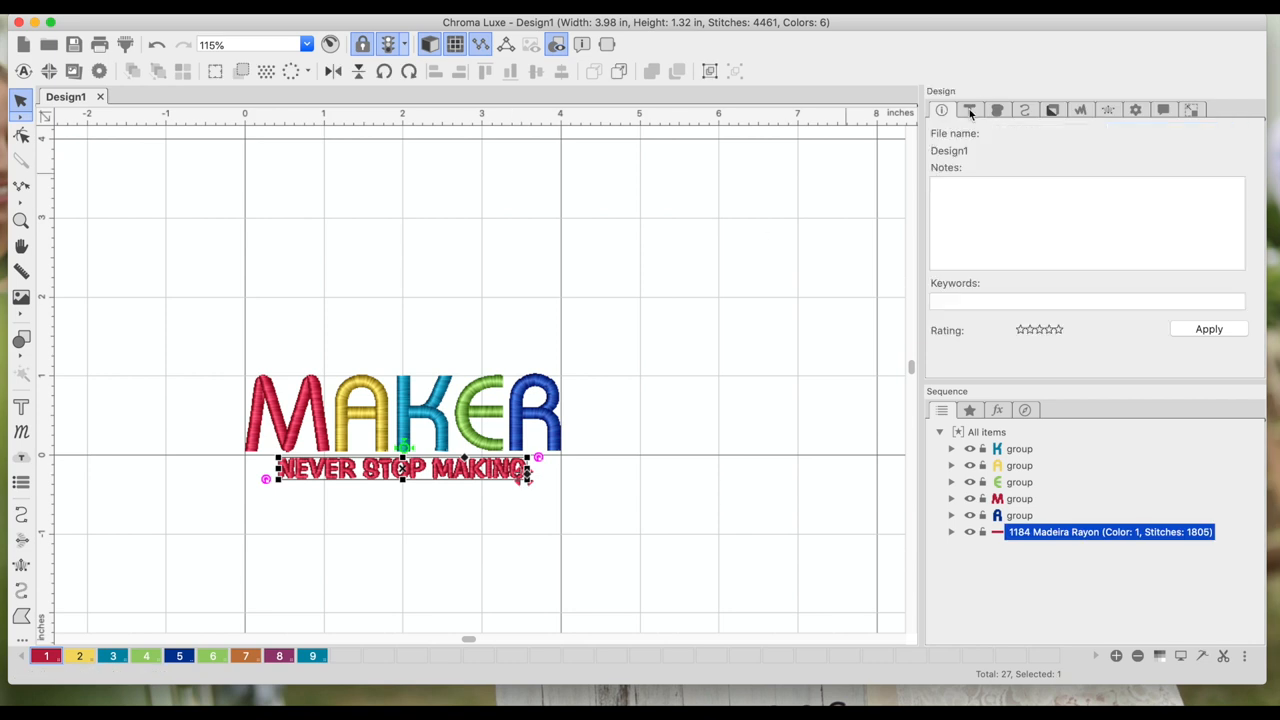
left_click(969, 110)
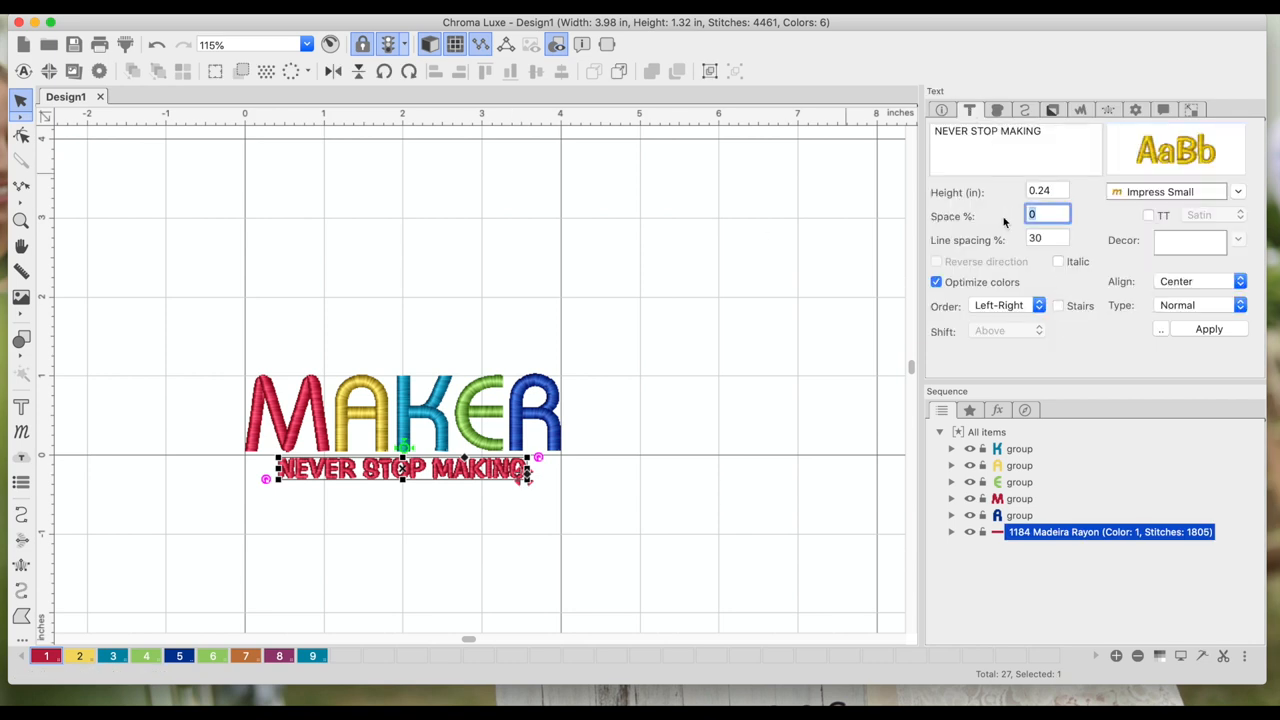
type("30")
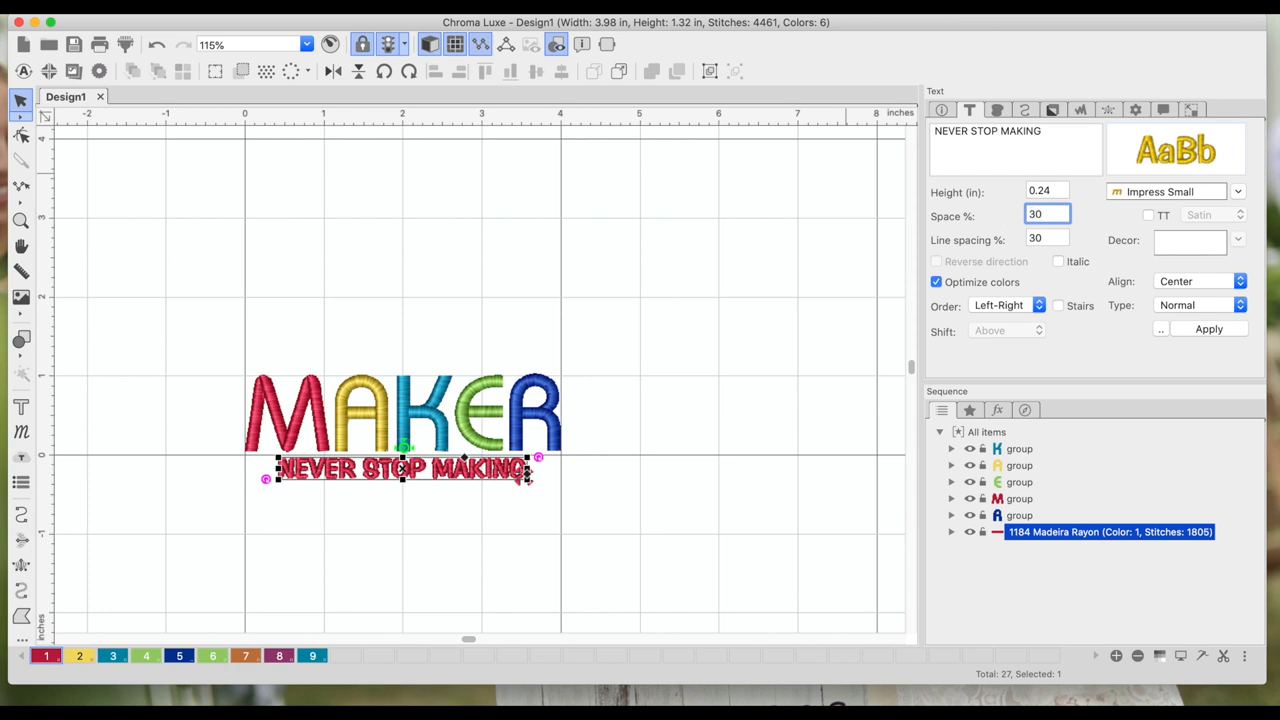
type("10")
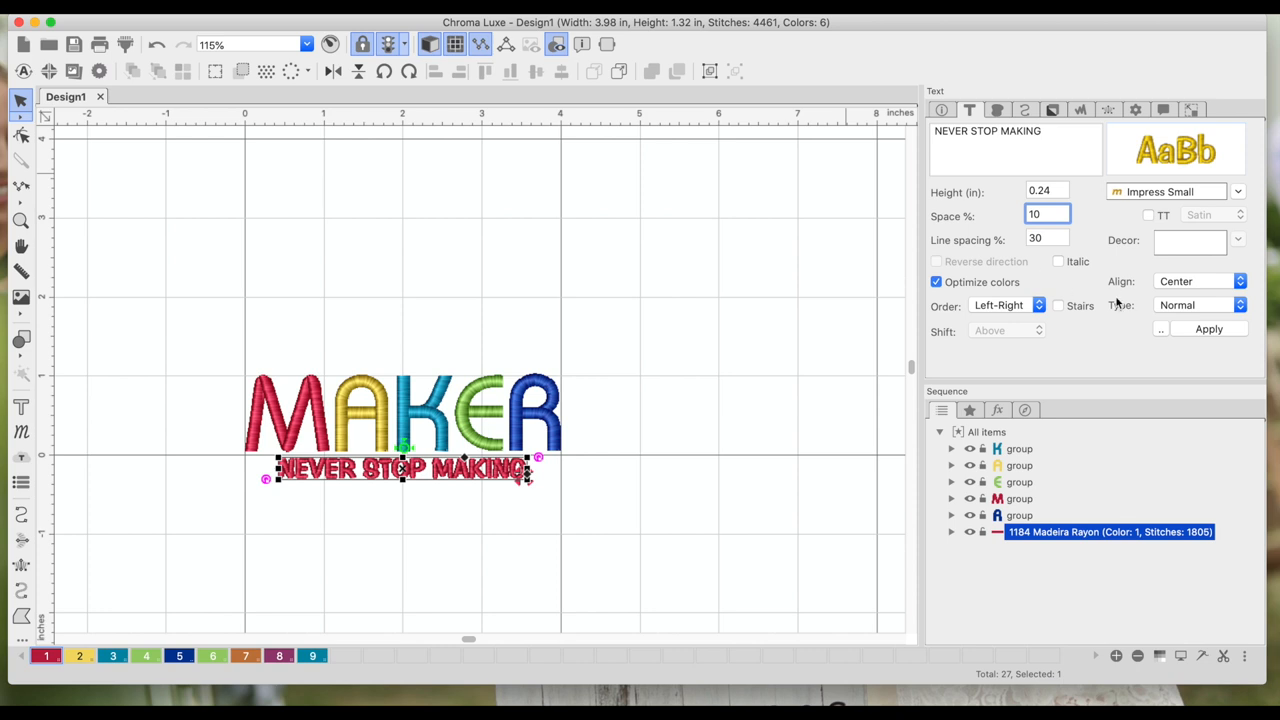
left_click(1208, 329)
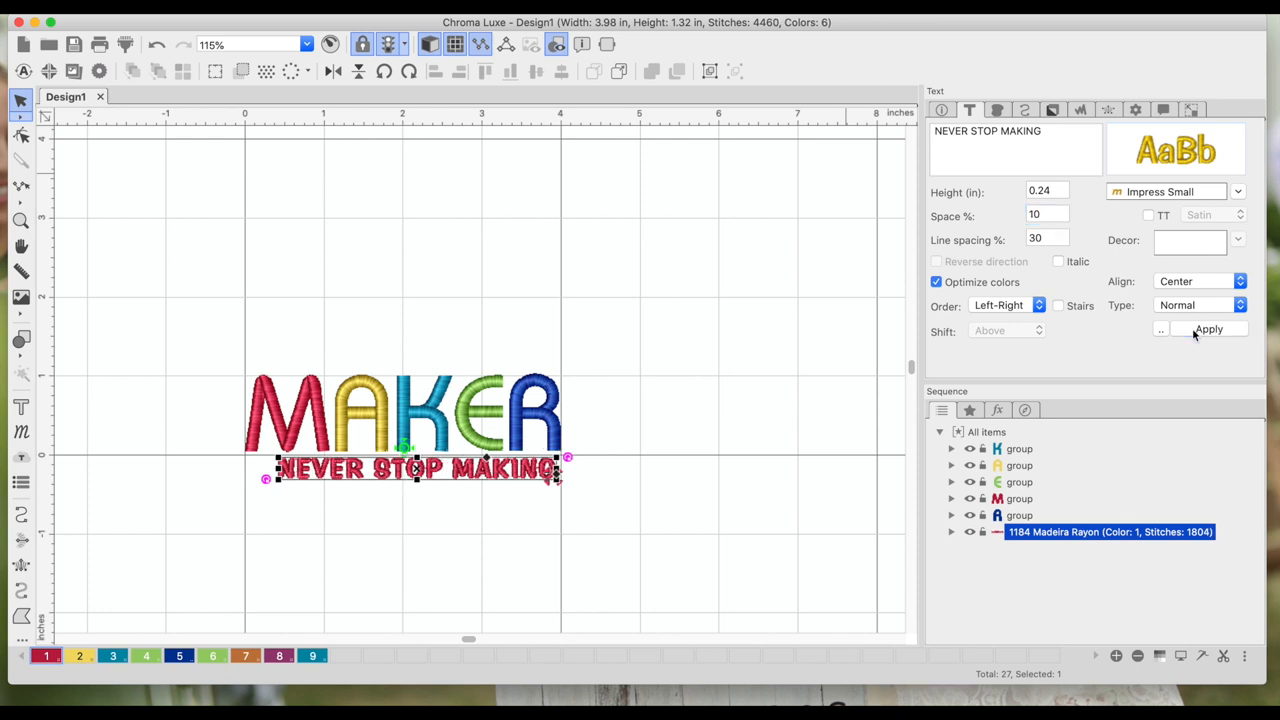
left_click(1047, 214)
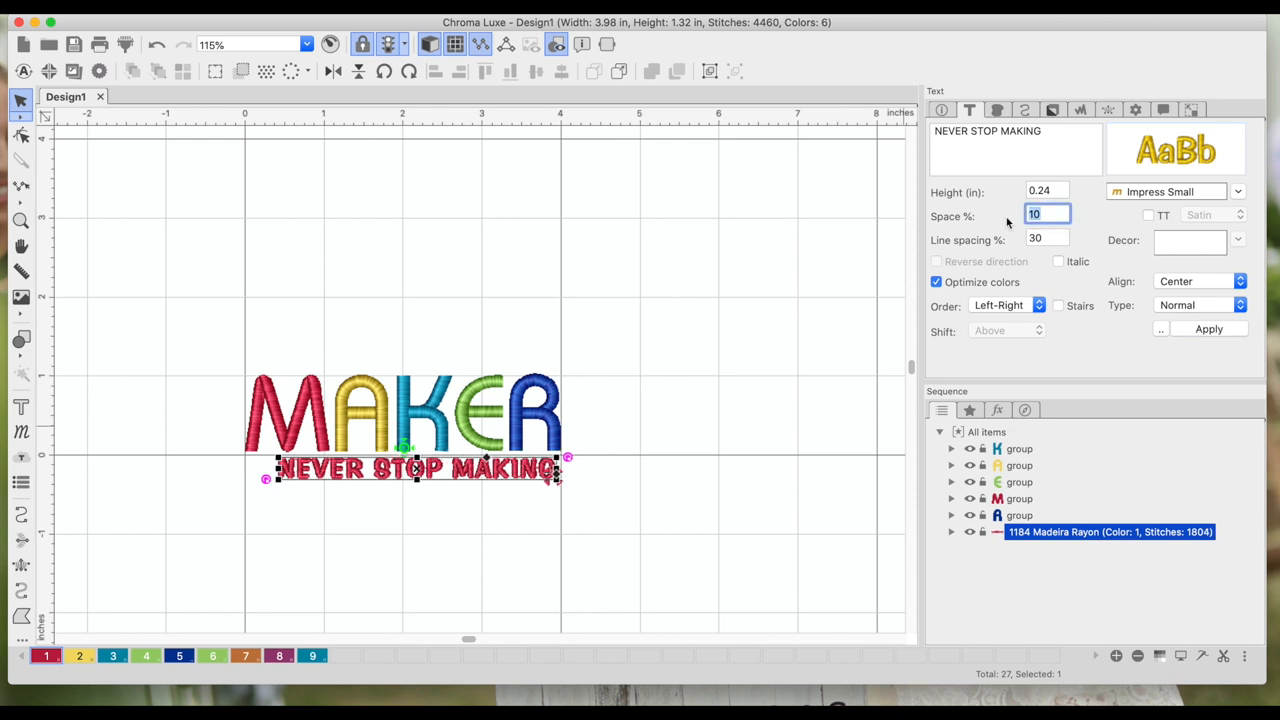
type("15")
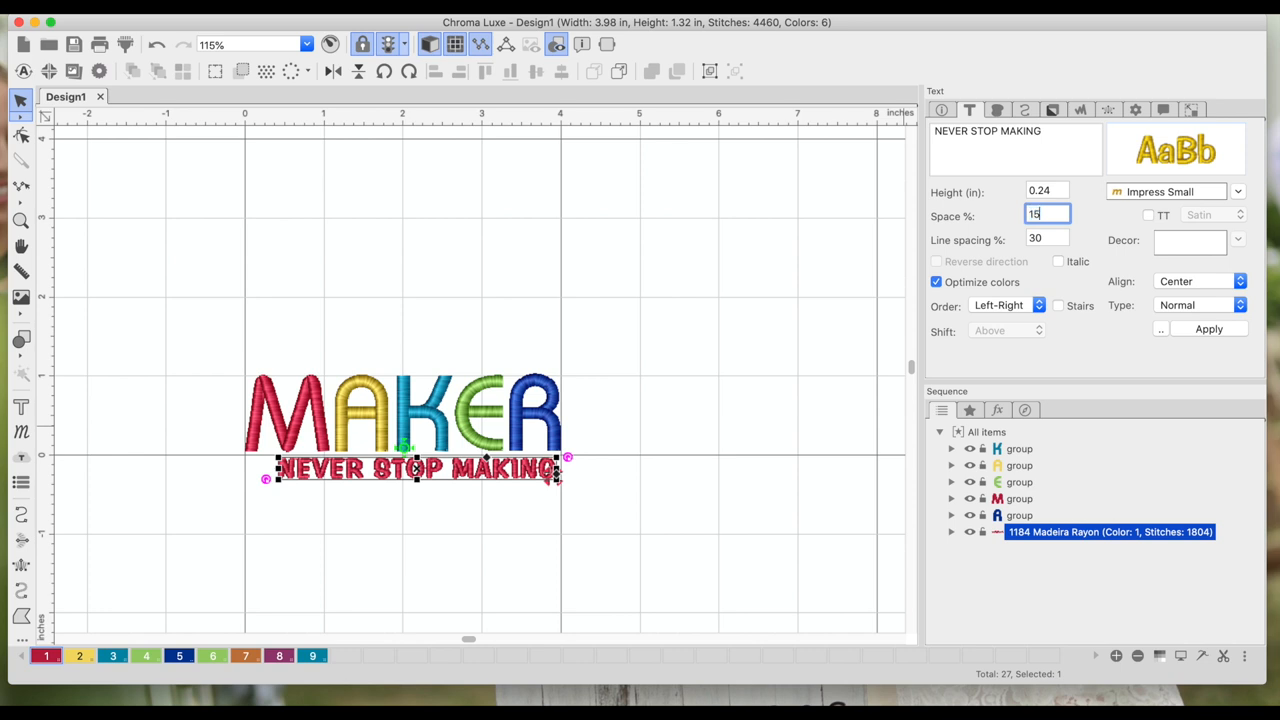
left_click(1208, 329)
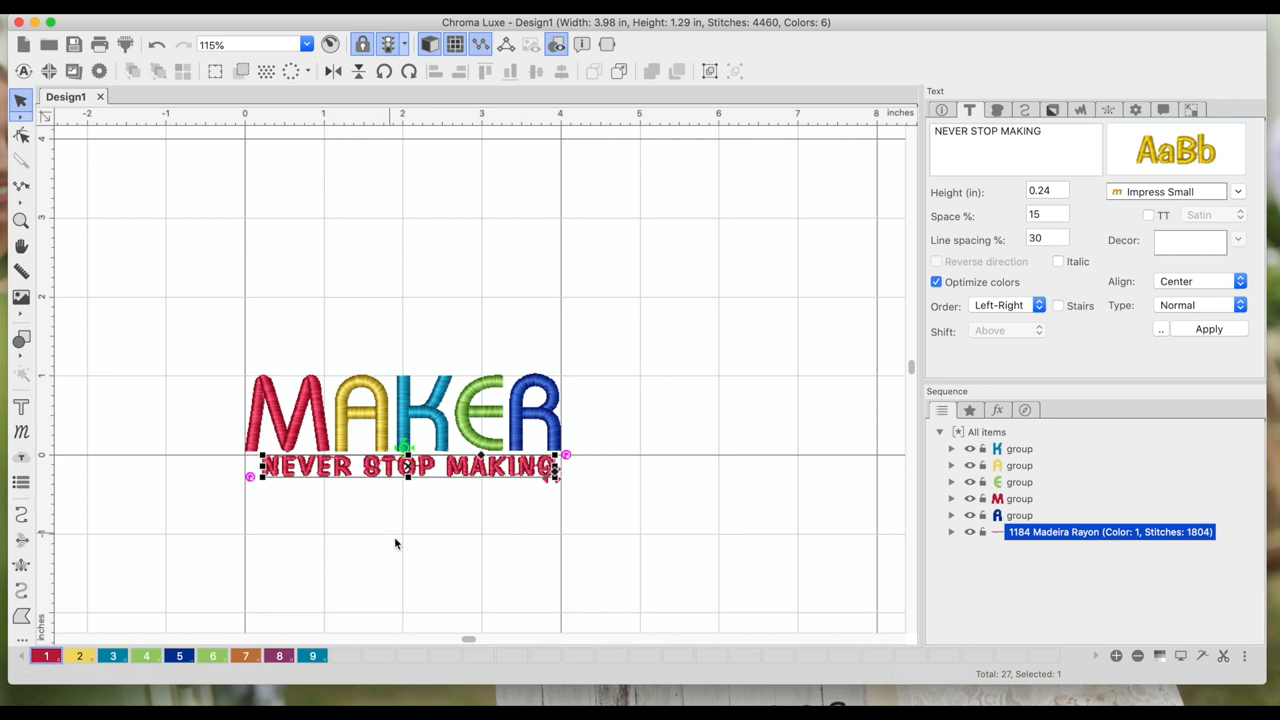
mouse_move(462, 481)
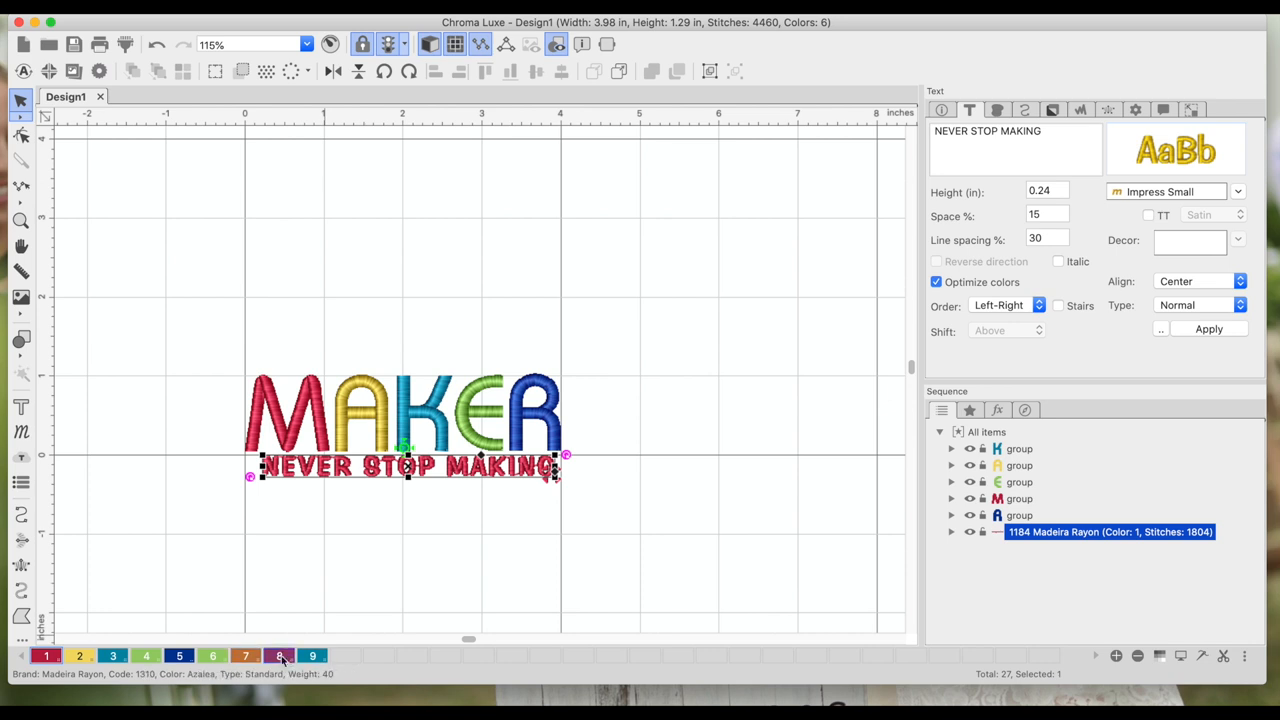
Replace brown swatch 7 with a gray Madeira Rayon thread, then select the tagline
left_click(245, 655)
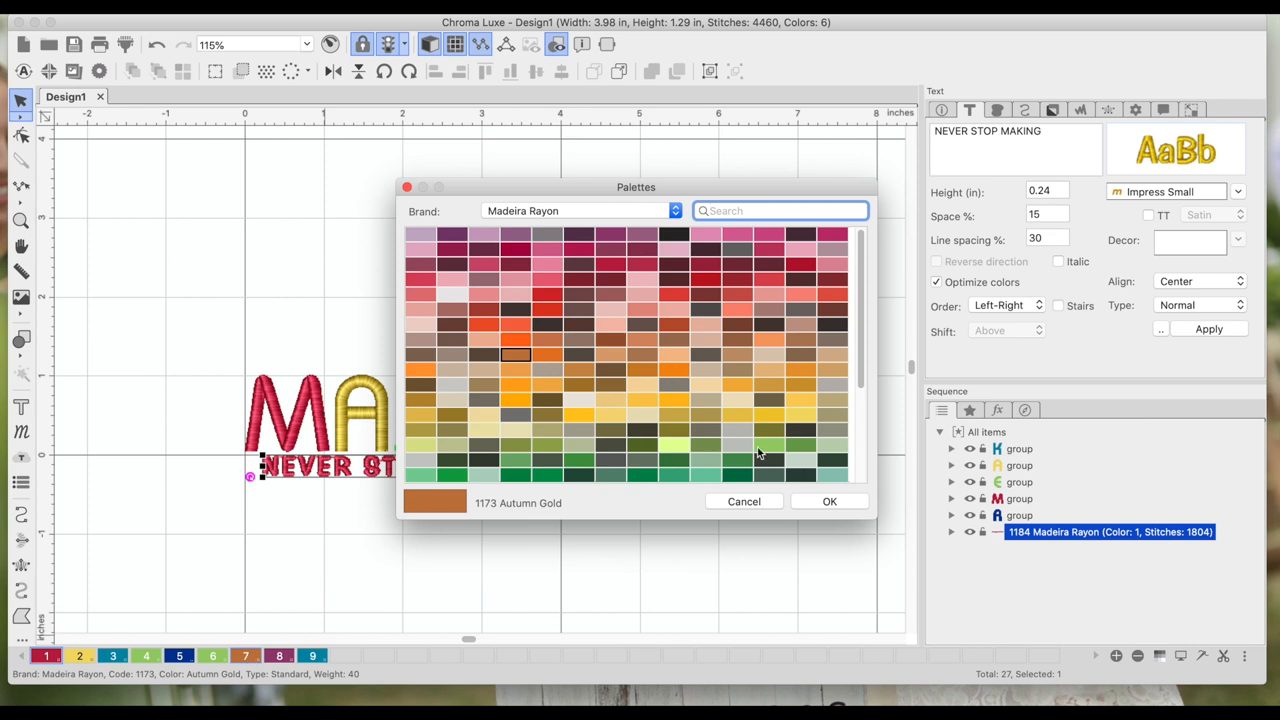
left_click(829, 501)
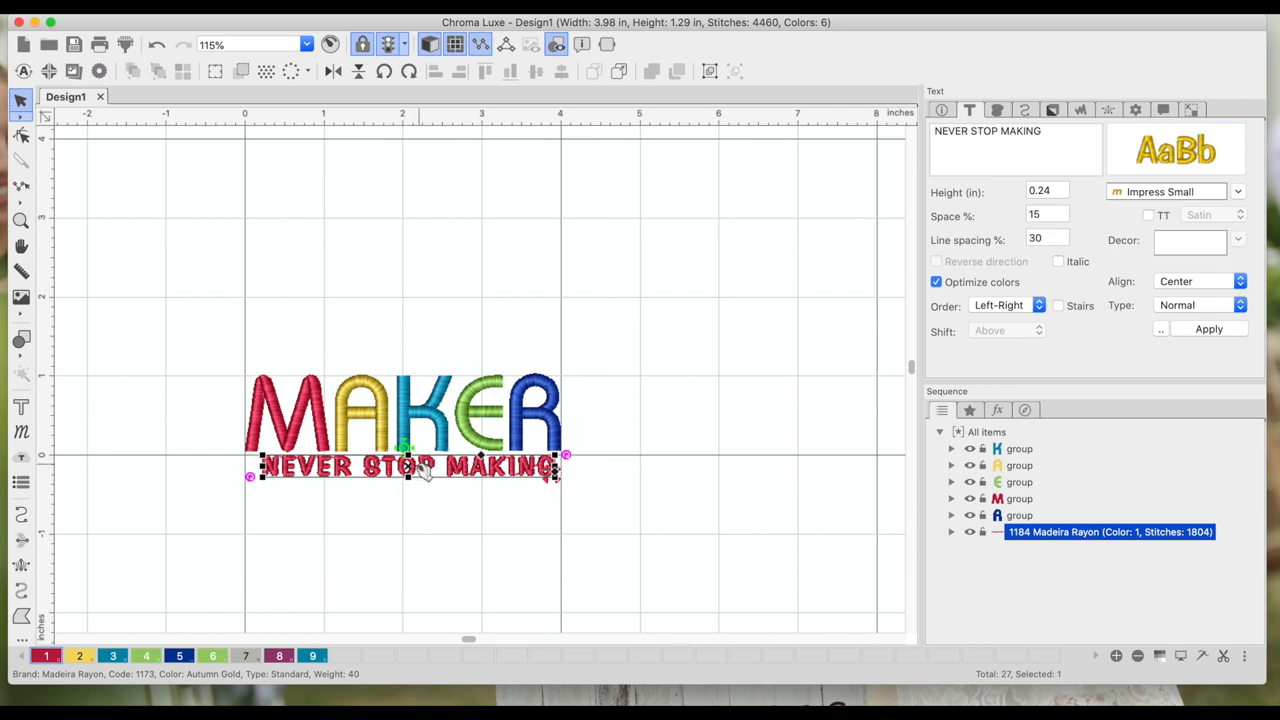
left_click(245, 655)
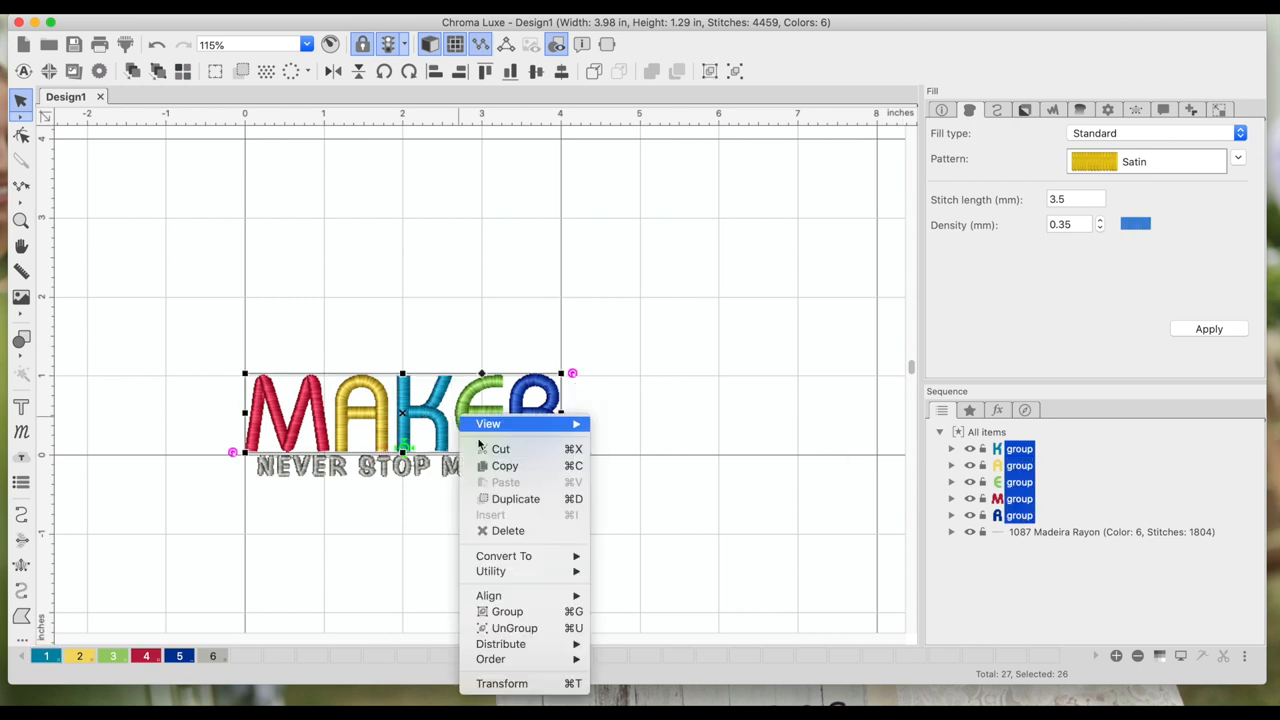
Combine the five MAKER letter groups into one group
left_click(506, 611)
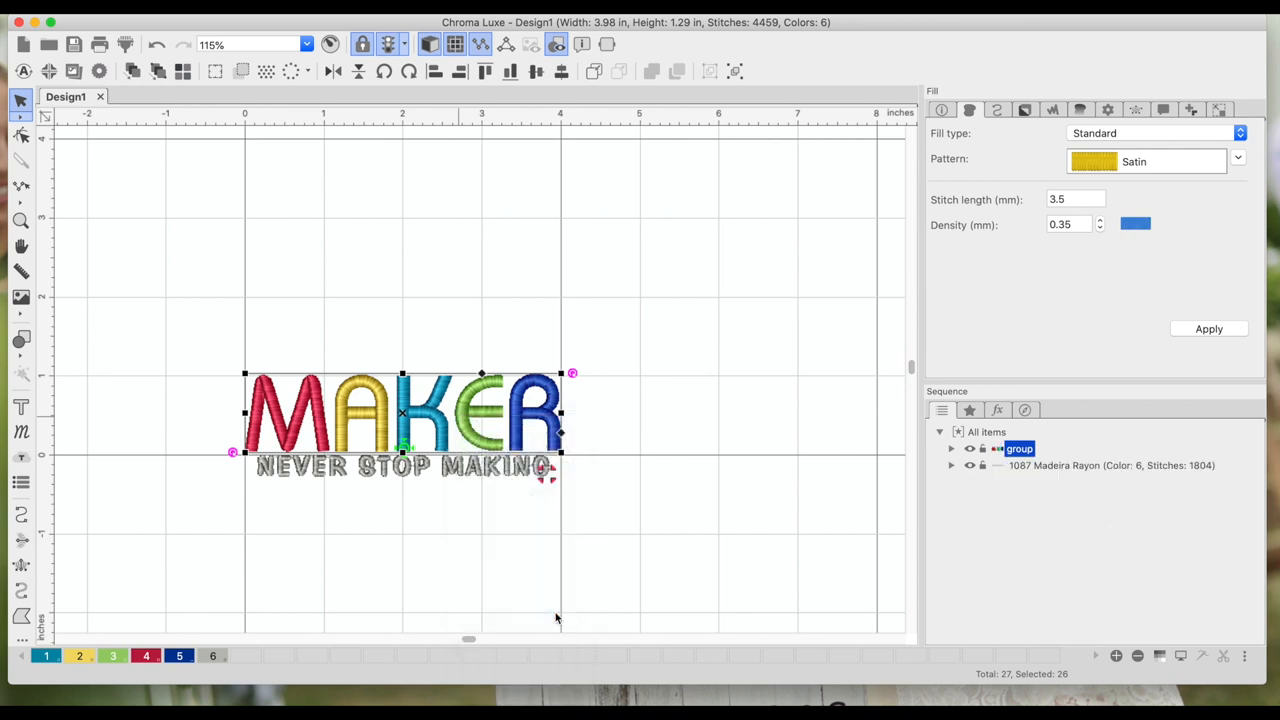
left_click(1022, 482)
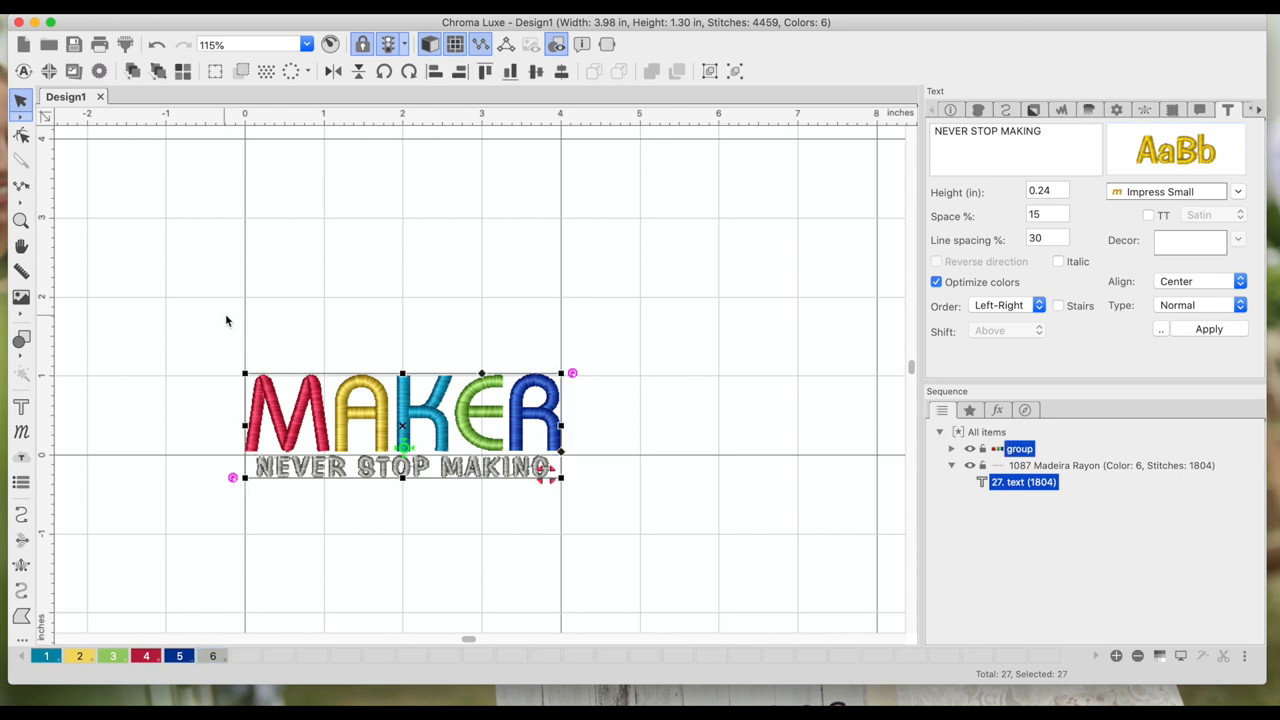
Position the whole design at X 0, Y 0 in the Transform settings
left_click(535, 71)
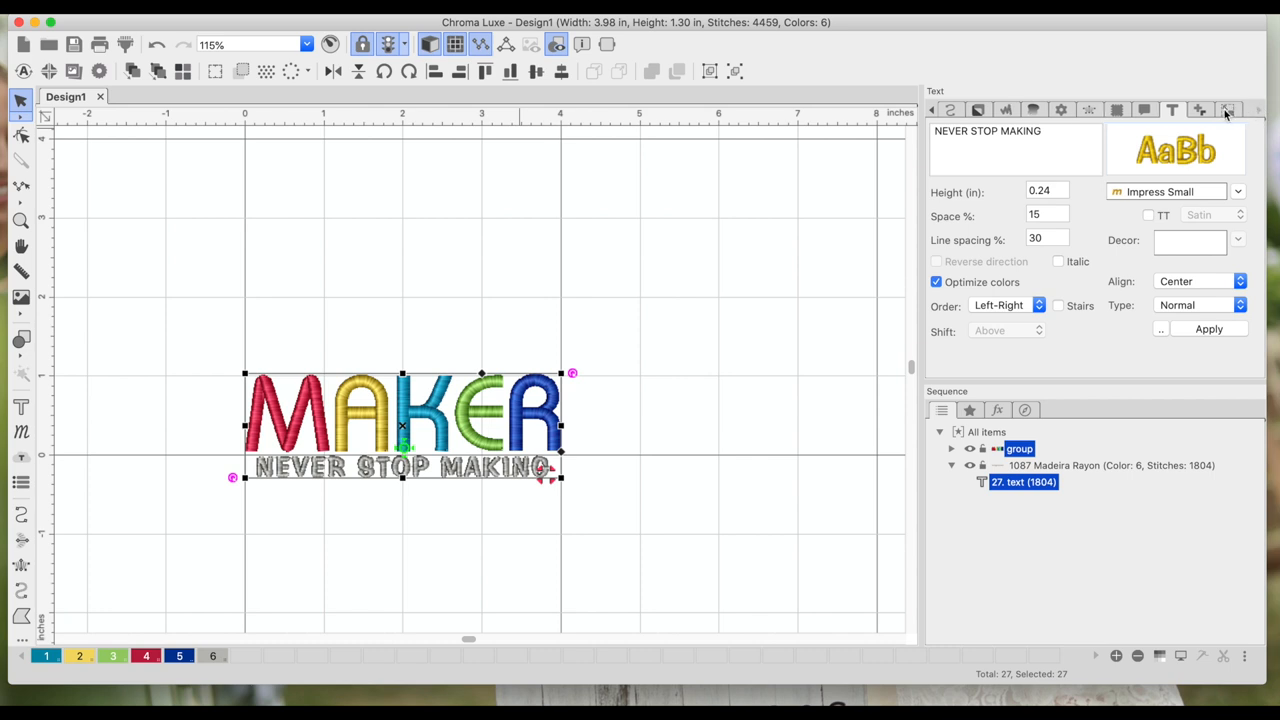
left_click(1228, 110)
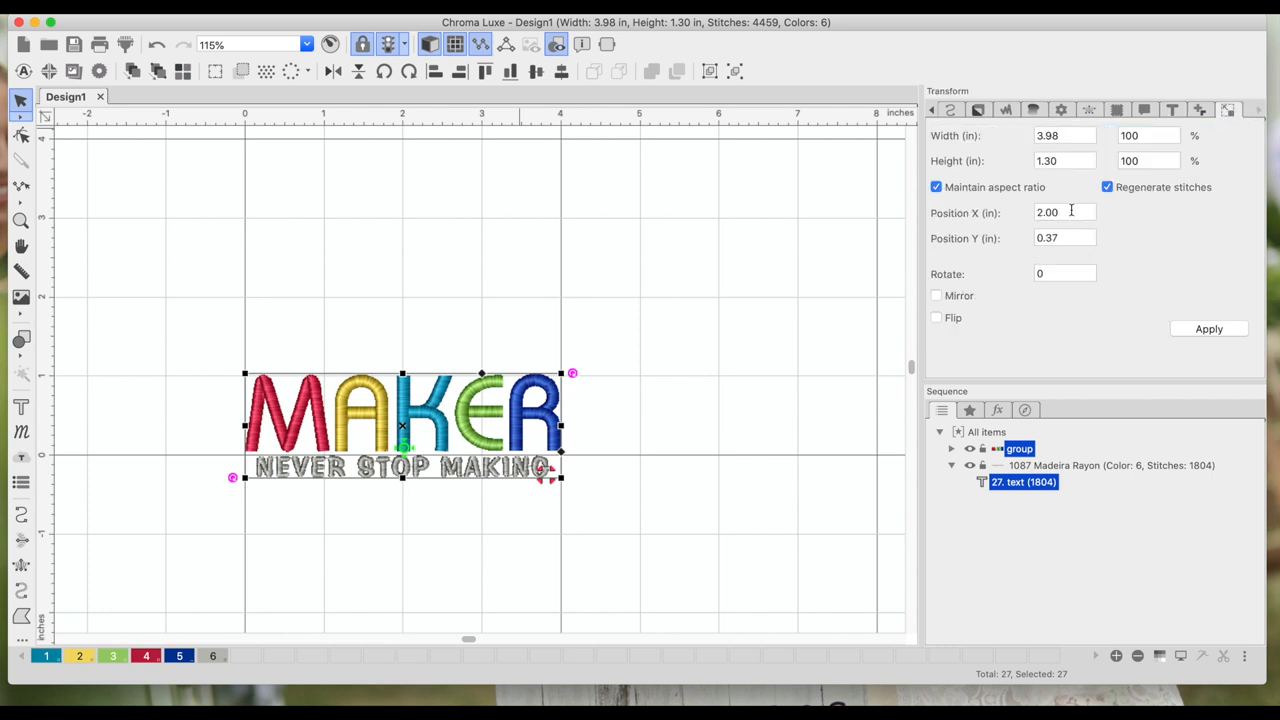
left_click(1065, 212)
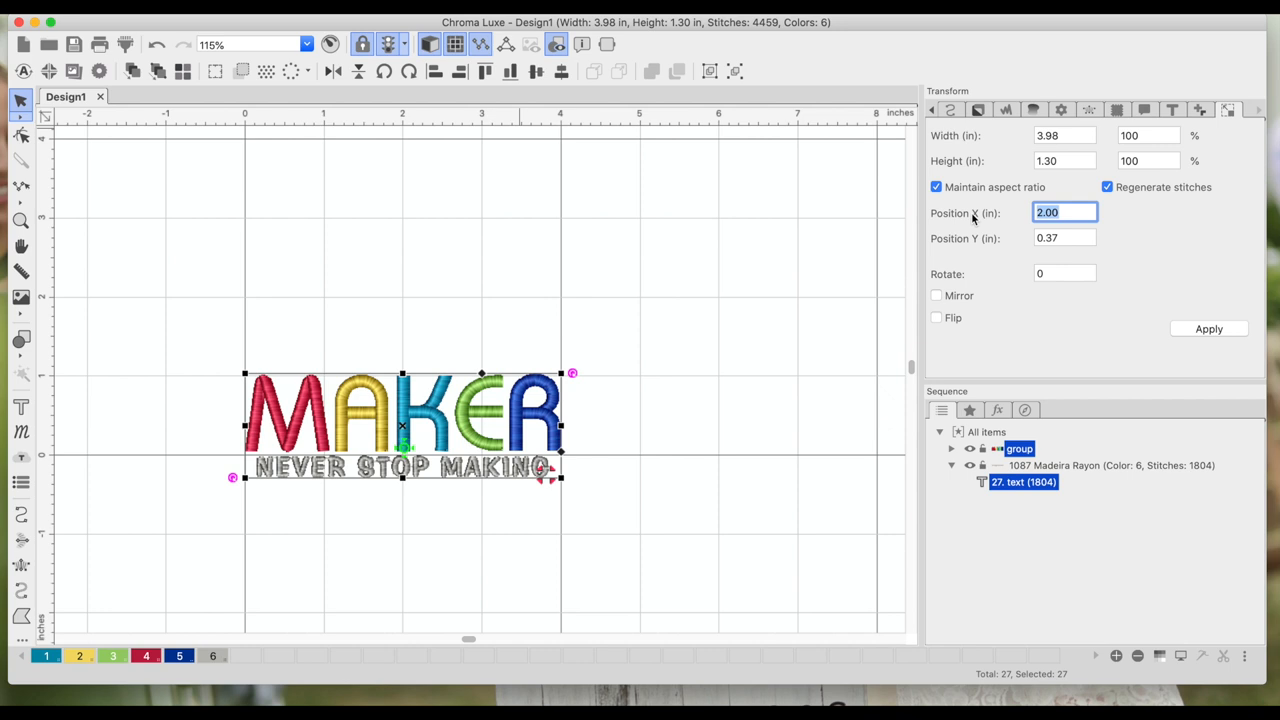
type("0")
left_click(1065, 238)
type("0")
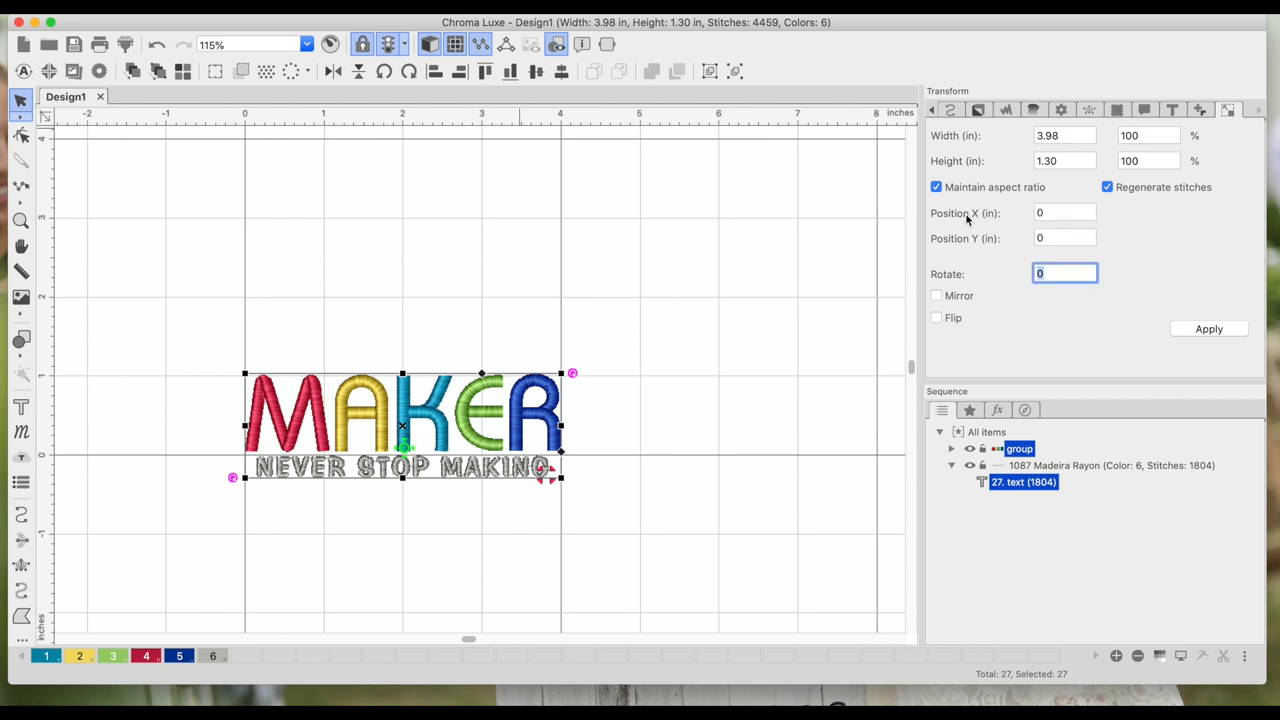
left_click(1208, 329)
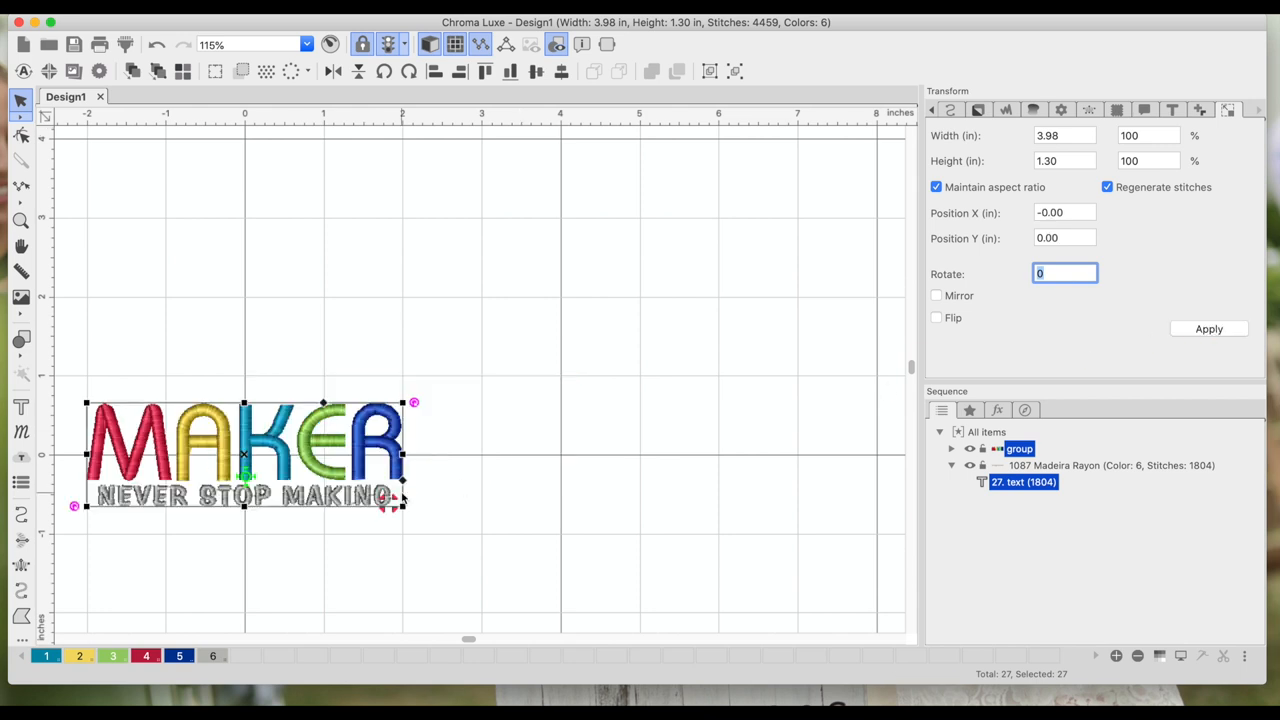
type("V")
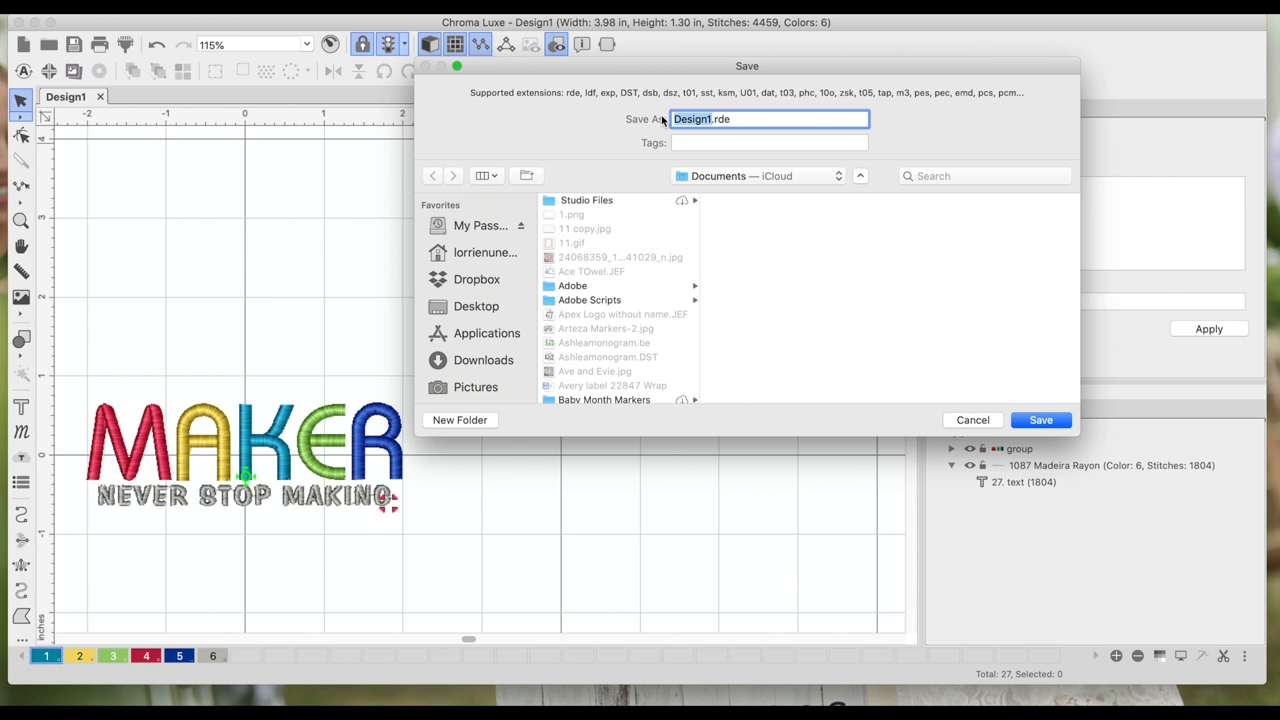
Name the file MAKER with a DST extension, then cancel the save window
type("MAKER.rde")
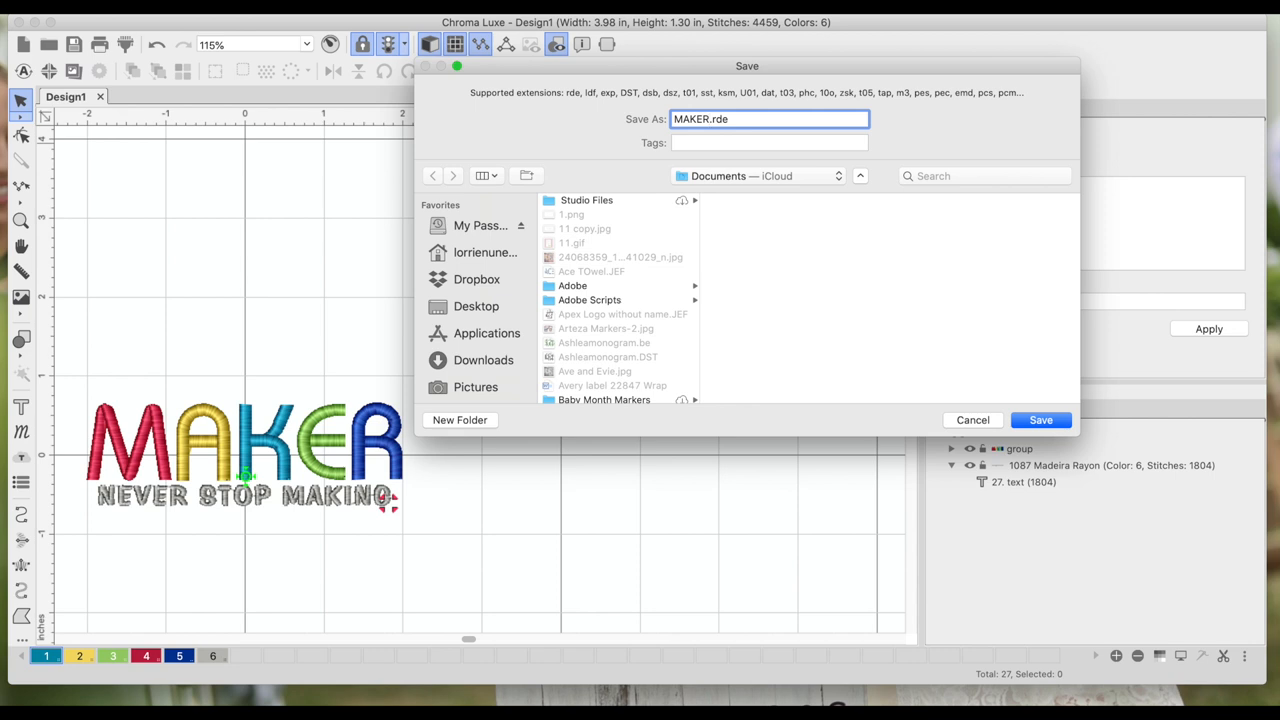
left_click(710, 119)
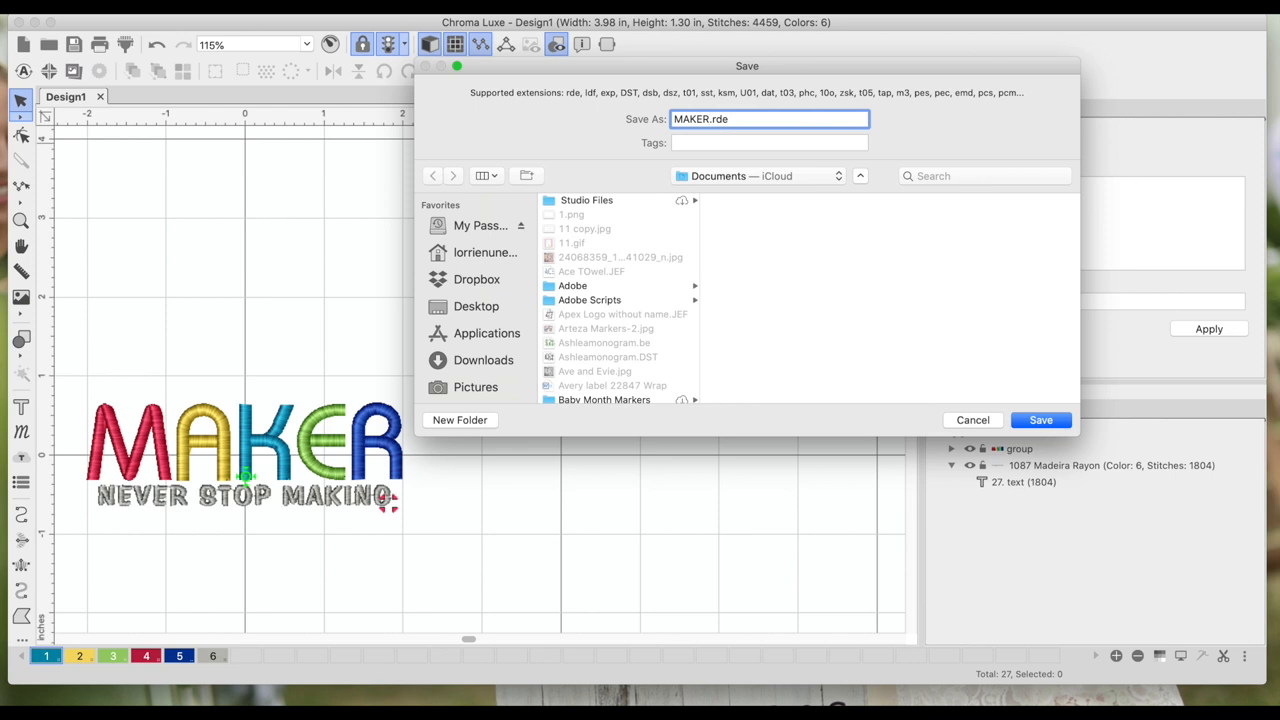
mouse_move(350, 455)
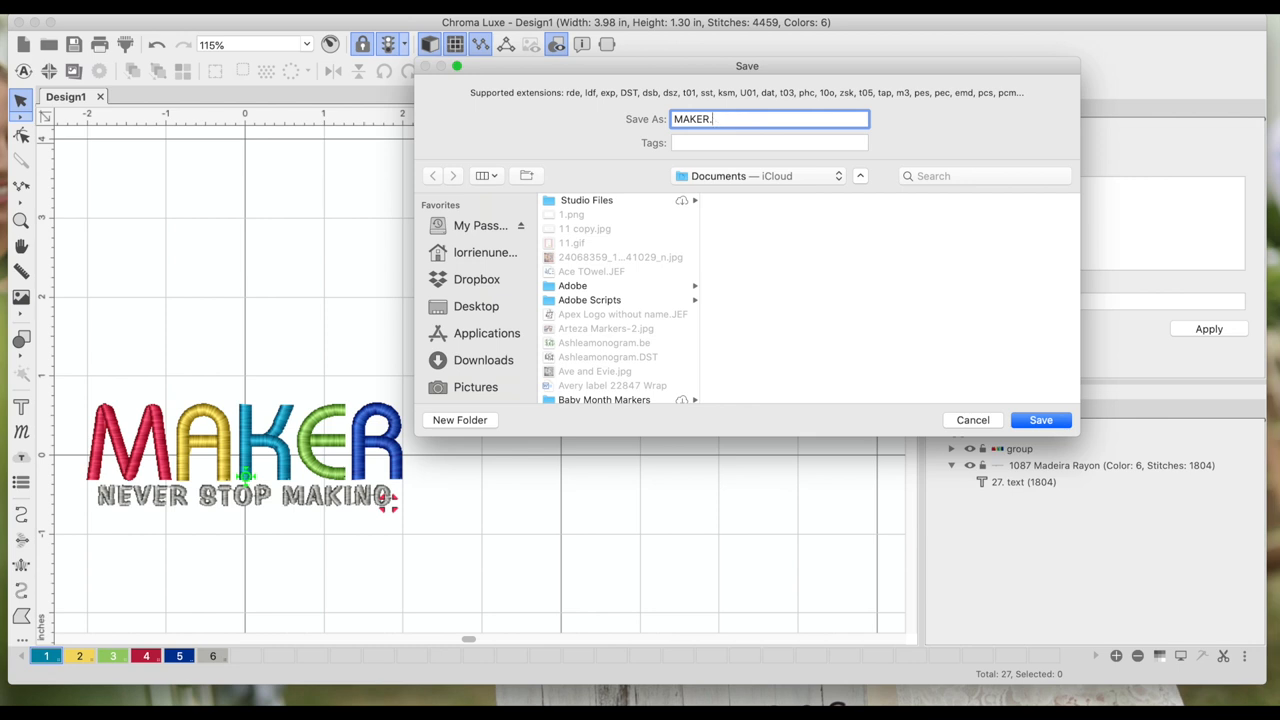
type("DST")
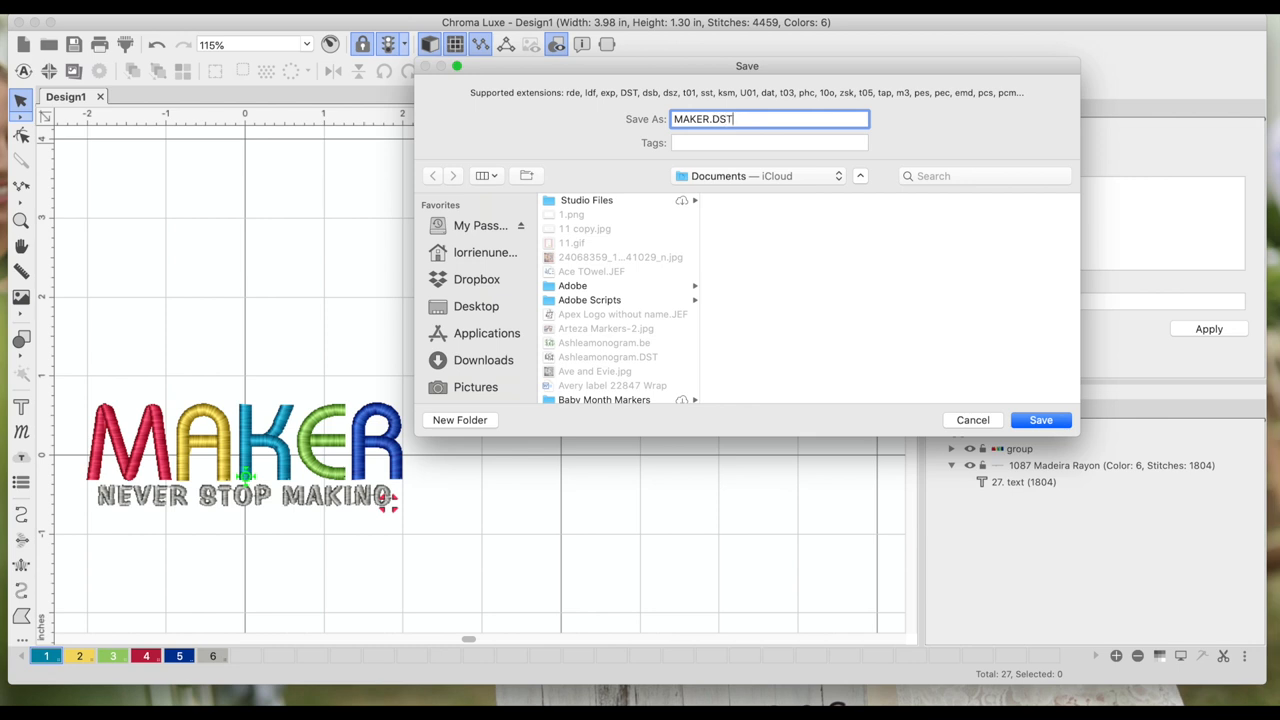
mouse_move(1046, 344)
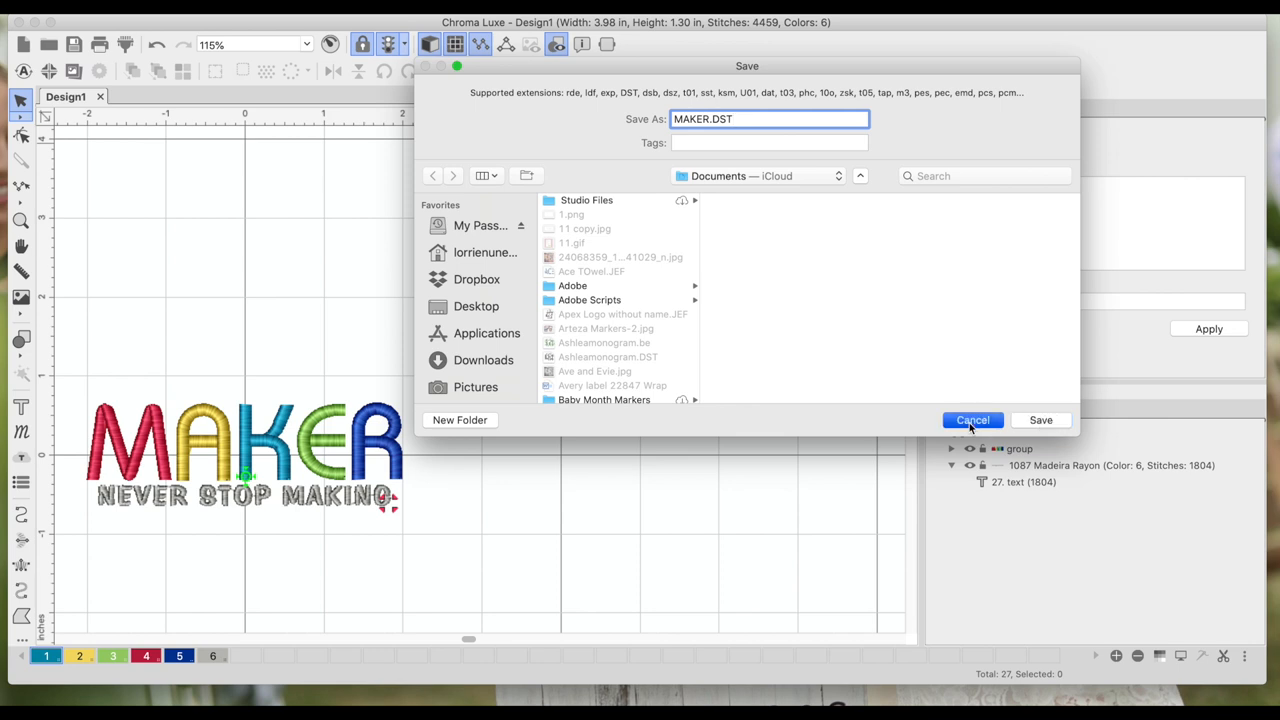
left_click(972, 419)
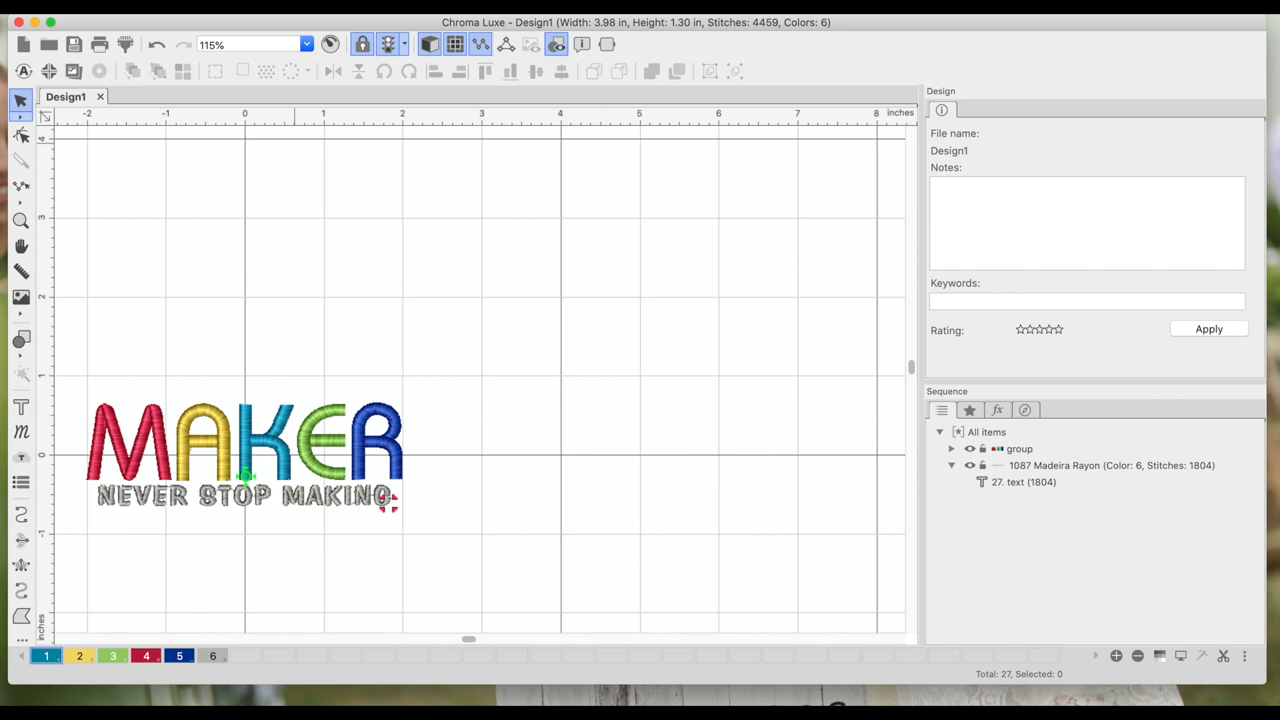